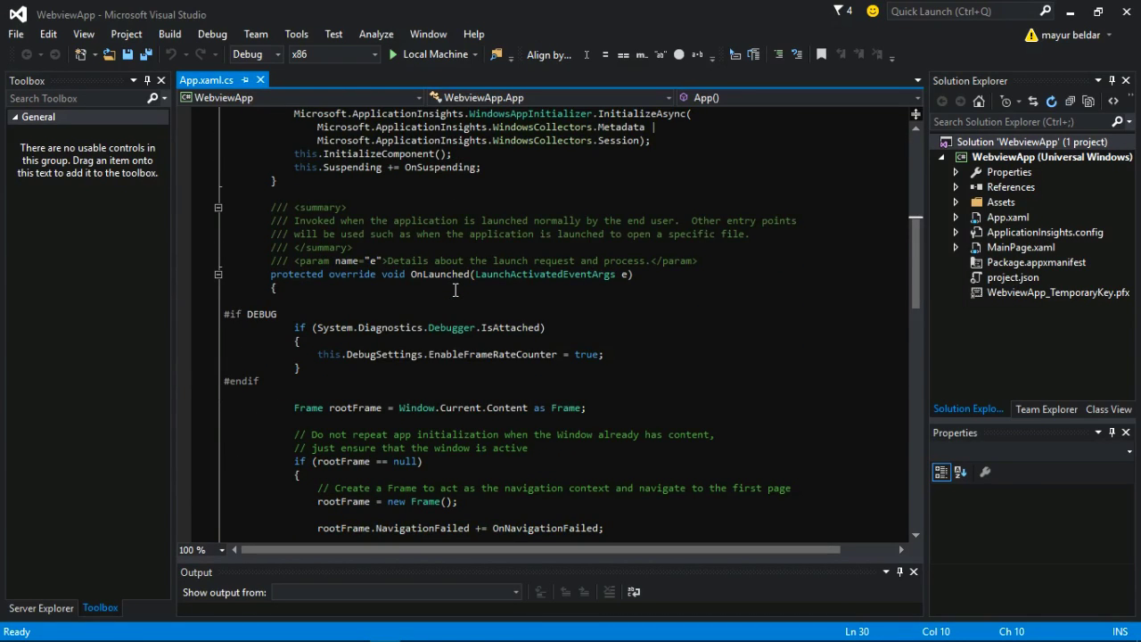
Close the App.xaml.cs code file
{"action": "scroll", "scroll_direction": "down", "scroll_amount": 3}
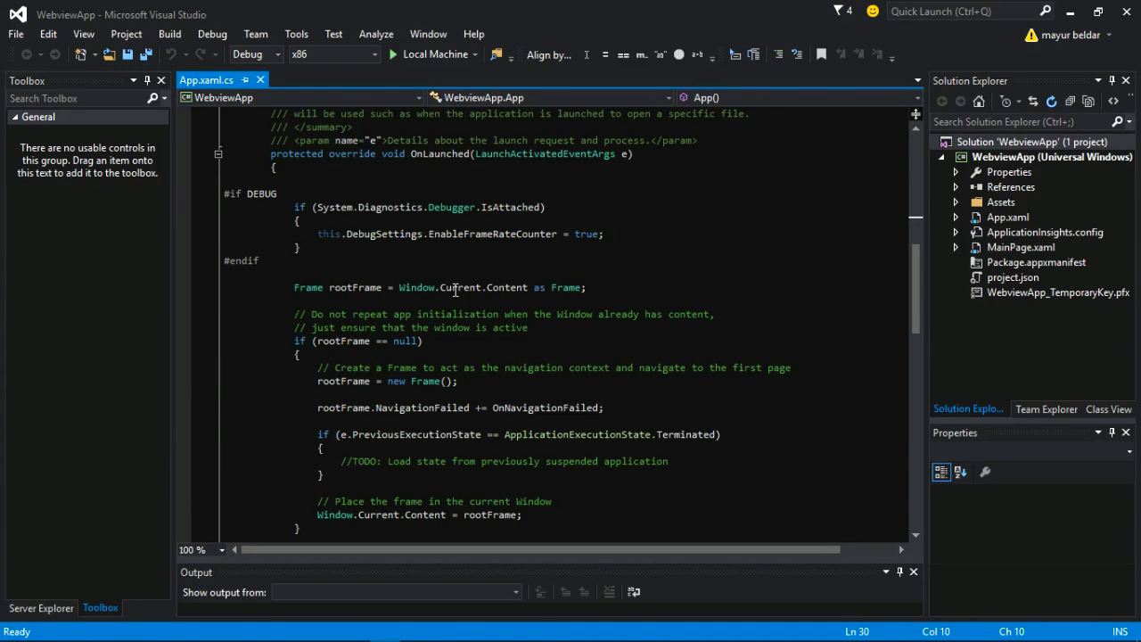
{"action": "scroll", "scroll_direction": "up", "scroll_amount": 3}
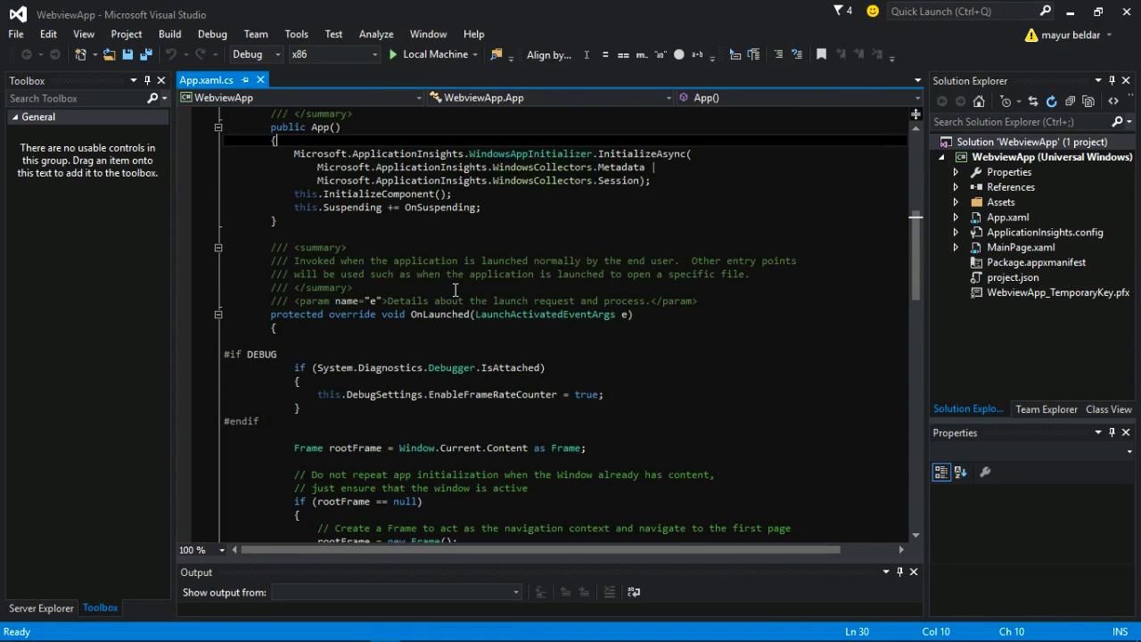
{"action": "scroll", "scroll_direction": "up", "scroll_amount": 3}
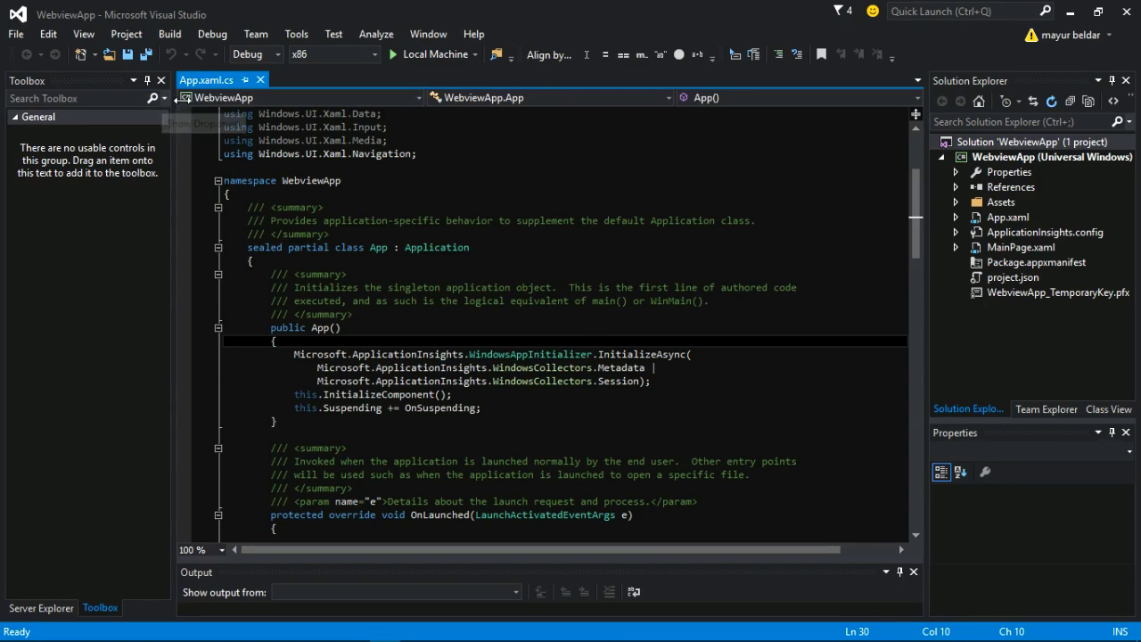
{"action": "scroll", "scroll_direction": "up", "scroll_amount": 3}
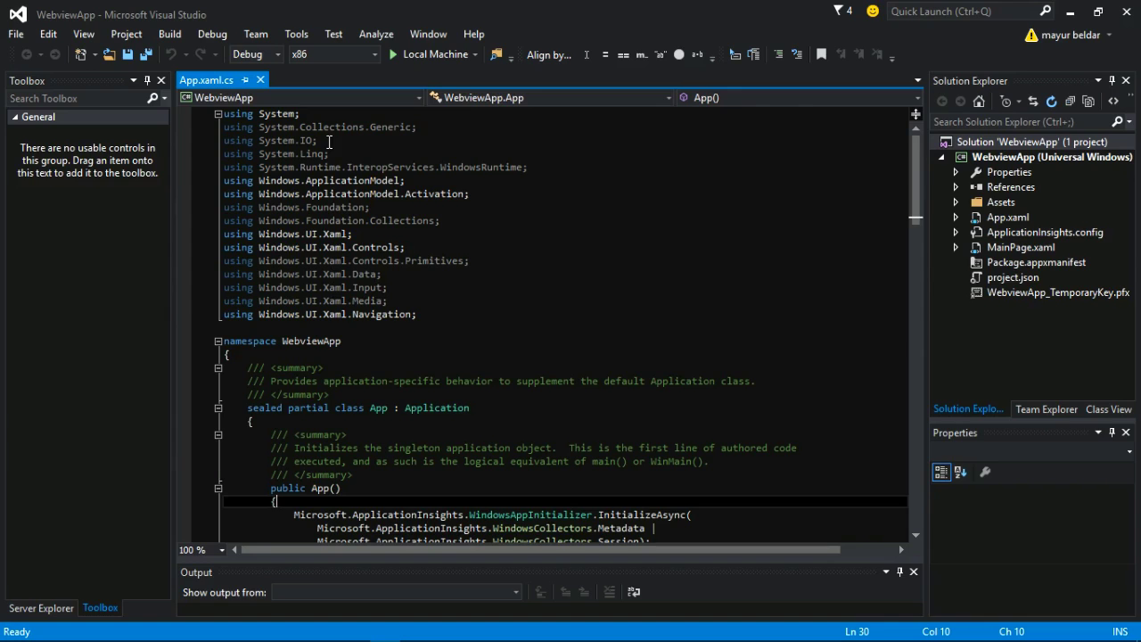
{"action": "left_click", "coordinate": [261, 80]}
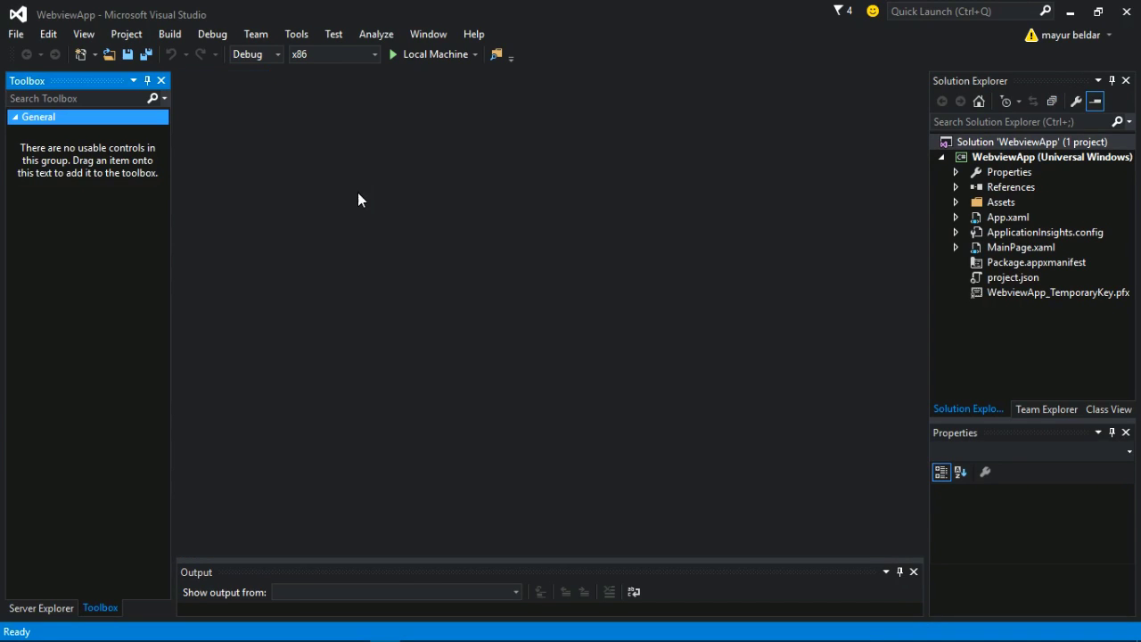
{"action": "left_click", "coordinate": [1032, 143]}
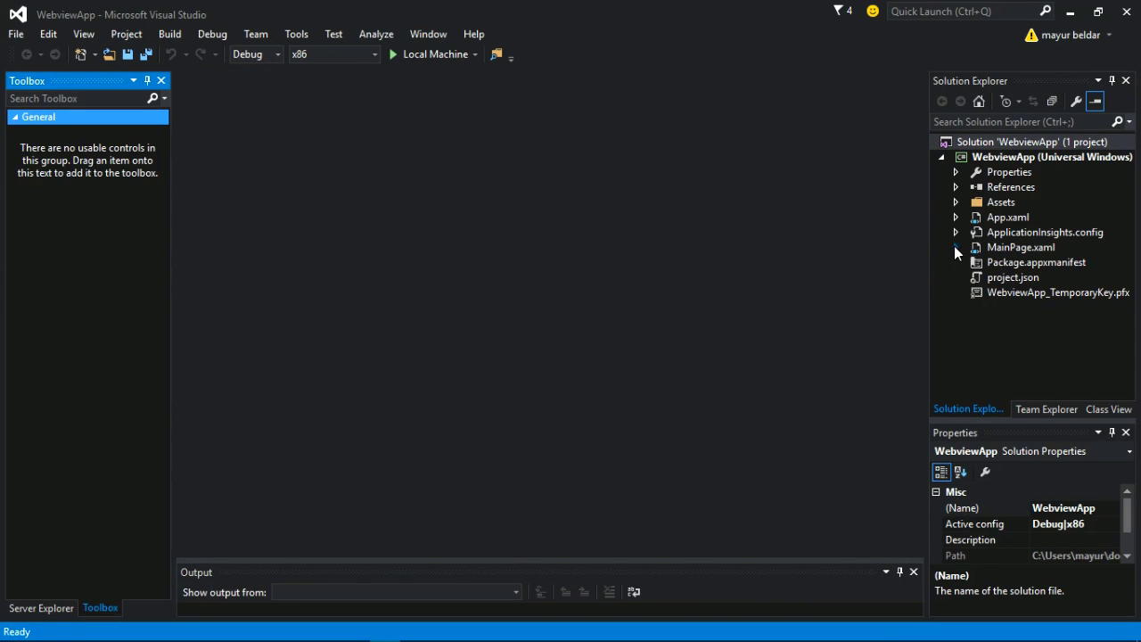
{"action": "mouse_move", "coordinate": [956, 242]}
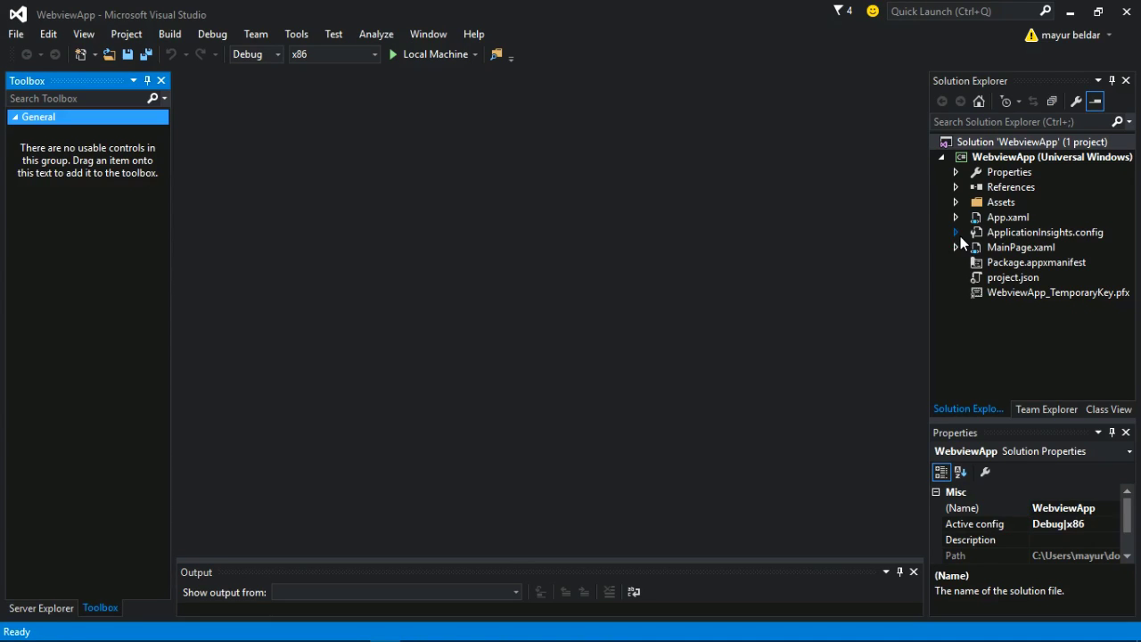
{"action": "mouse_move", "coordinate": [956, 256]}
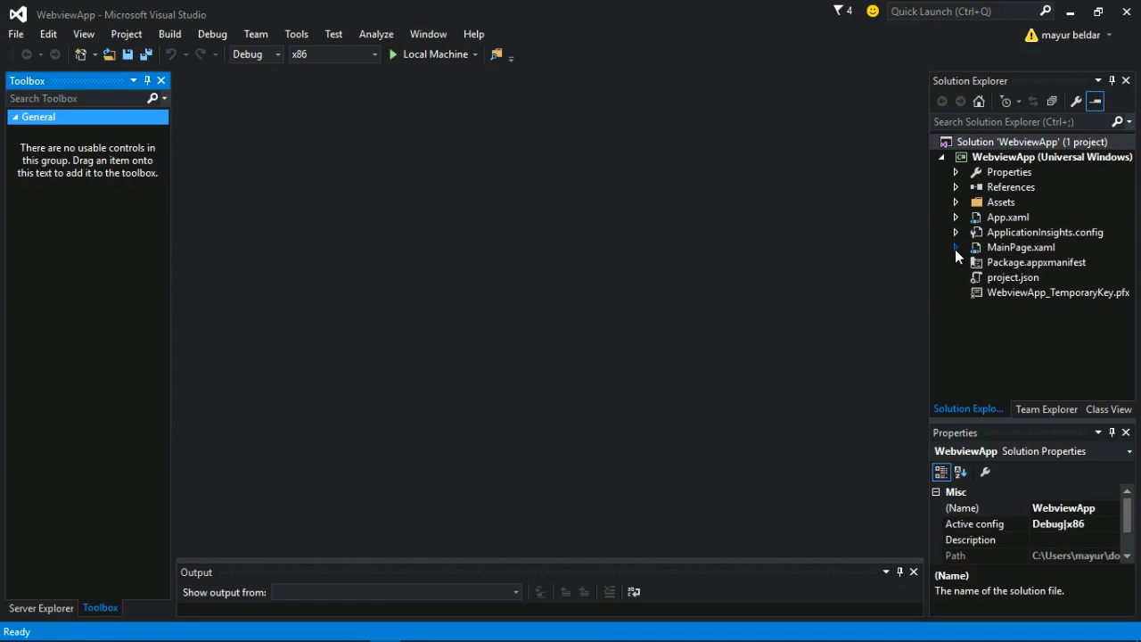
{"action": "mouse_move", "coordinate": [1009, 256]}
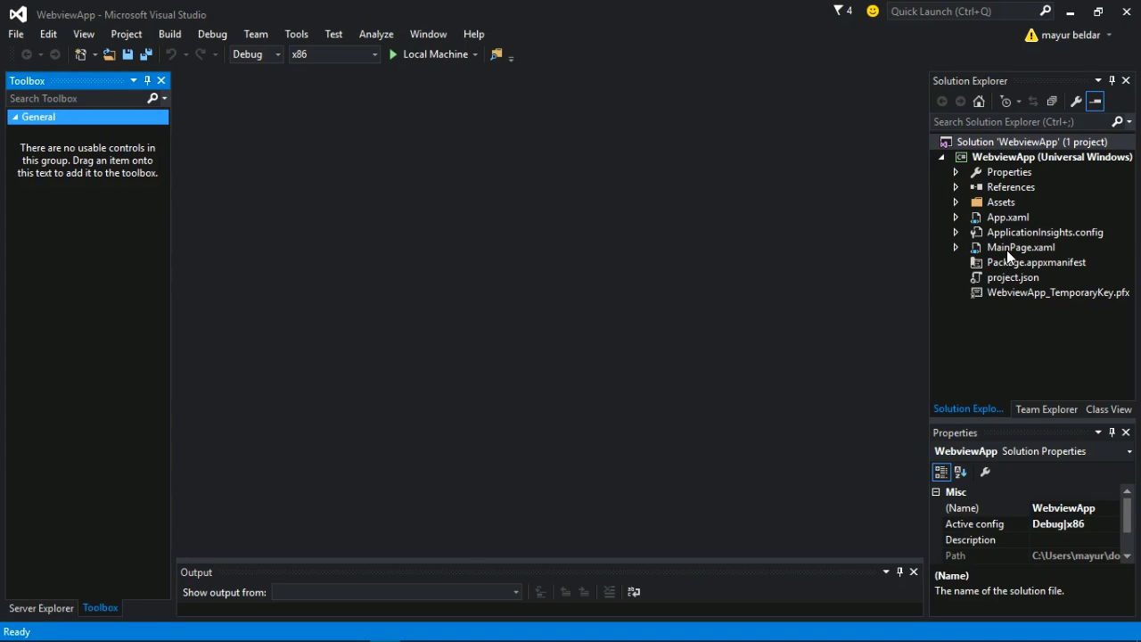
Open MainPage.xaml and its MainPage.xaml.cs code-behind from Solution Explorer
{"action": "left_click", "coordinate": [1020, 246]}
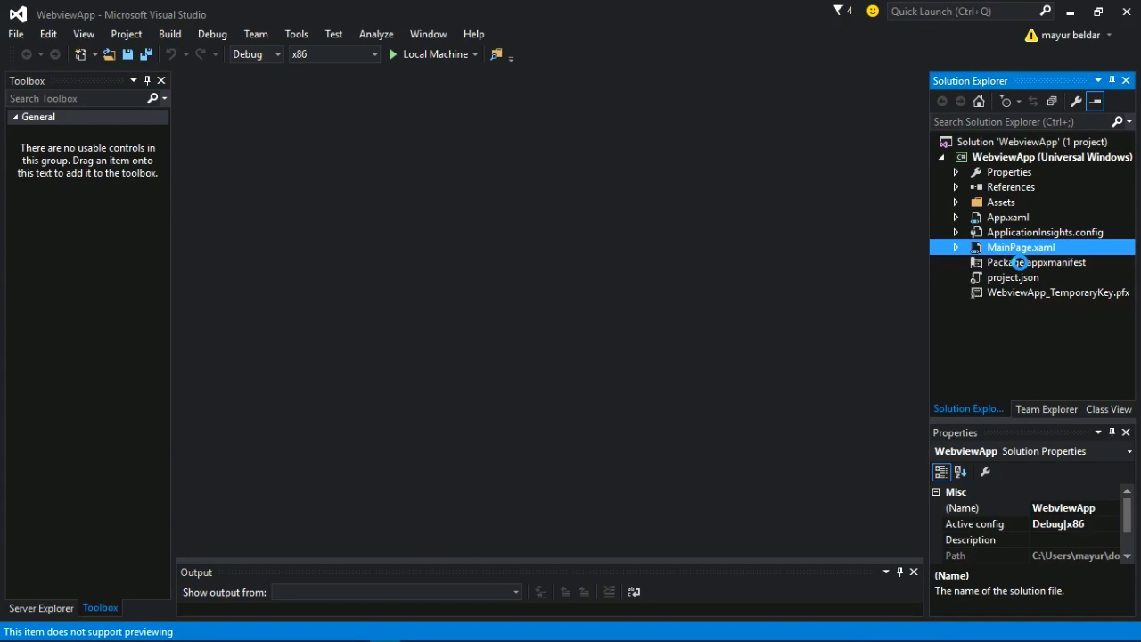
{"action": "double_click", "coordinate": [1020, 246]}
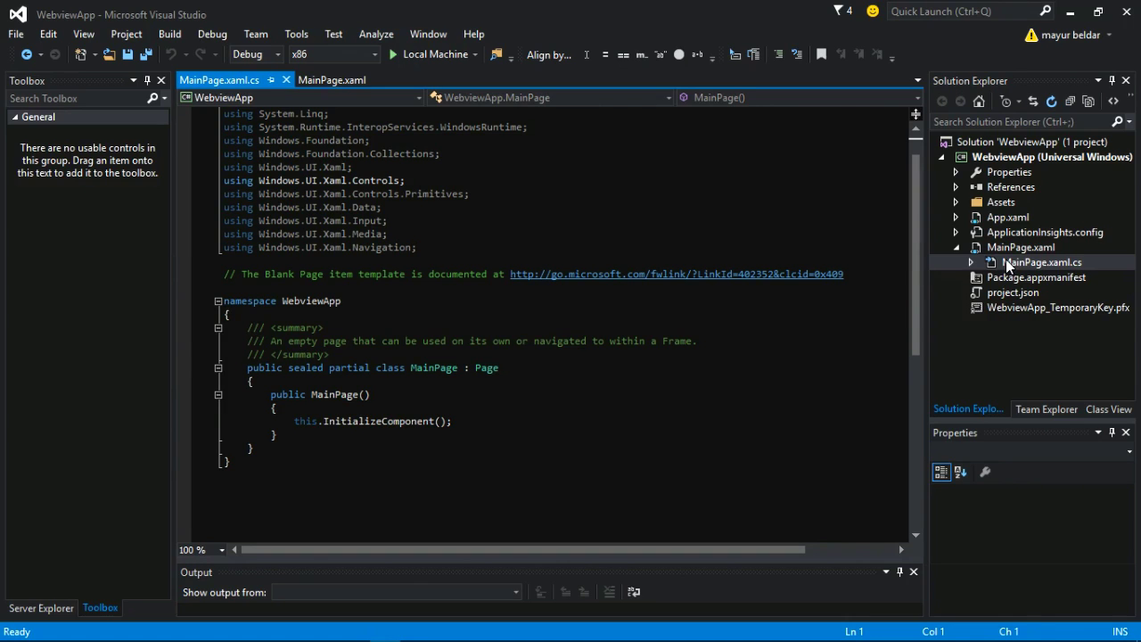
Add a WebView to the MainPage.xaml design and stretch it to fill most of the page
{"action": "left_click", "coordinate": [353, 78]}
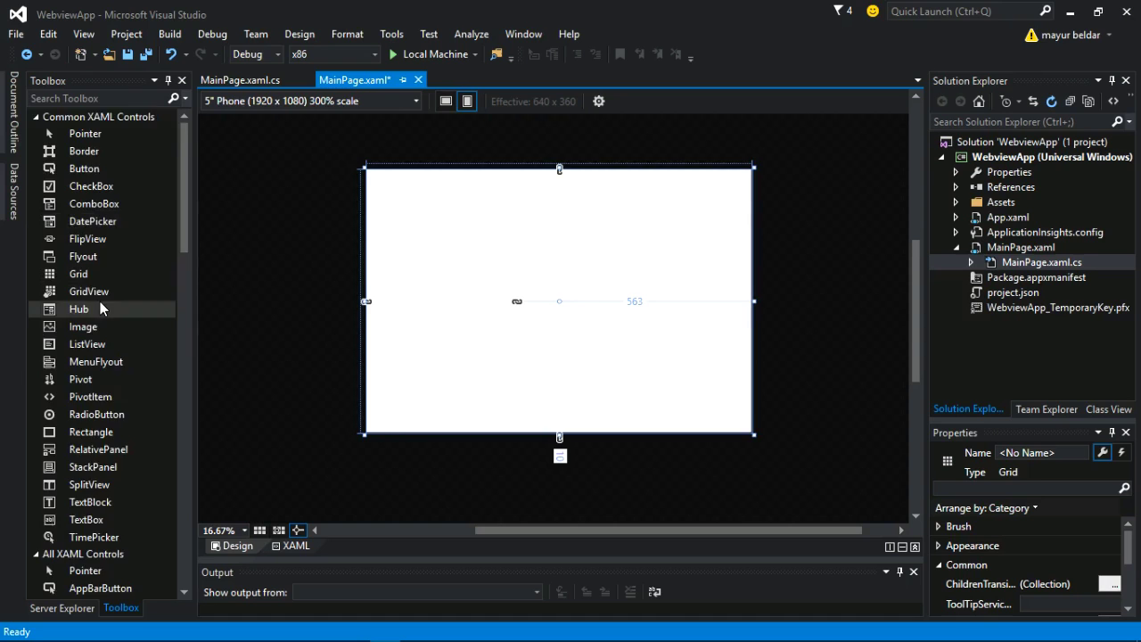
{"action": "scroll", "scroll_direction": "down", "scroll_amount": 3}
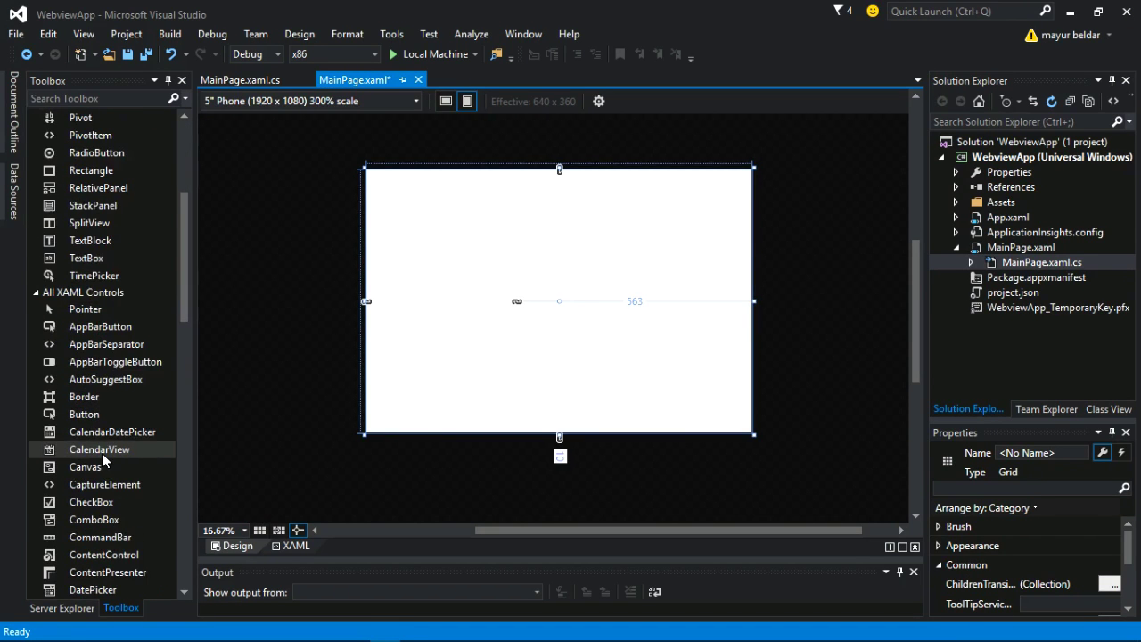
{"action": "scroll", "scroll_direction": "down", "scroll_amount": 3}
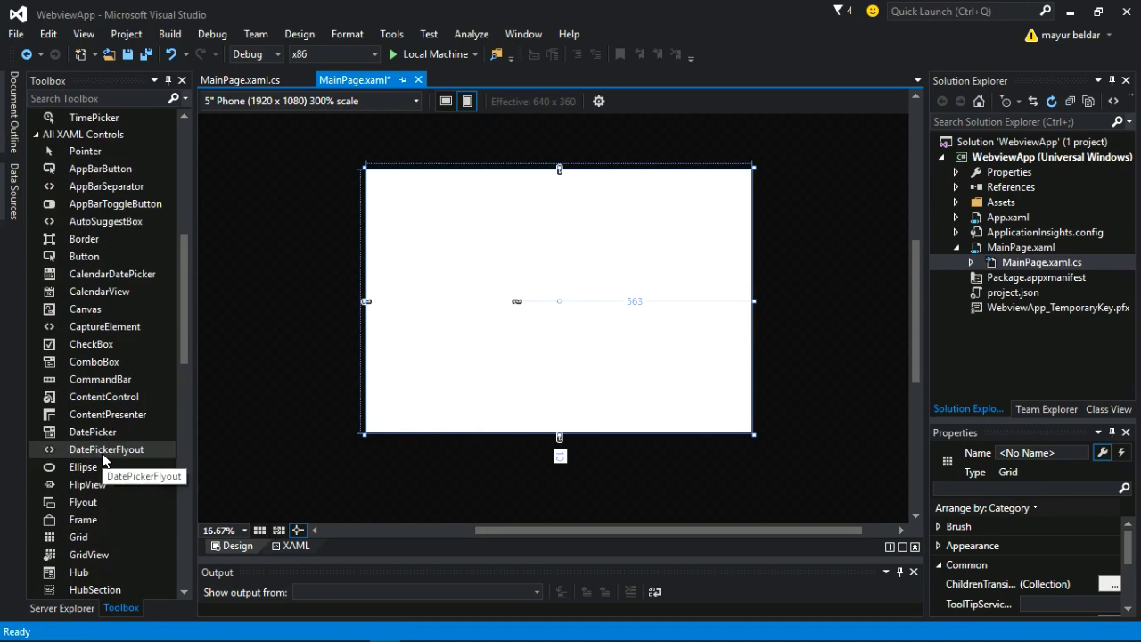
{"action": "scroll", "scroll_direction": "down", "scroll_amount": 3}
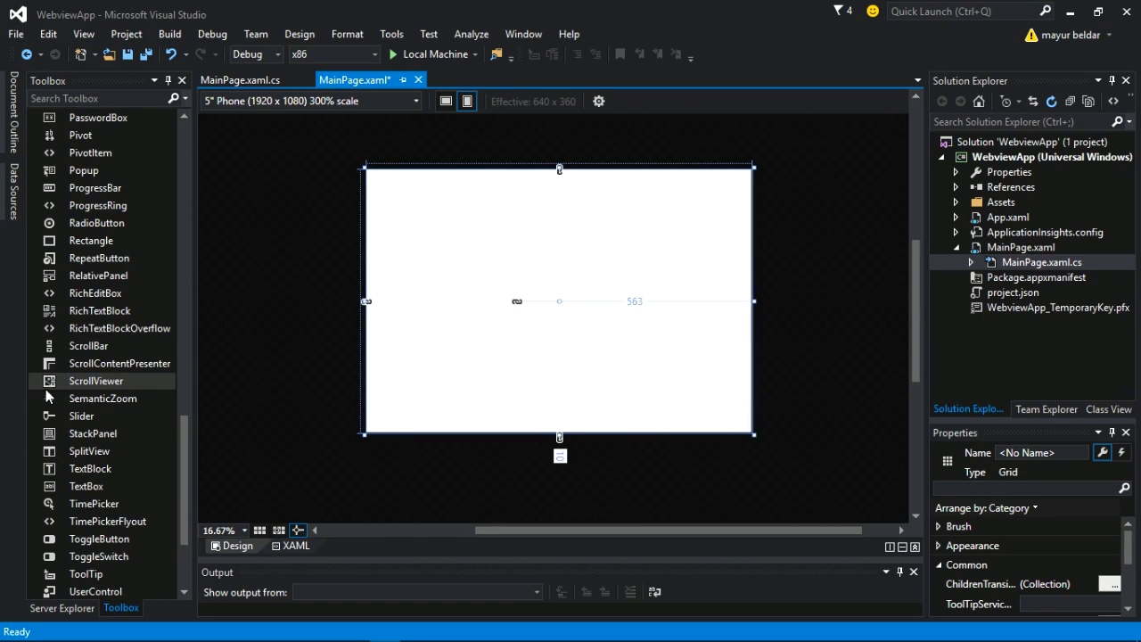
{"action": "scroll", "scroll_direction": "down", "scroll_amount": 3}
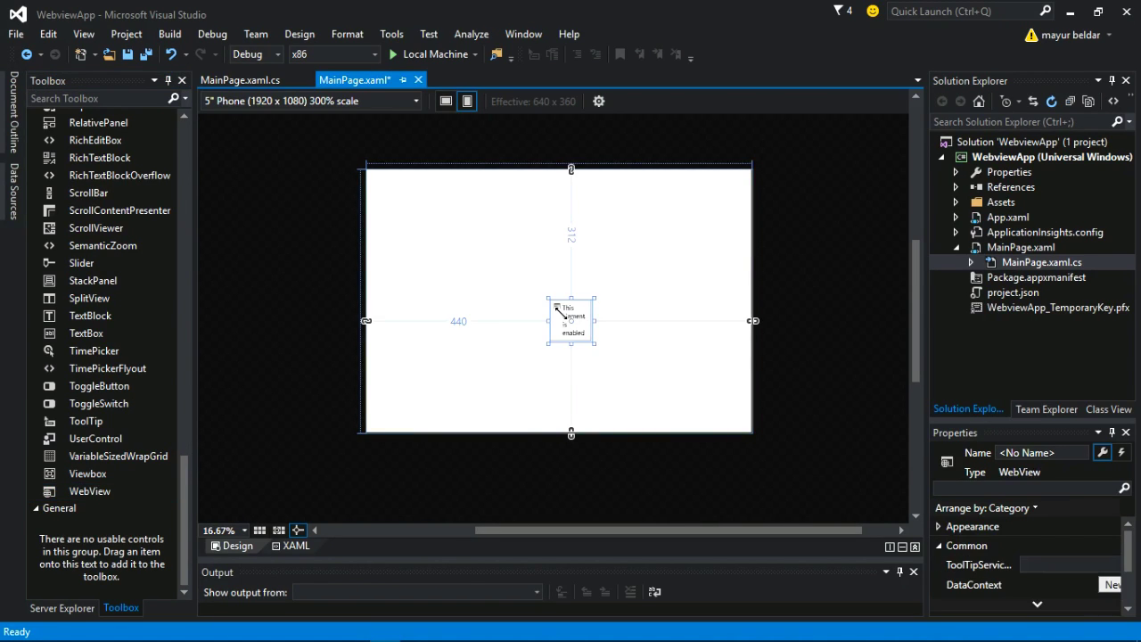
{"action": "left_click_drag", "start_coordinate": [570, 321], "coordinate": [414, 261]}
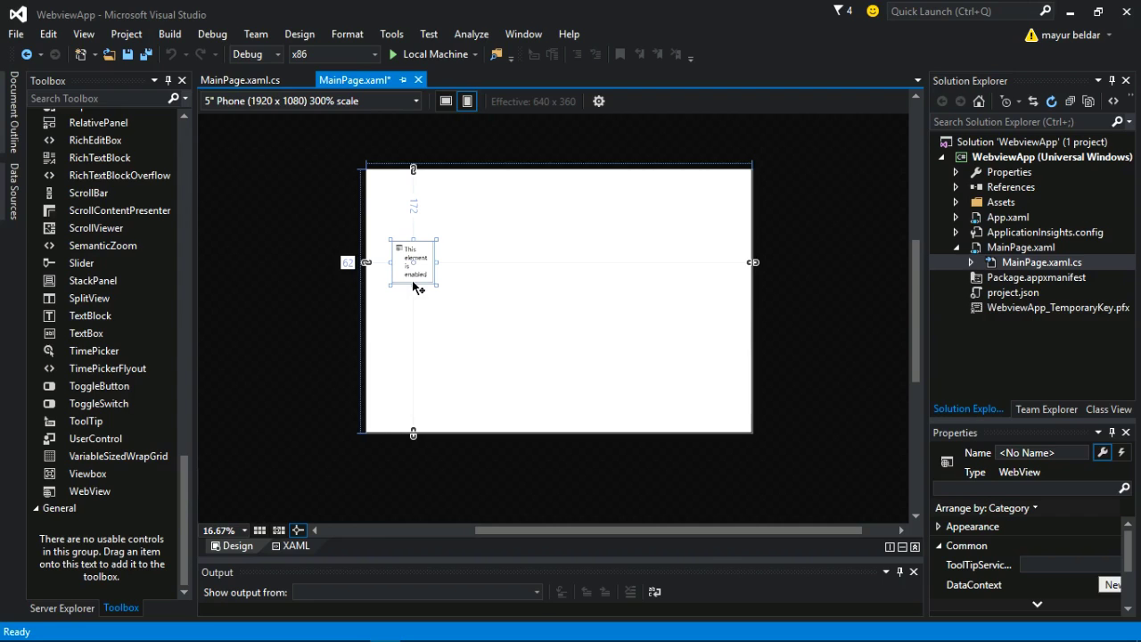
{"action": "left_click_drag", "start_coordinate": [436, 286], "coordinate": [704, 389]}
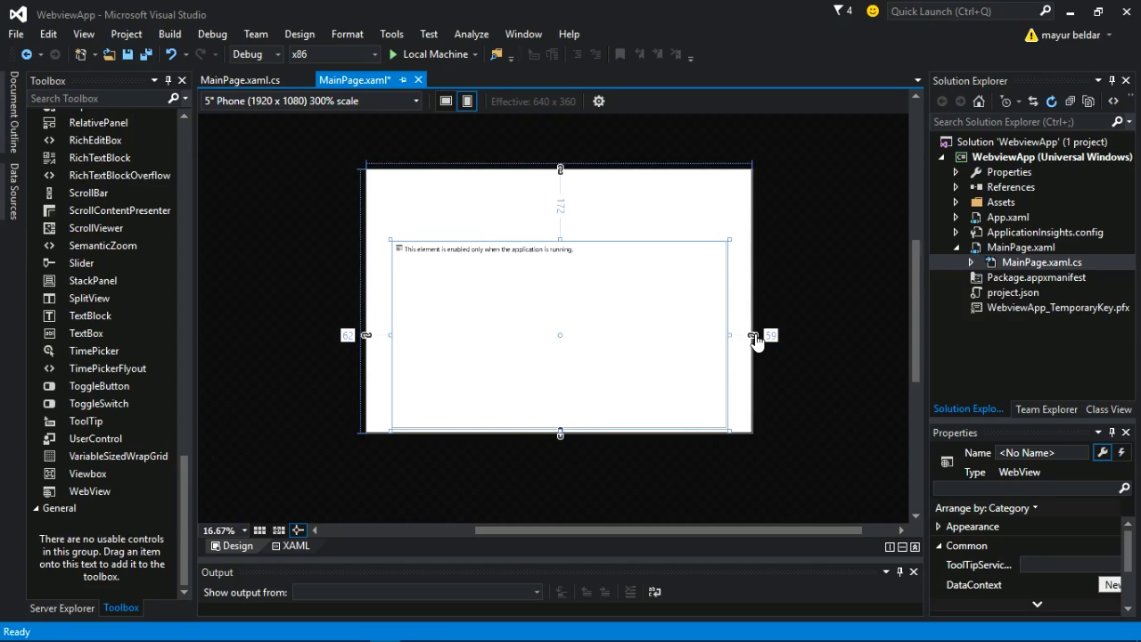
{"action": "mouse_move", "coordinate": [582, 446]}
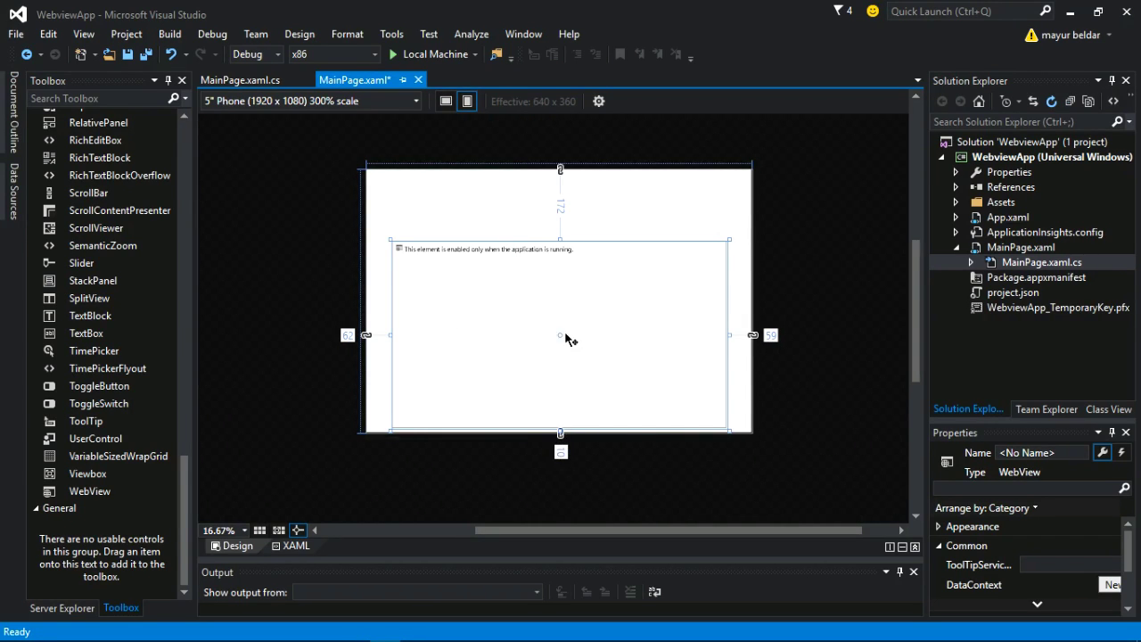
Scroll the Toolbox to reach other controls
{"action": "scroll", "scroll_direction": "up", "scroll_amount": 3}
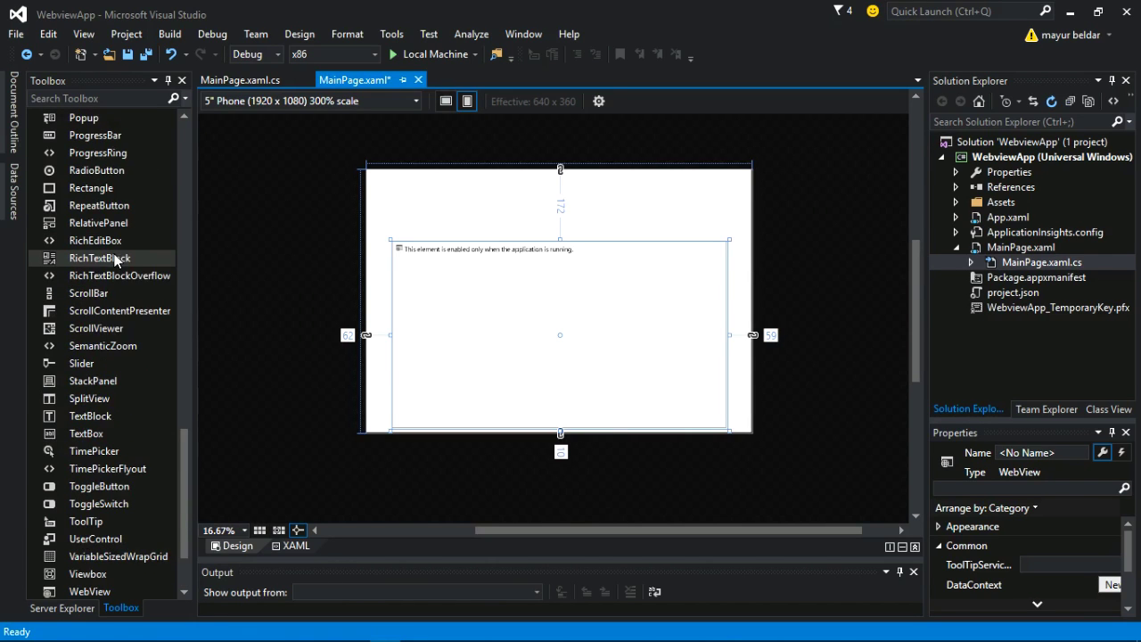
{"action": "scroll", "scroll_direction": "up", "scroll_amount": 3}
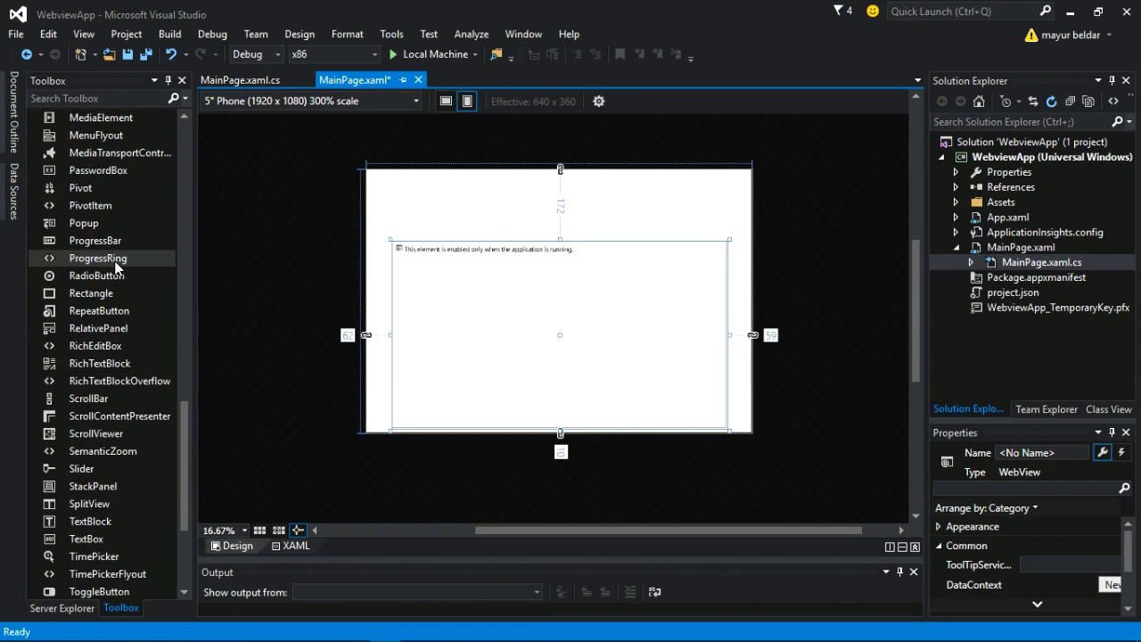
{"action": "scroll", "scroll_direction": "up", "scroll_amount": 3}
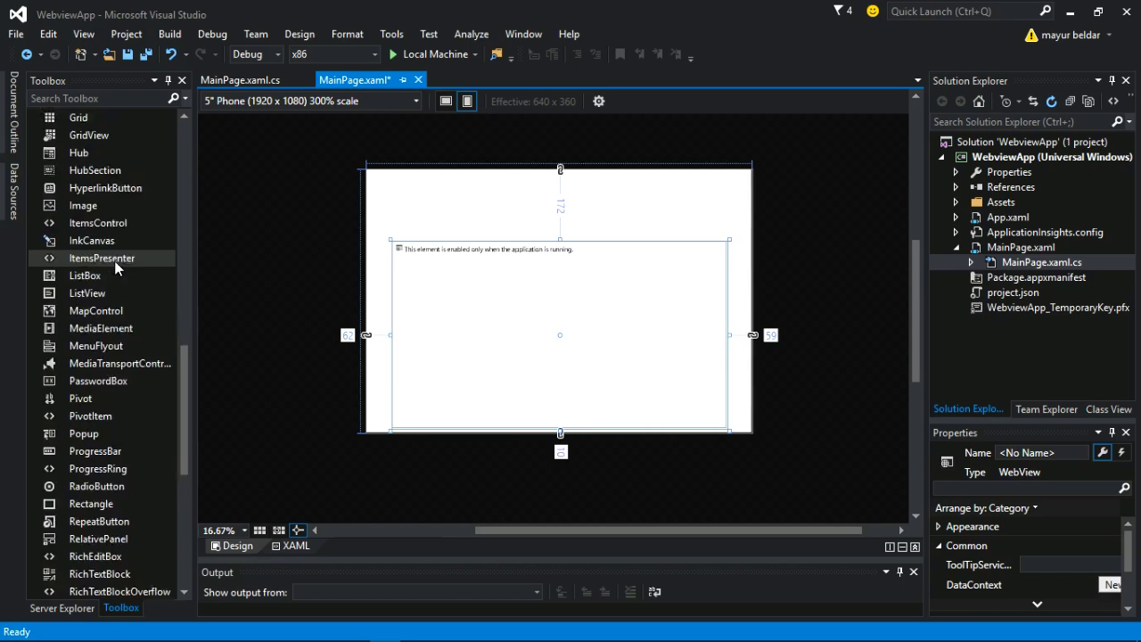
{"action": "scroll", "scroll_direction": "up", "scroll_amount": 3}
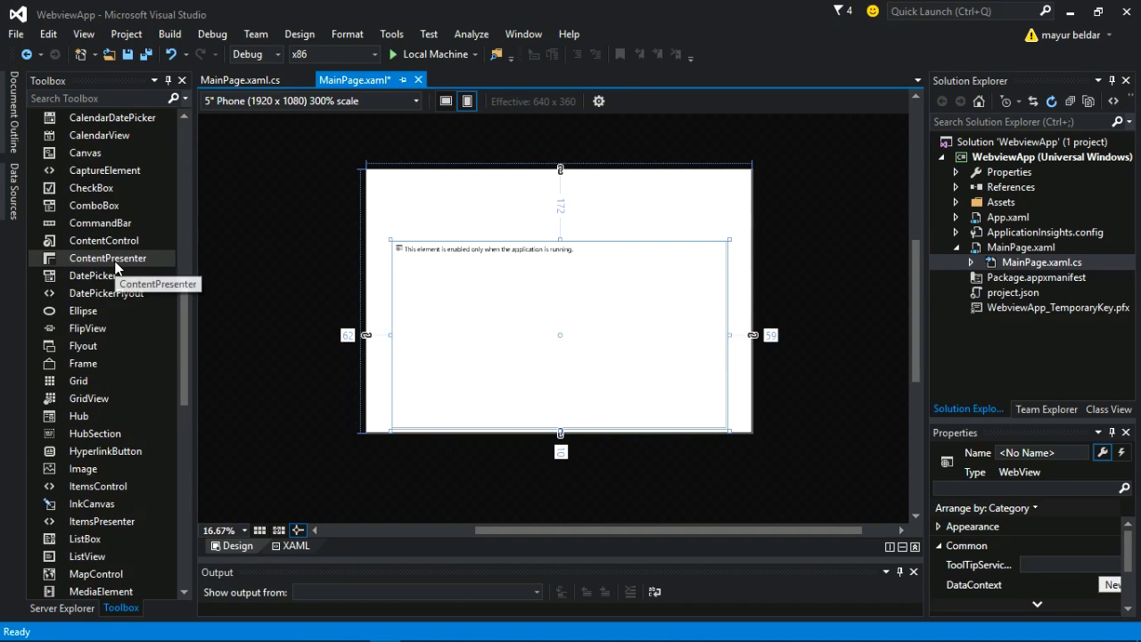
{"action": "scroll", "scroll_direction": "down", "scroll_amount": 3}
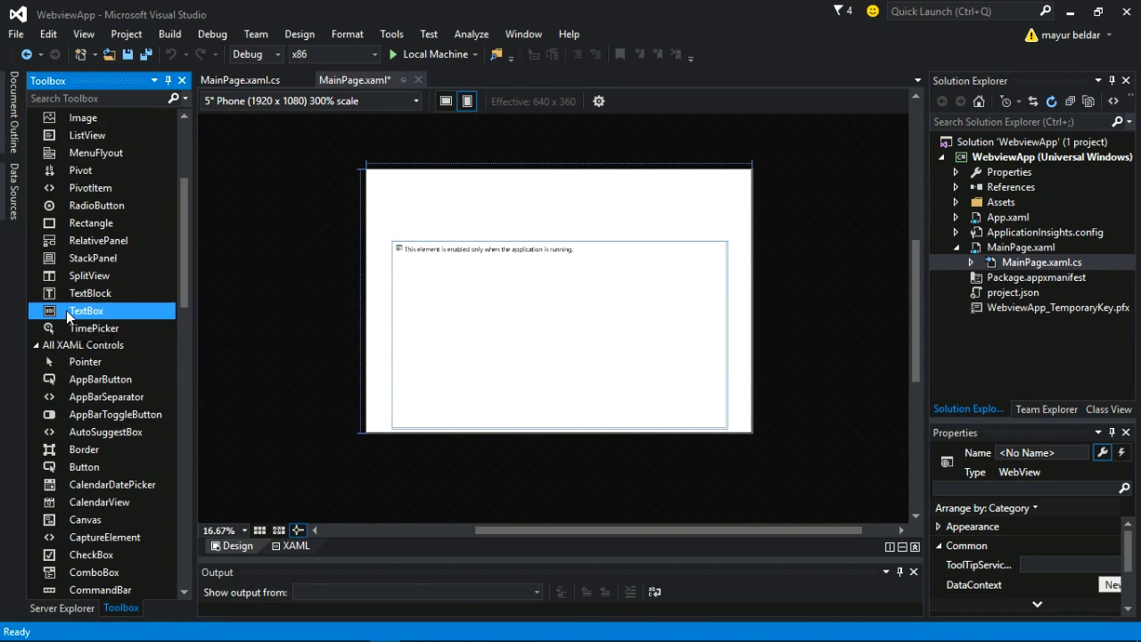
Place a TextBox across the top strip above the WebView and name it link
{"action": "left_click_drag", "start_coordinate": [85, 310], "coordinate": [446, 221]}
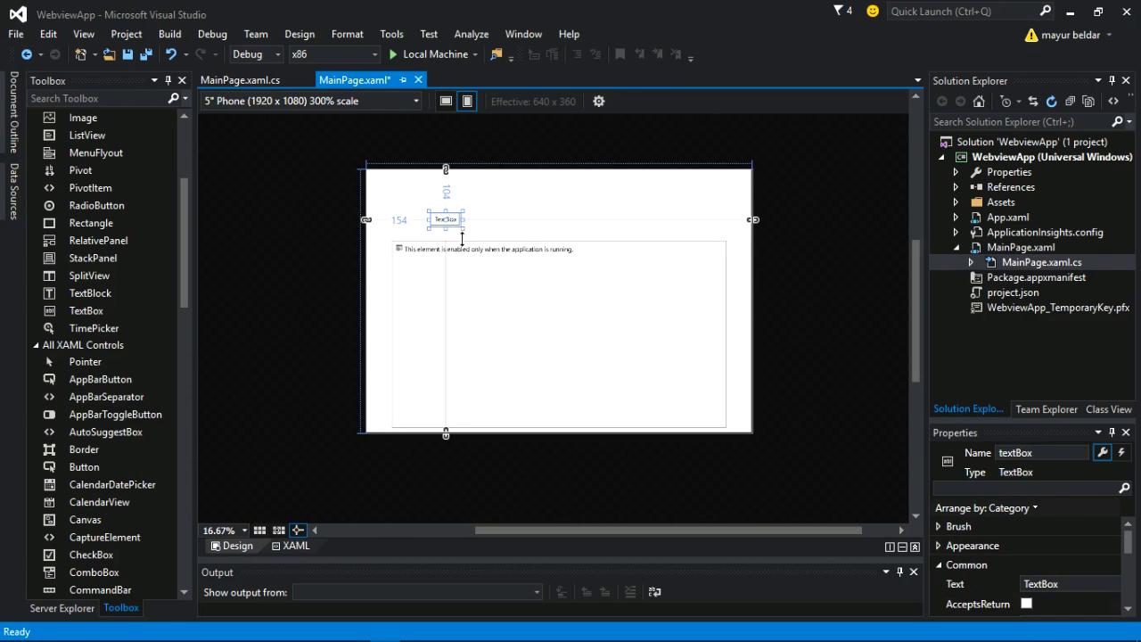
{"action": "left_click_drag", "start_coordinate": [446, 218], "coordinate": [407, 211]}
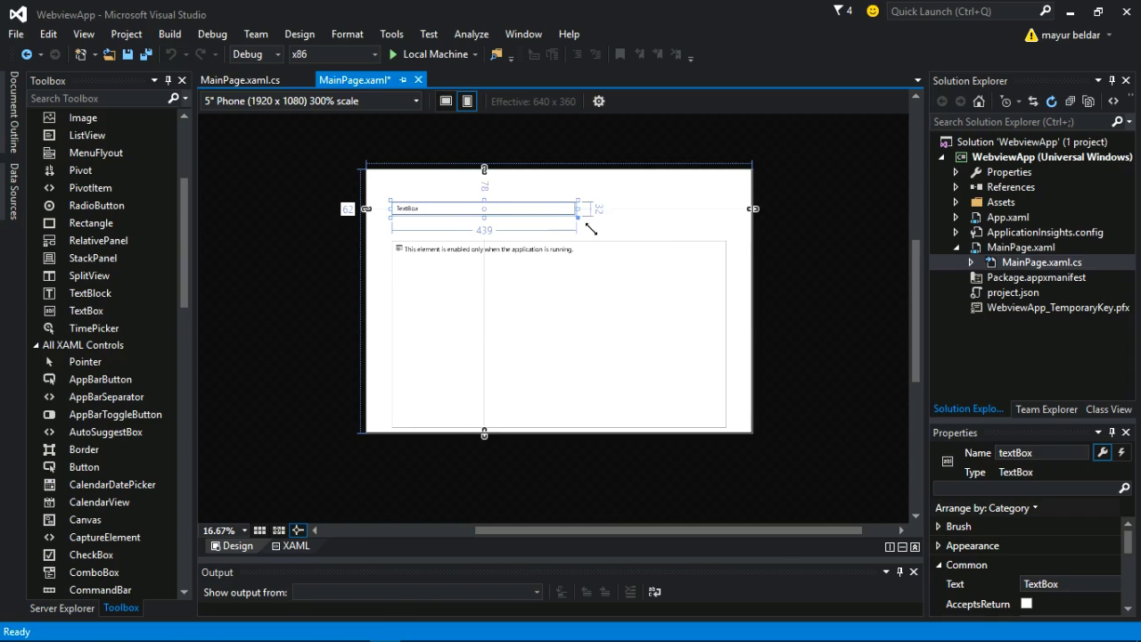
{"action": "left_click_drag", "start_coordinate": [577, 209], "coordinate": [658, 208]}
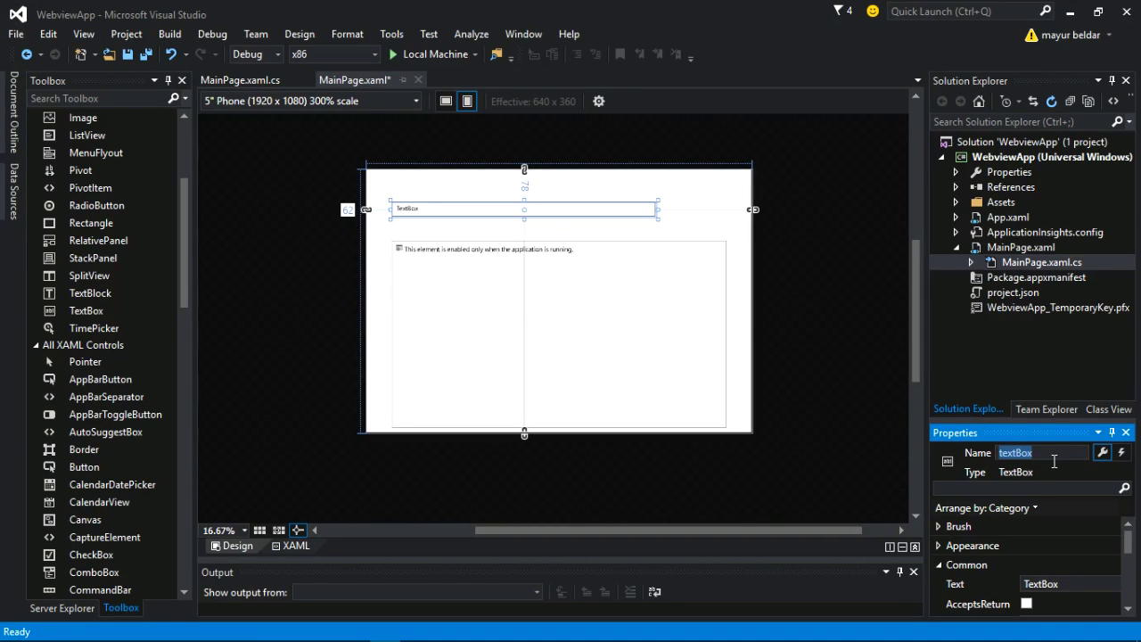
{"action": "type", "text": "link"}
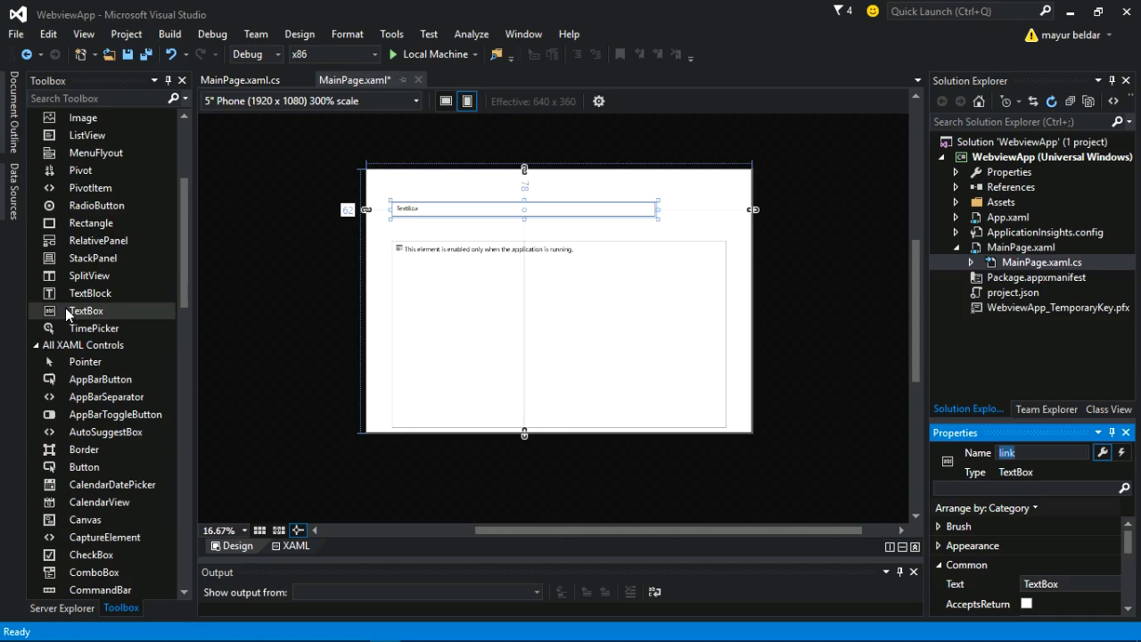
{"action": "scroll", "scroll_direction": "up", "scroll_amount": 3}
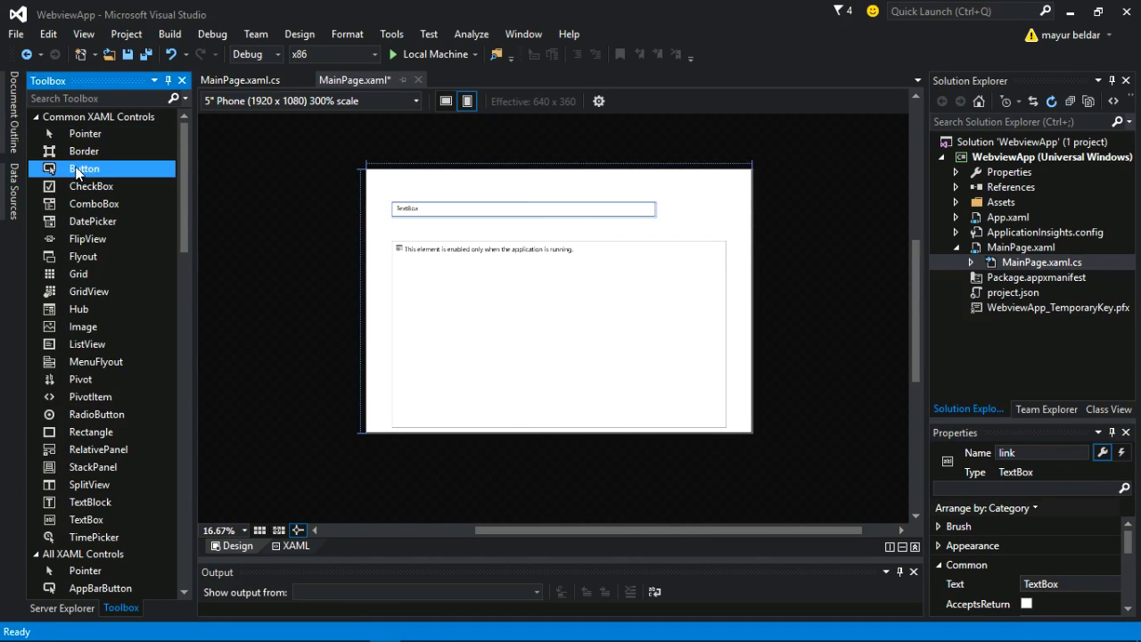
Add a Button to the right of the TextBox and generate its button_Click handler
{"action": "left_click_drag", "start_coordinate": [84, 167], "coordinate": [712, 223]}
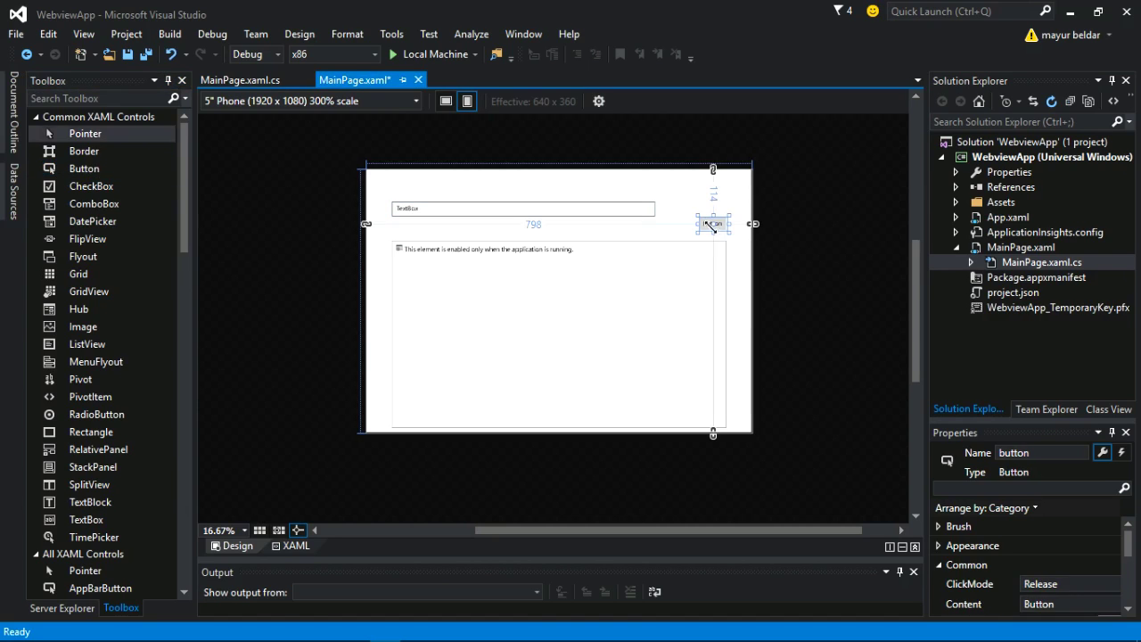
{"action": "left_click_drag", "start_coordinate": [713, 223], "coordinate": [670, 209]}
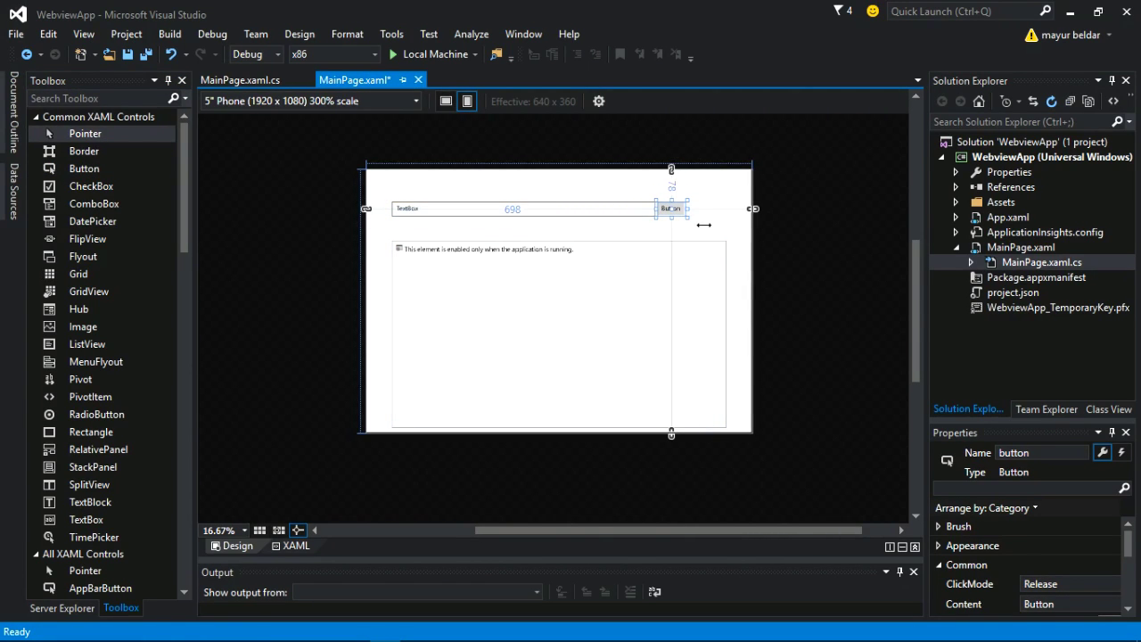
{"action": "mouse_move", "coordinate": [692, 218]}
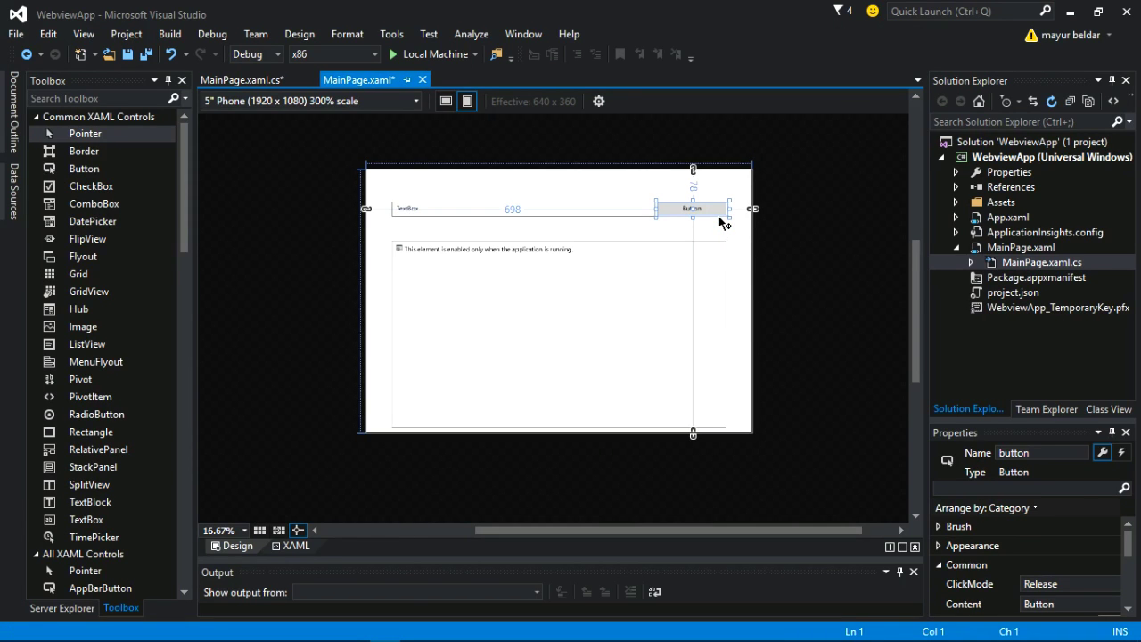
{"action": "double_click", "coordinate": [692, 209]}
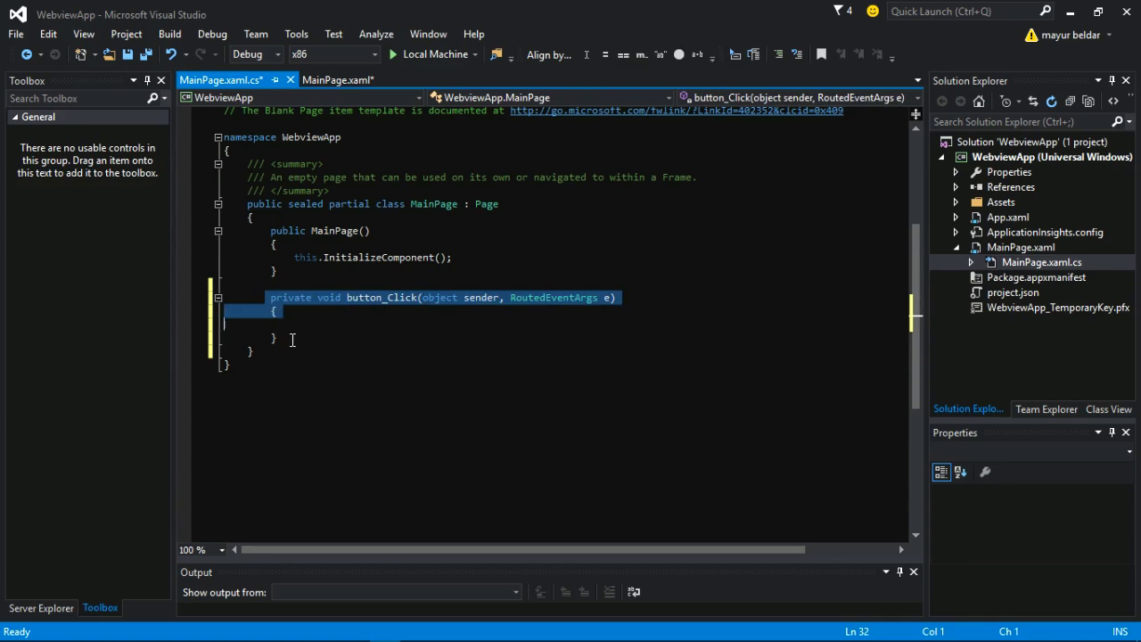
{"action": "mouse_move", "coordinate": [414, 303]}
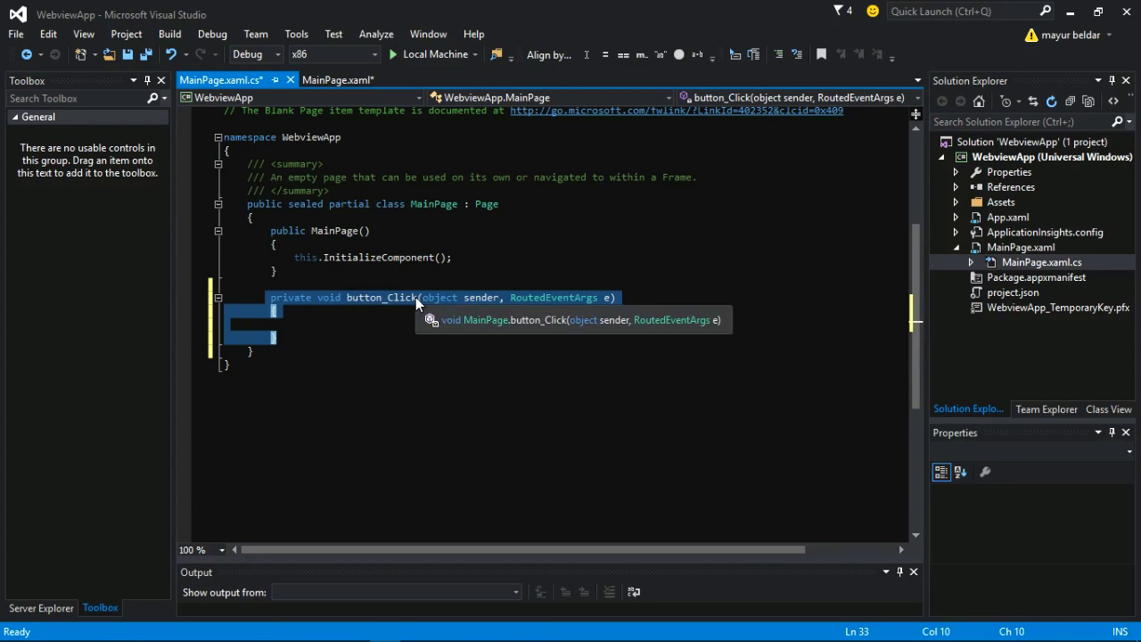
{"action": "left_click", "coordinate": [283, 325]}
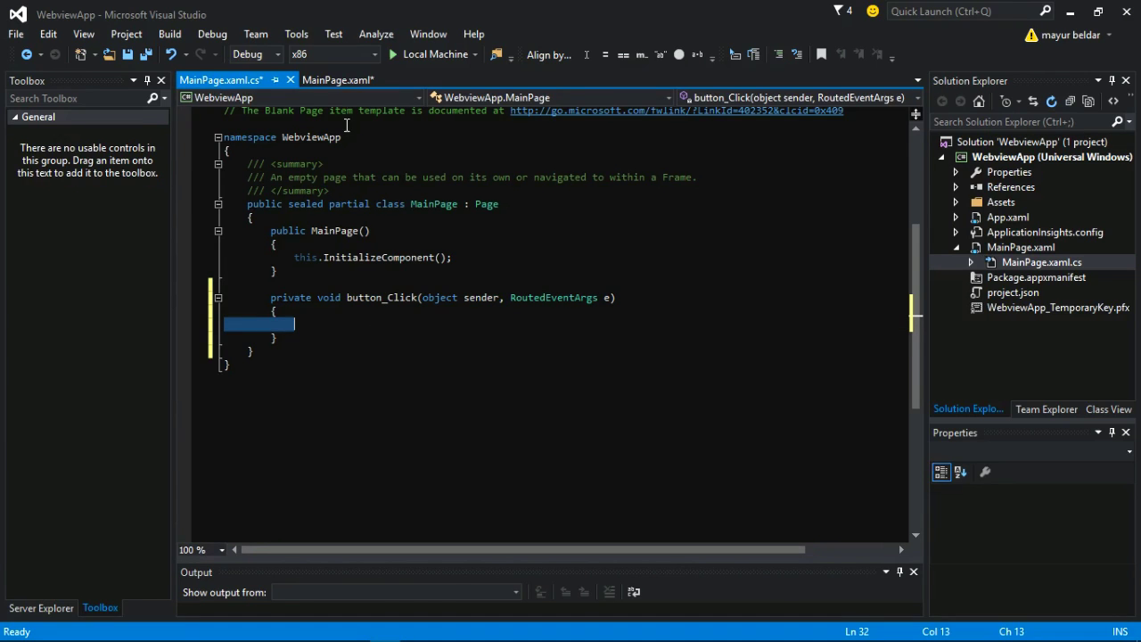
{"action": "left_click", "coordinate": [356, 79]}
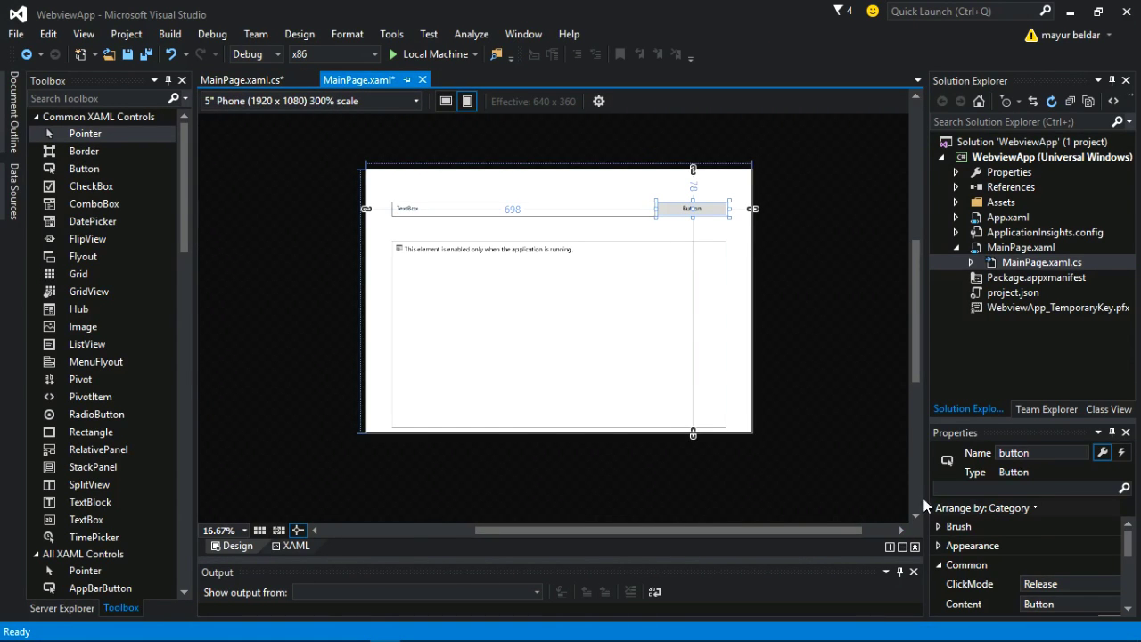
Set the button's Content to Go! and select the WebView
{"action": "scroll", "scroll_direction": "down", "scroll_amount": 3}
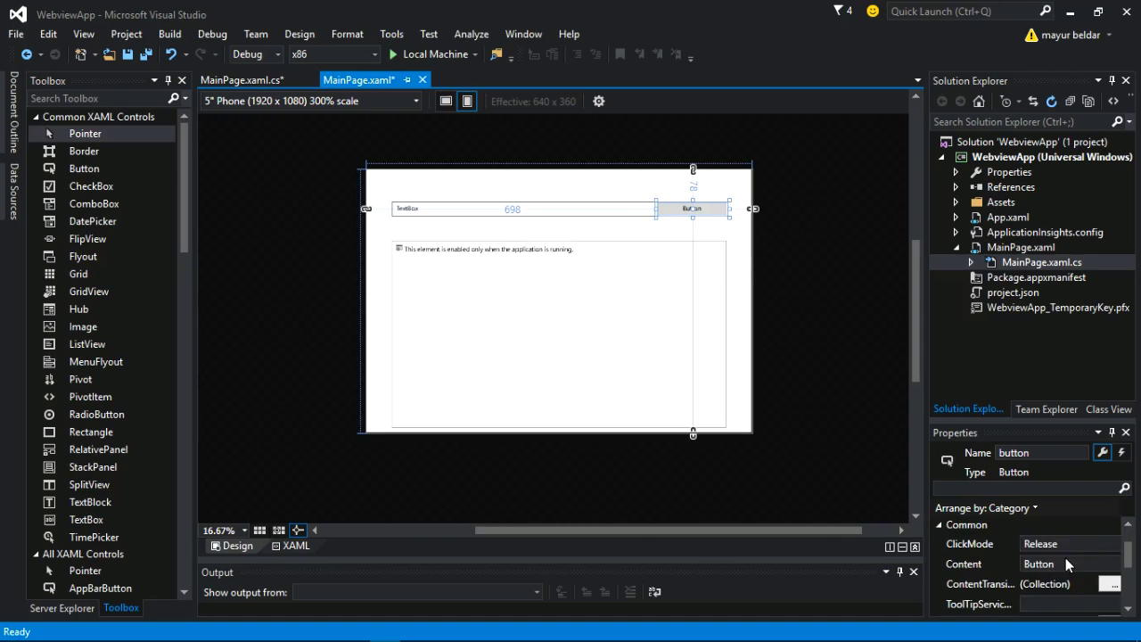
{"action": "scroll", "scroll_direction": "down", "scroll_amount": 3}
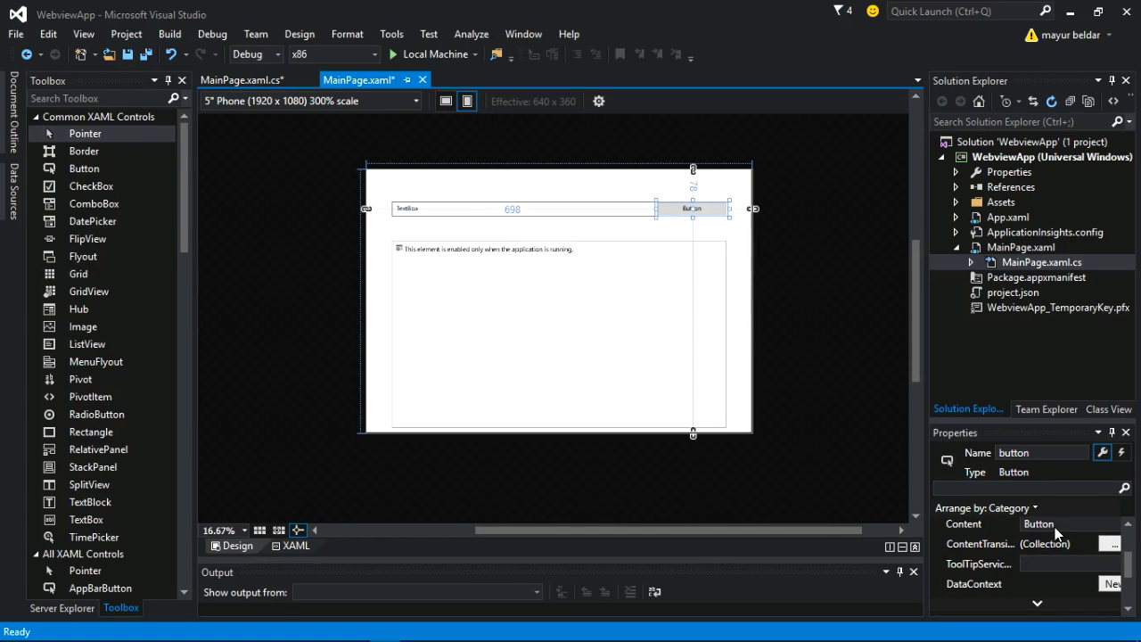
{"action": "mouse_move", "coordinate": [1002, 435]}
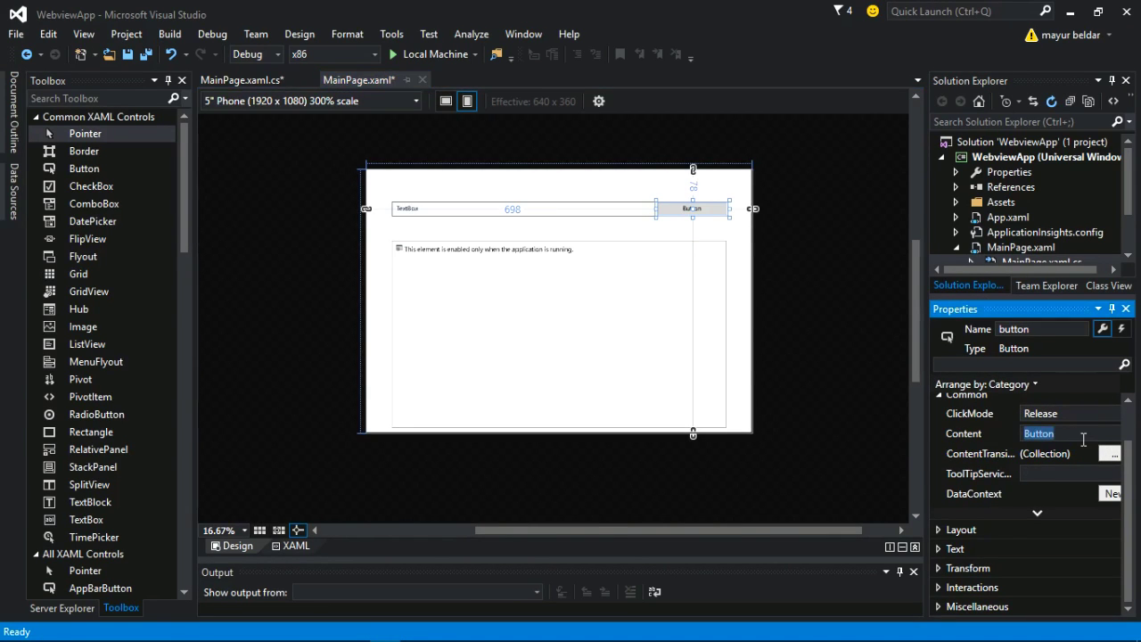
{"action": "type", "text": "Go!"}
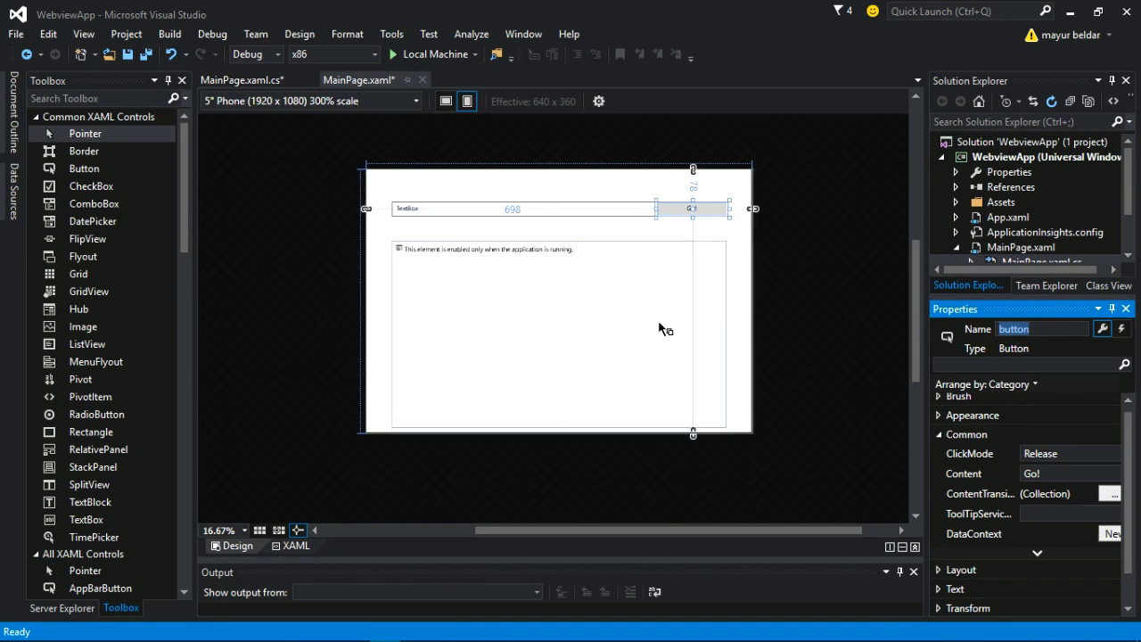
{"action": "left_click", "coordinate": [559, 335]}
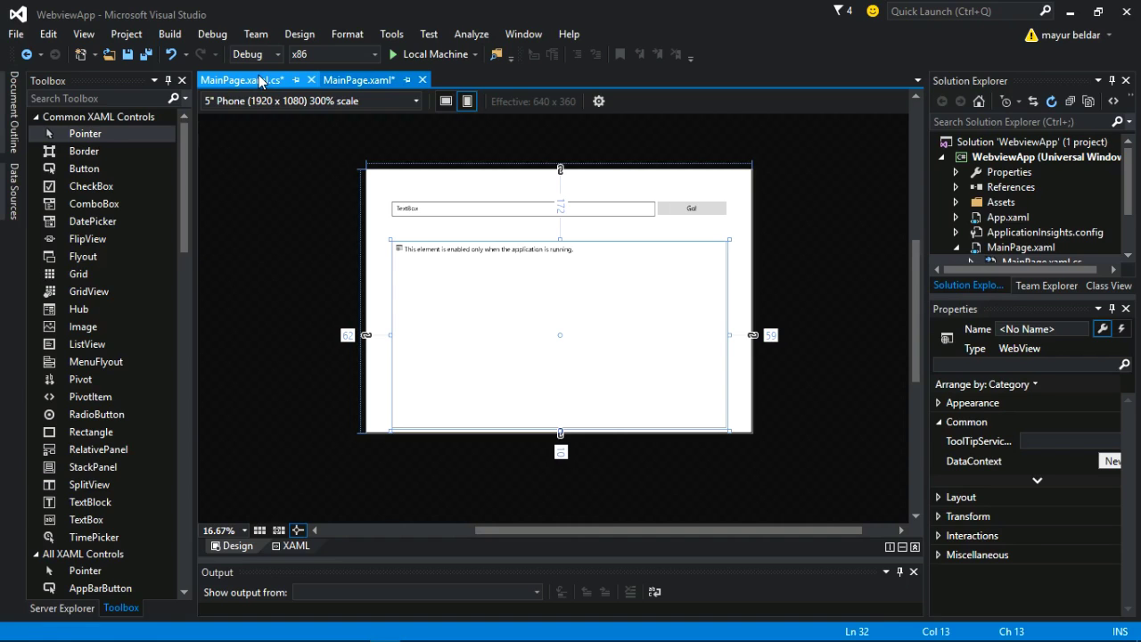
Name the WebView webview1 and return to the button_Click handler in the code-behind
{"action": "left_click", "coordinate": [235, 79]}
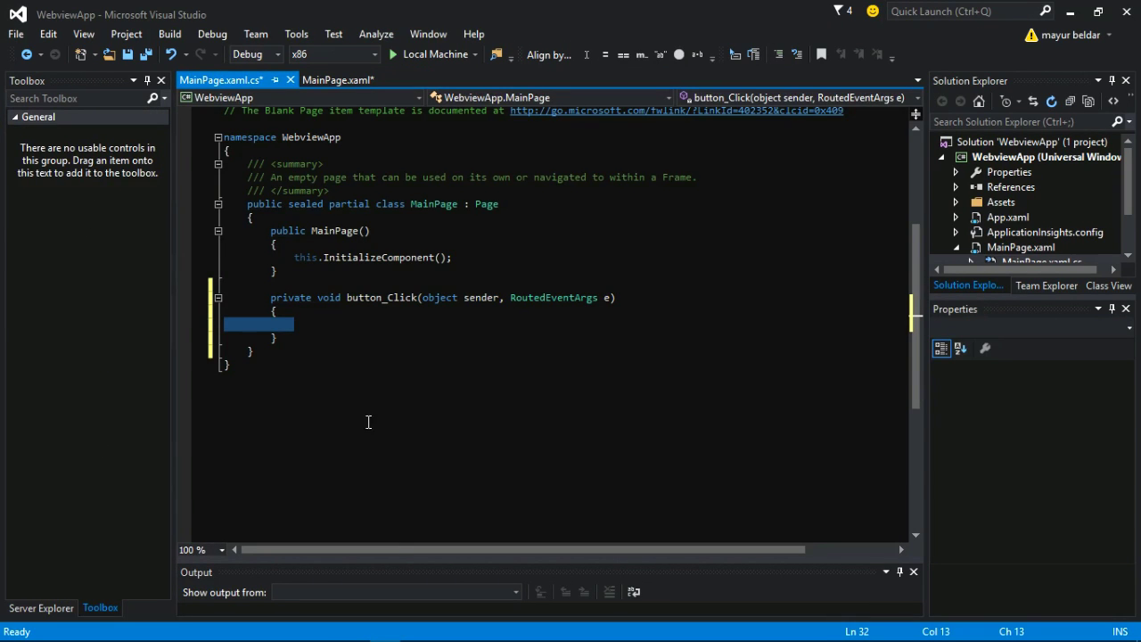
{"action": "left_click", "coordinate": [332, 325]}
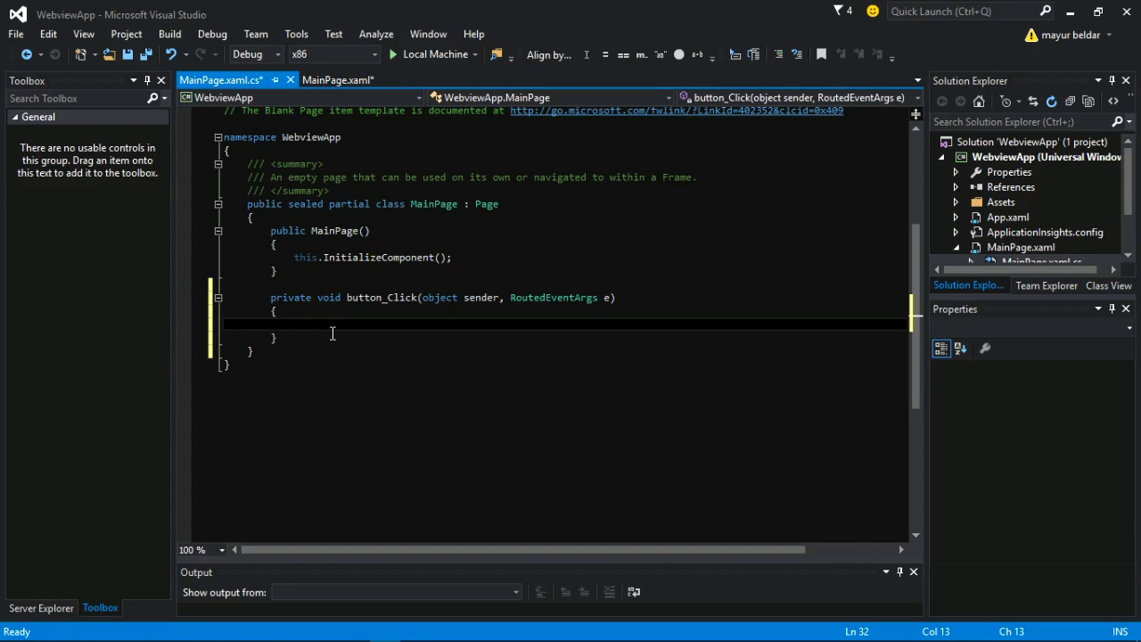
{"action": "left_click", "coordinate": [359, 79]}
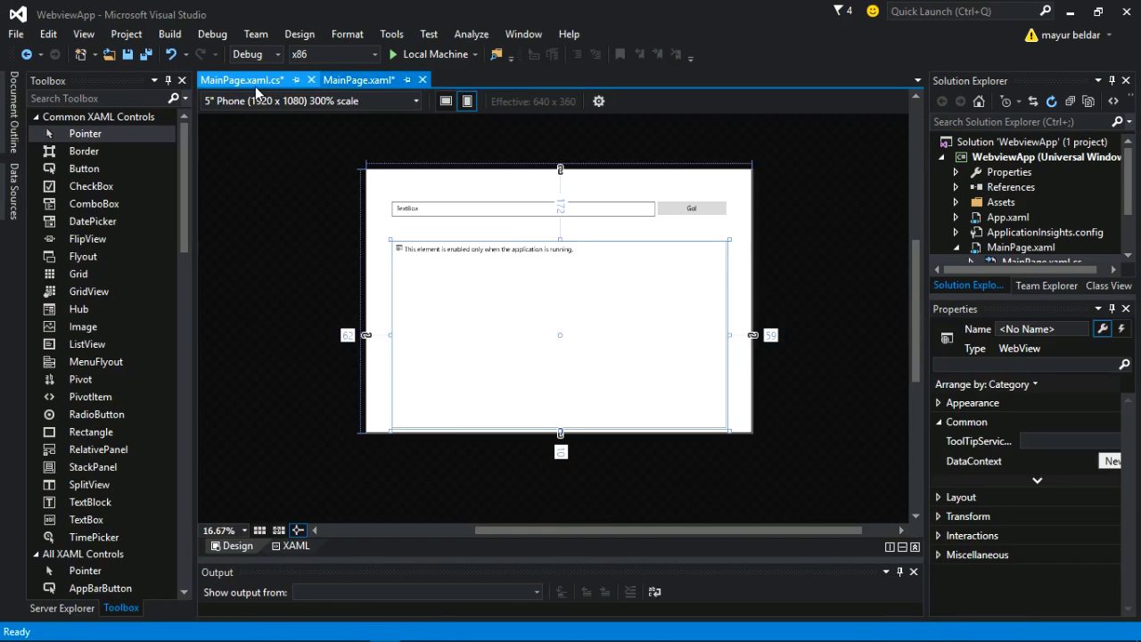
{"action": "left_click", "coordinate": [241, 80]}
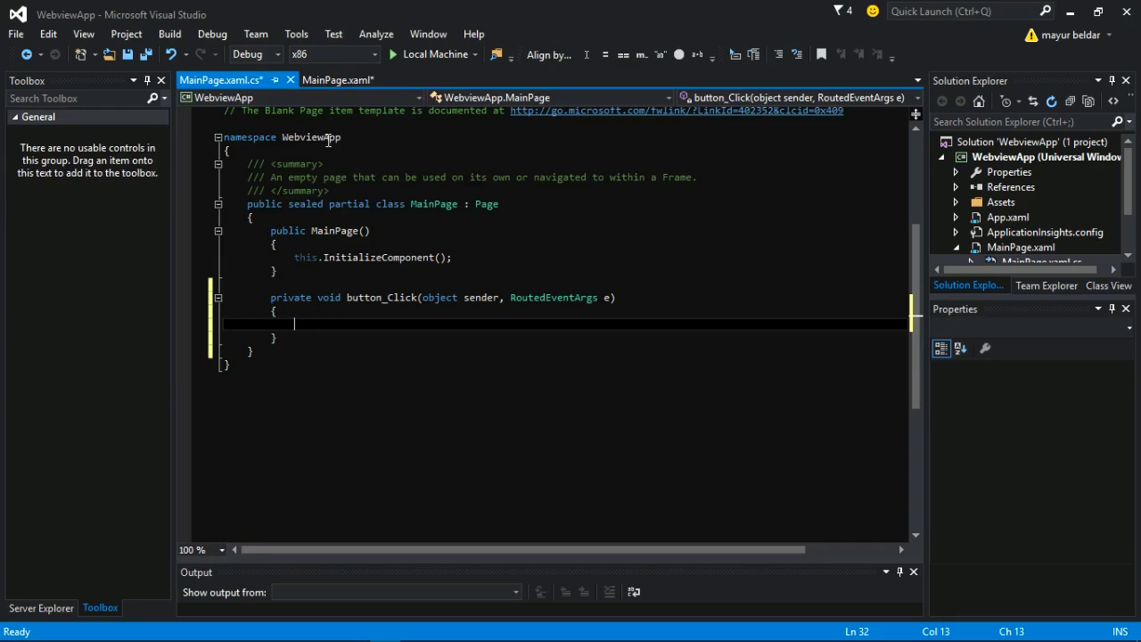
{"action": "left_click", "coordinate": [358, 79]}
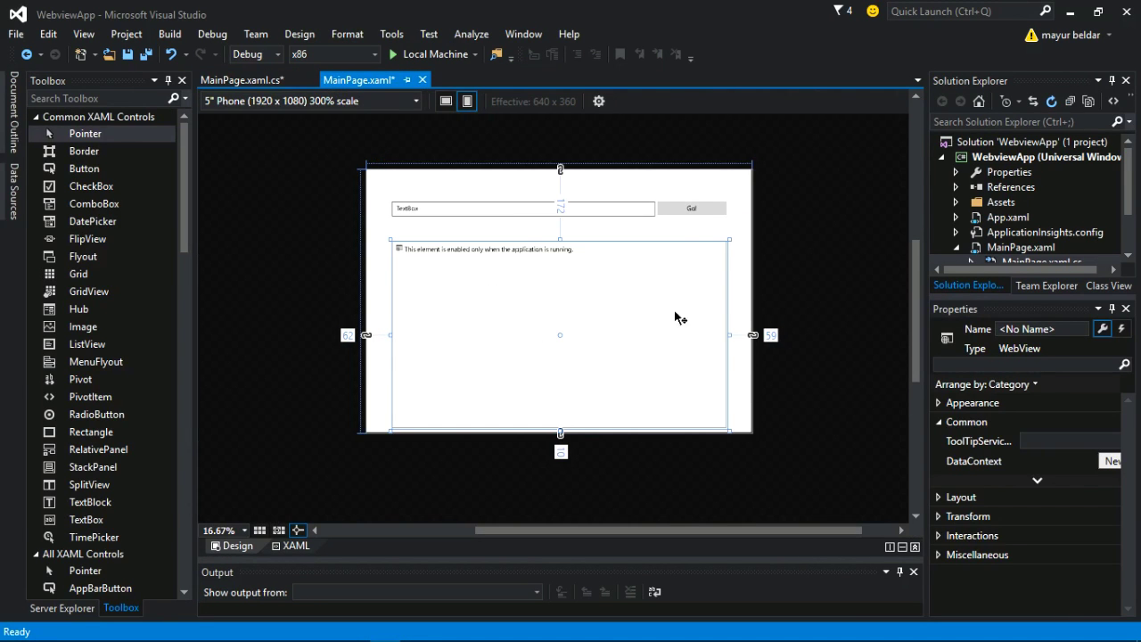
{"action": "mouse_move", "coordinate": [553, 287]}
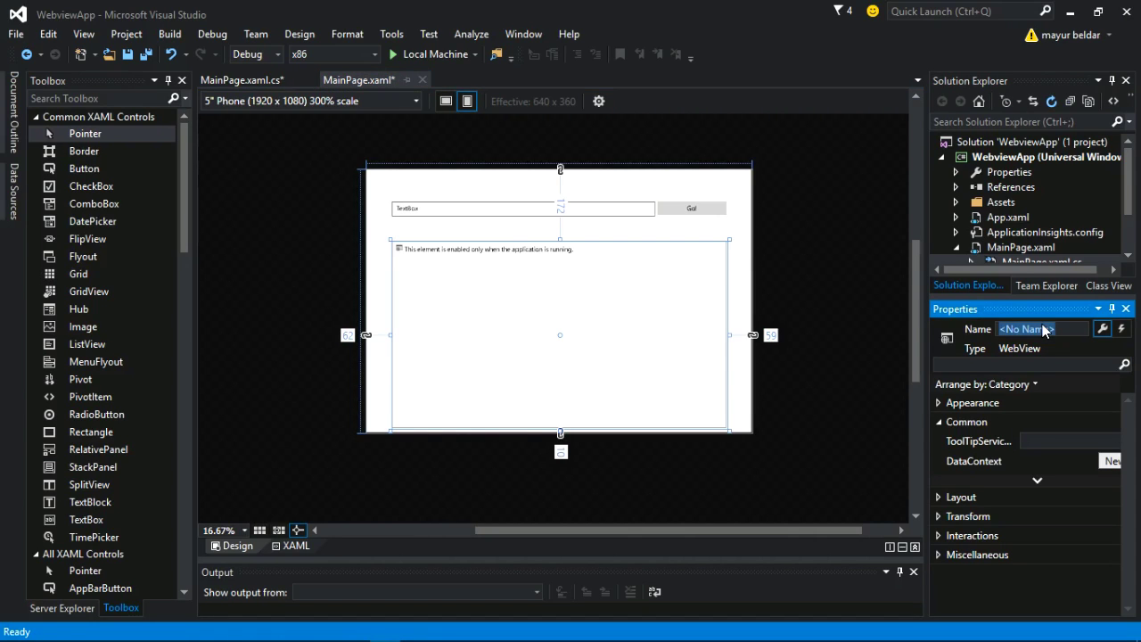
{"action": "type", "text": "webview1"}
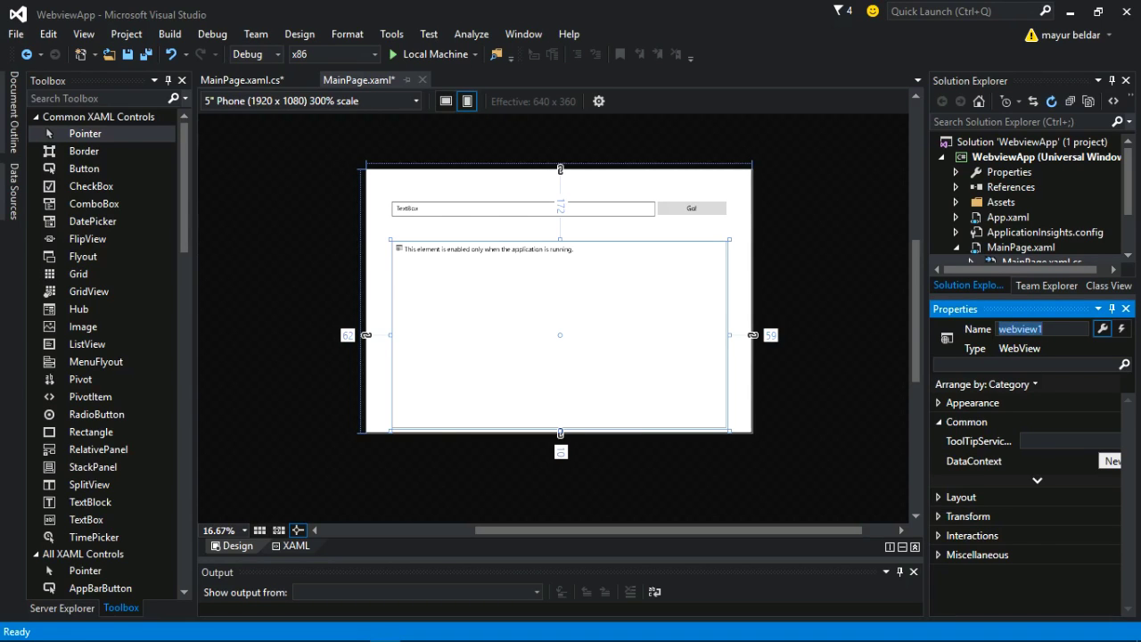
{"action": "left_click", "coordinate": [240, 79]}
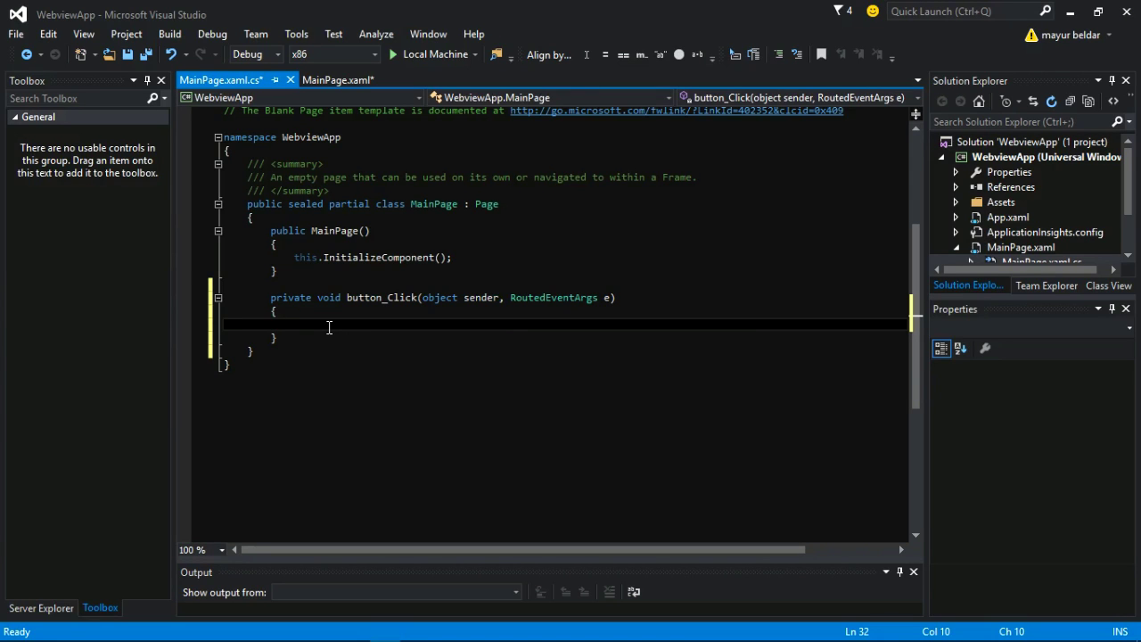
{"action": "type", "text": "webview1/"}
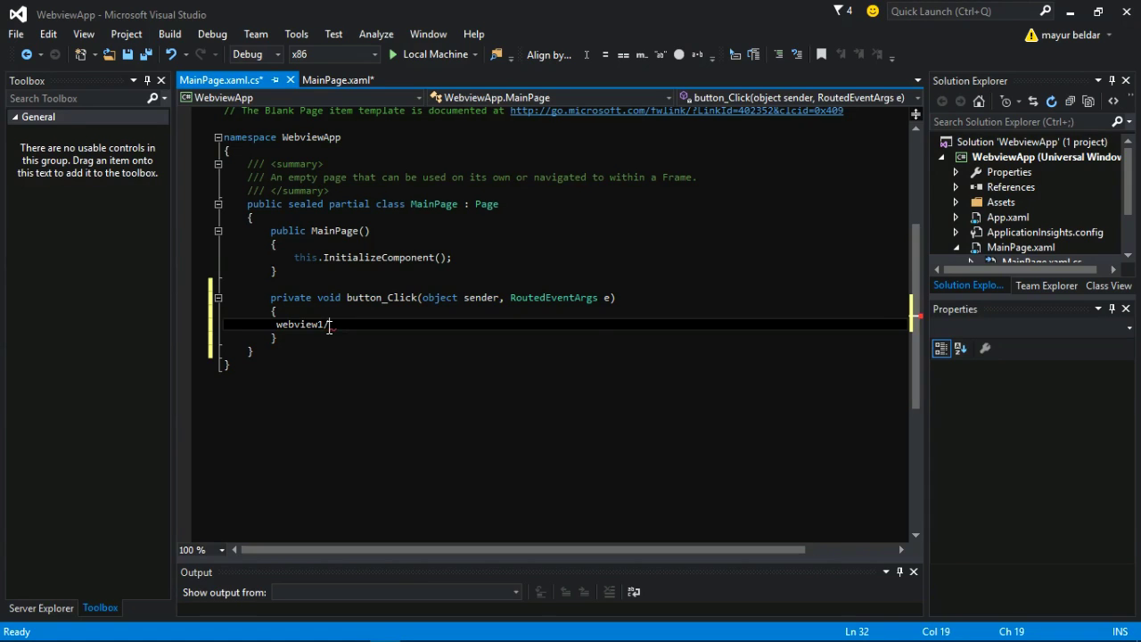
{"action": "type", "text": ".navigate"}
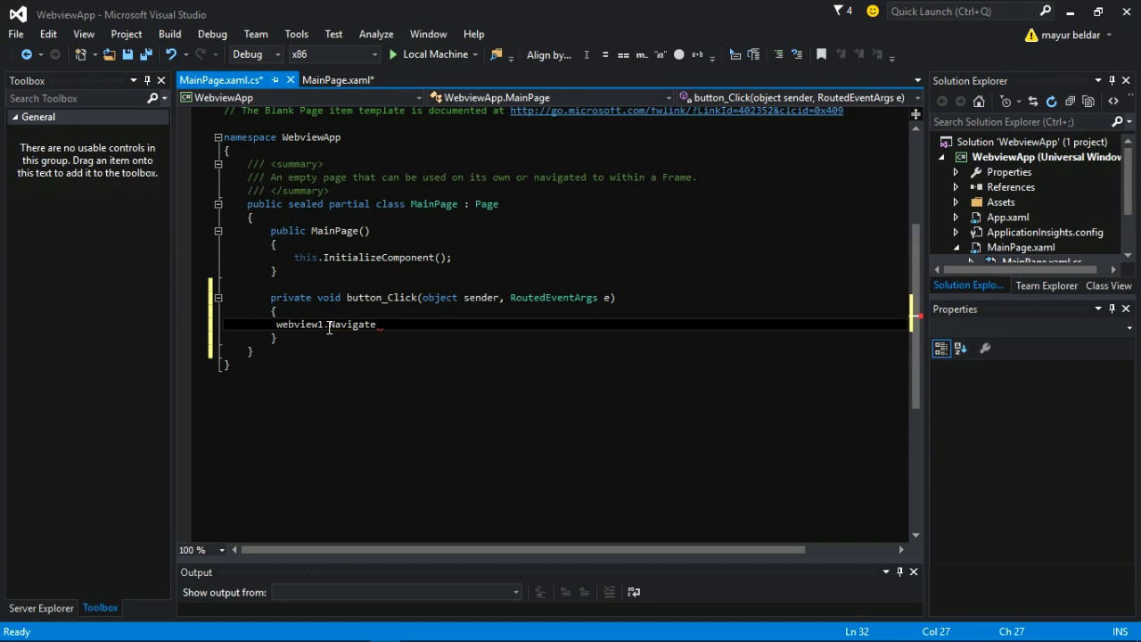
{"action": "type", "text": "();"}
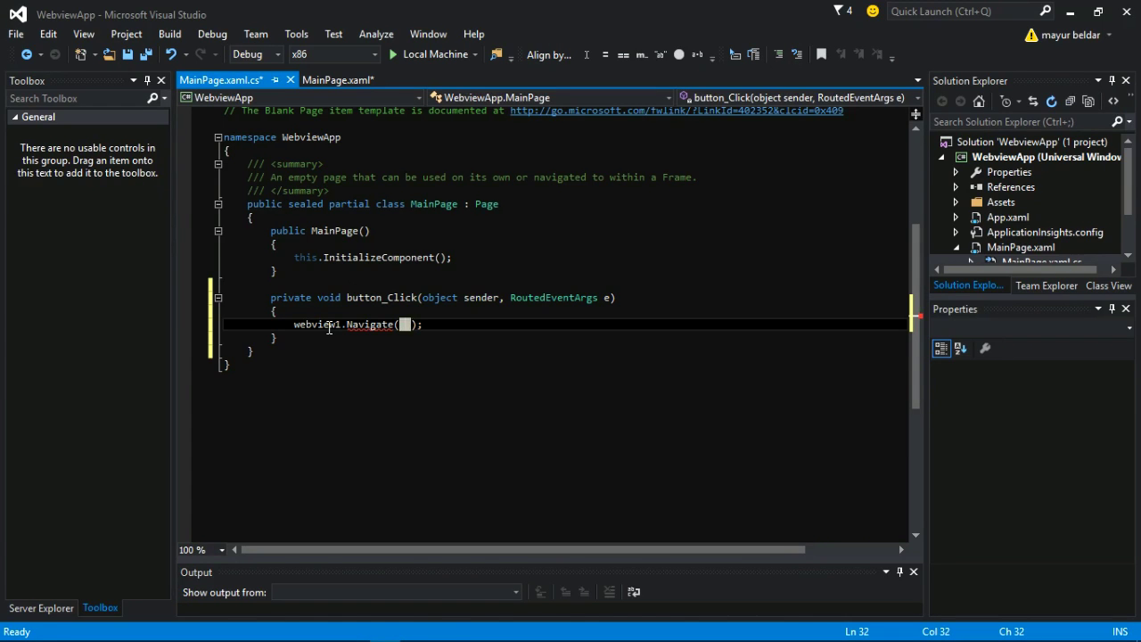
{"action": "type", "text": "\"\""}
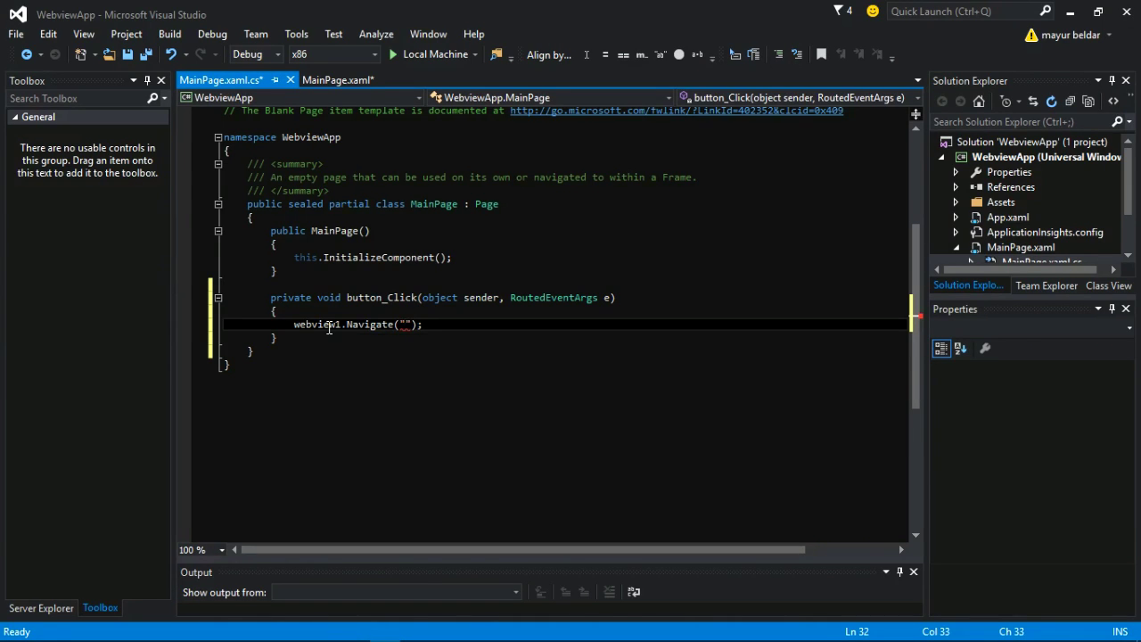
{"action": "type", "text": "www."}
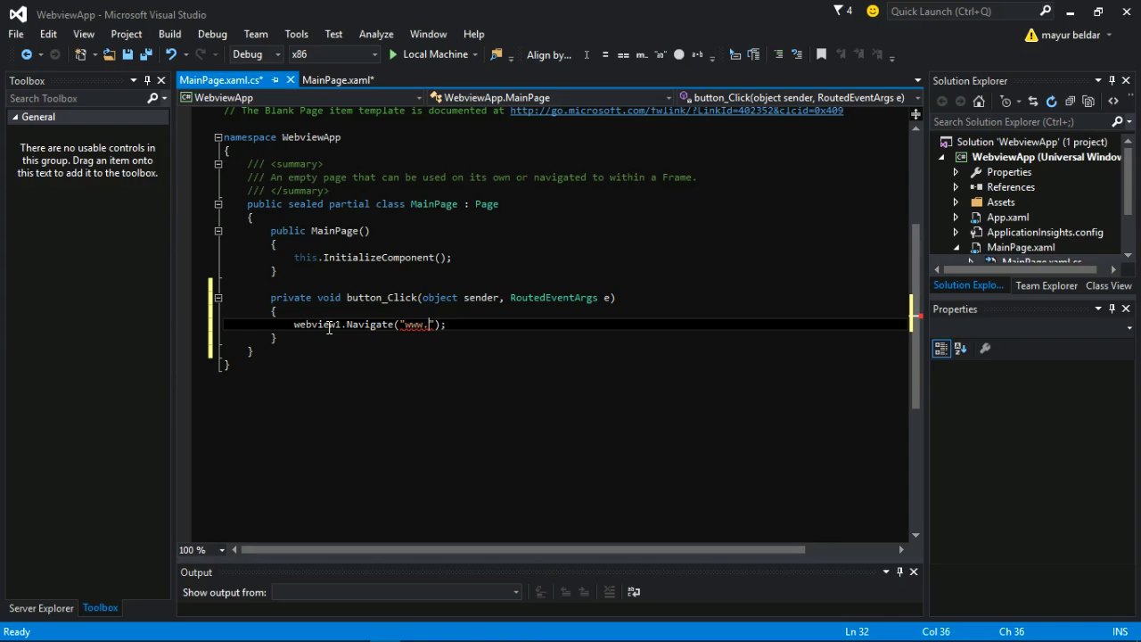
{"action": "type", "text": "google.c"}
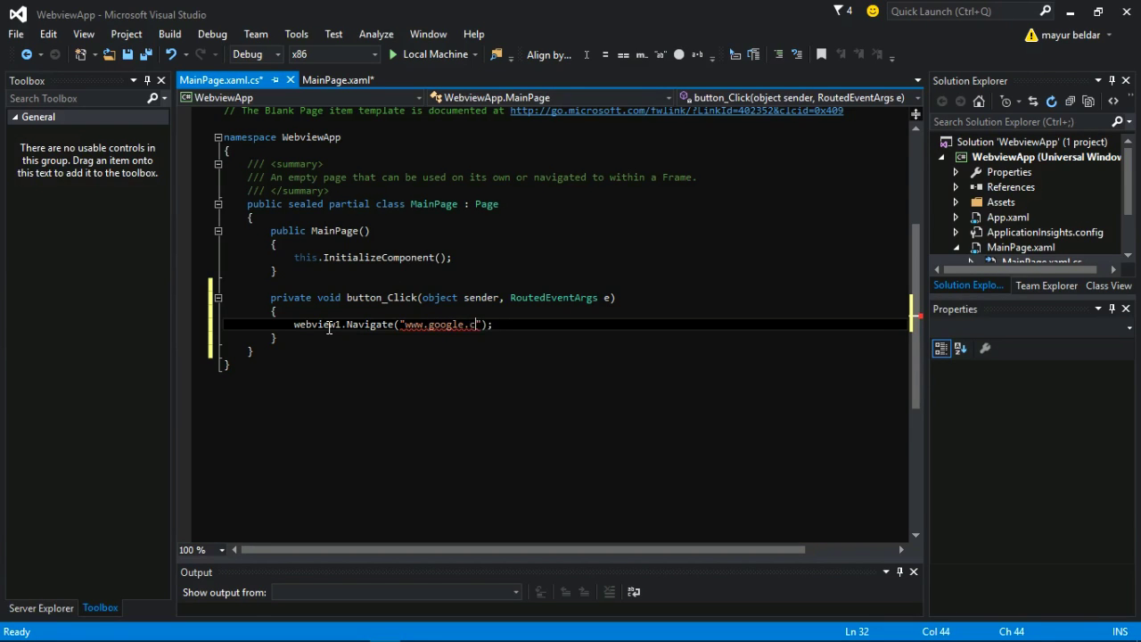
{"action": "type", "text": "om"}
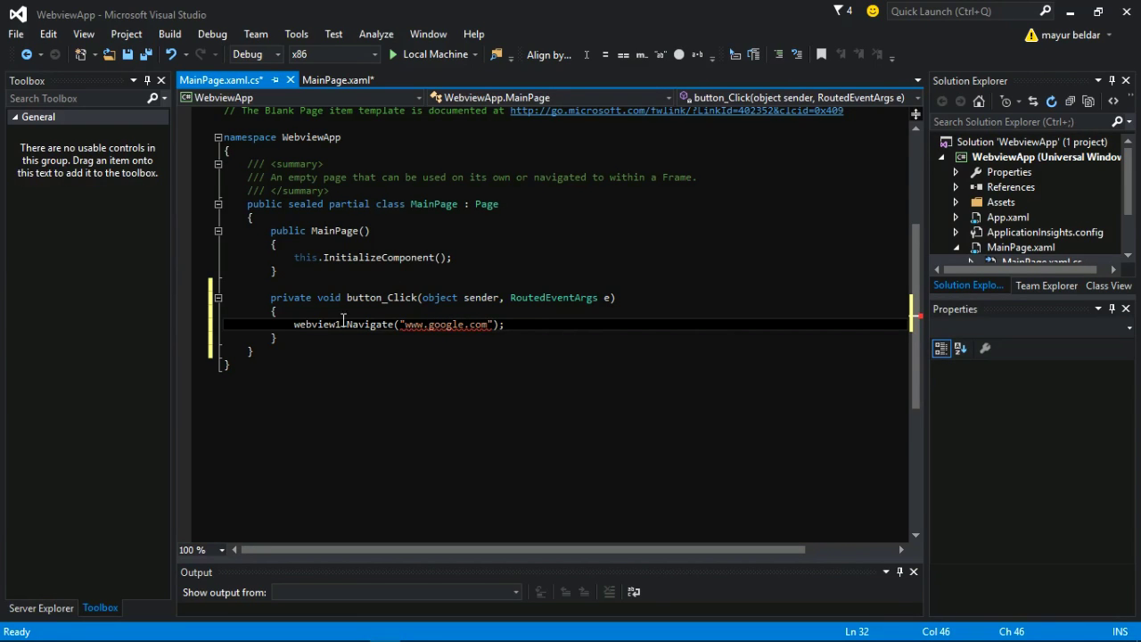
{"action": "mouse_move", "coordinate": [446, 325]}
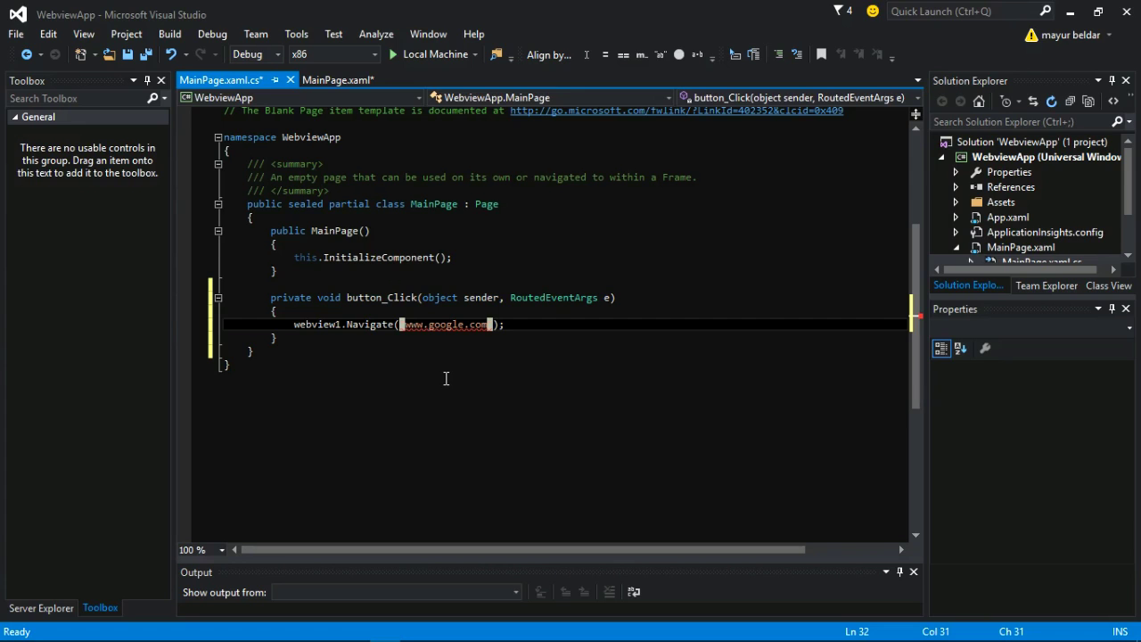
{"action": "type", "text": "new"}
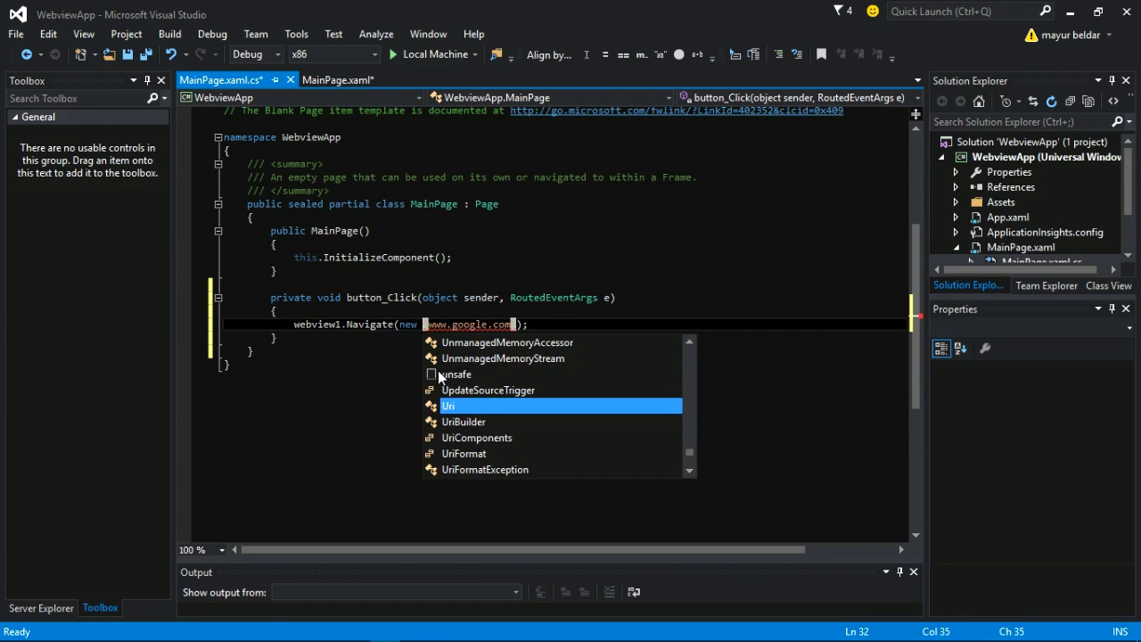
{"action": "type", "text": "Uri(\""}
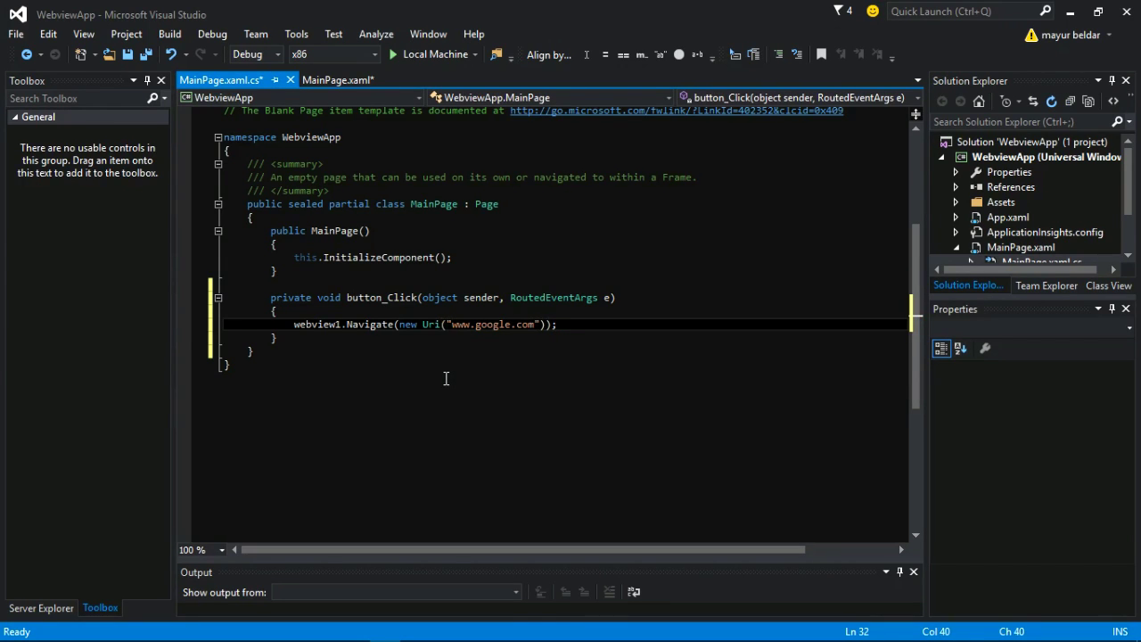
{"action": "type", "text": "http"}
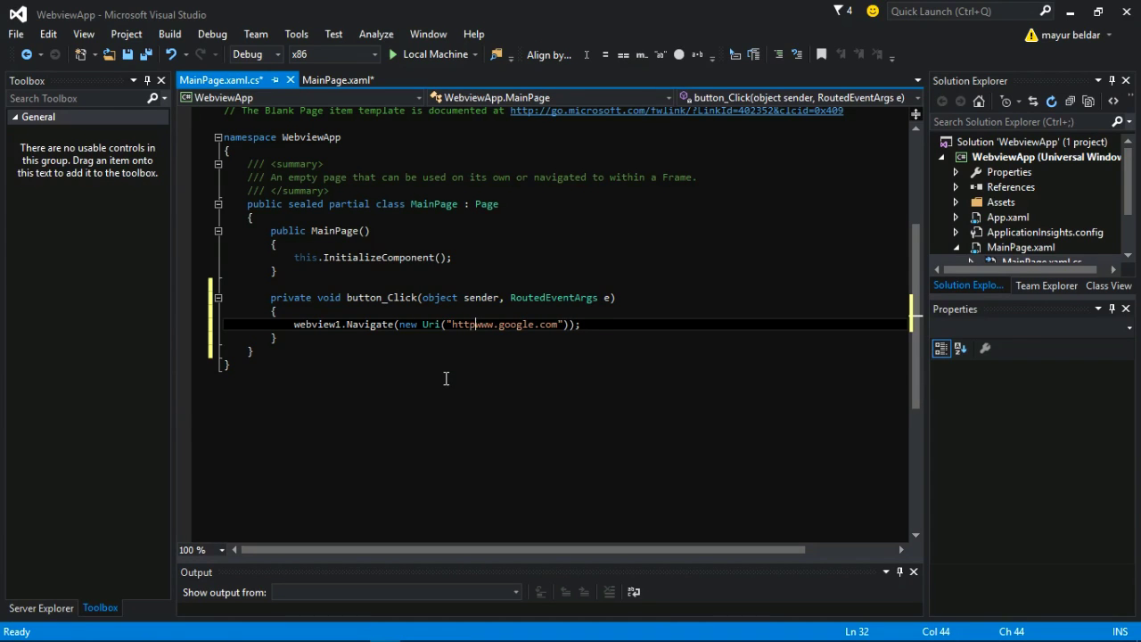
{"action": "type", "text": "://"}
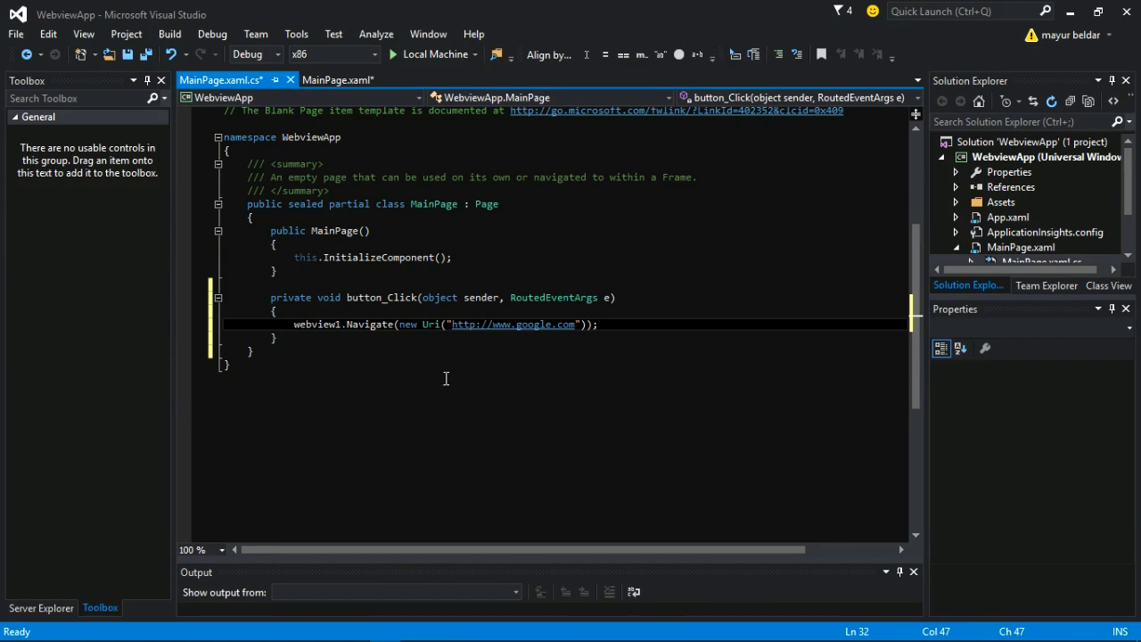
{"action": "left_click", "coordinate": [346, 310]}
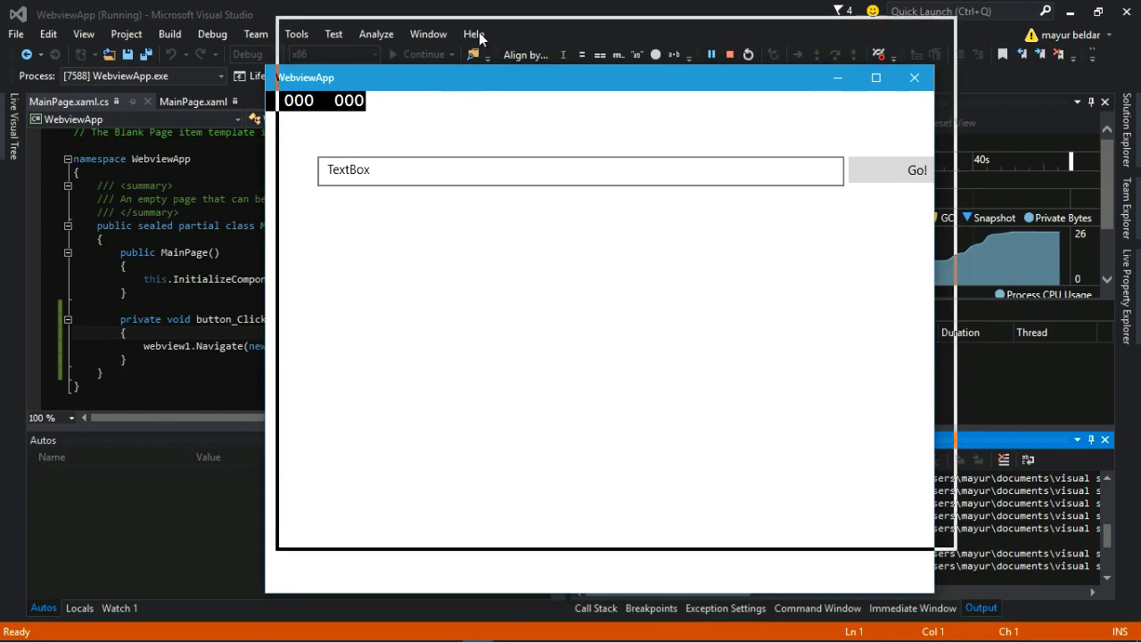
Maximize the running app, load Google with Go!, then close the app
{"action": "left_click", "coordinate": [875, 78]}
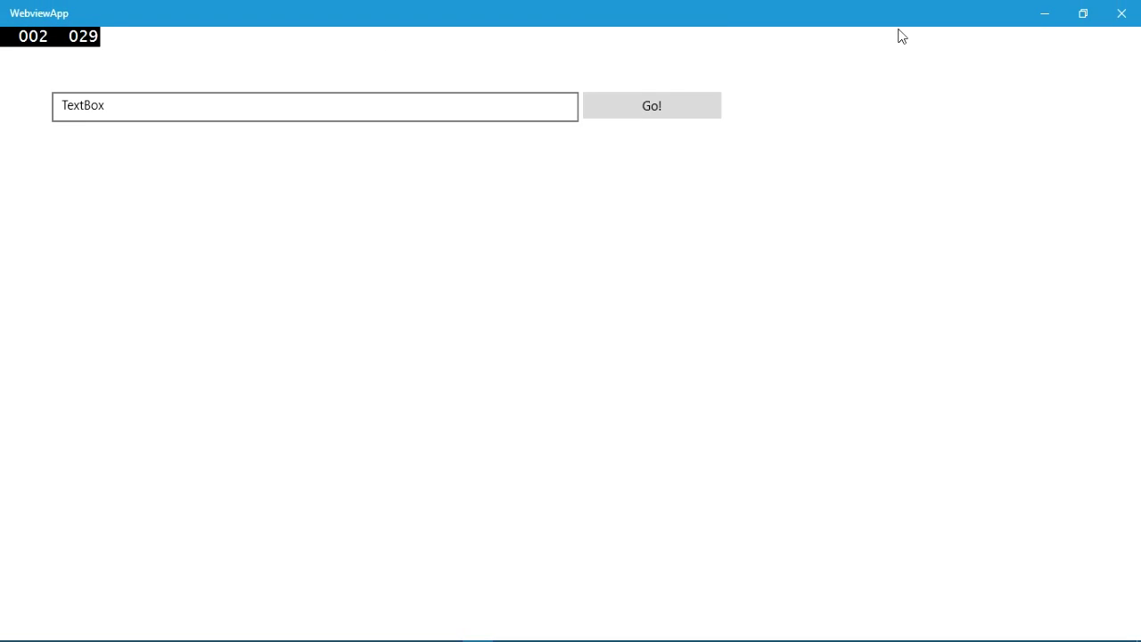
{"action": "left_click", "coordinate": [651, 105]}
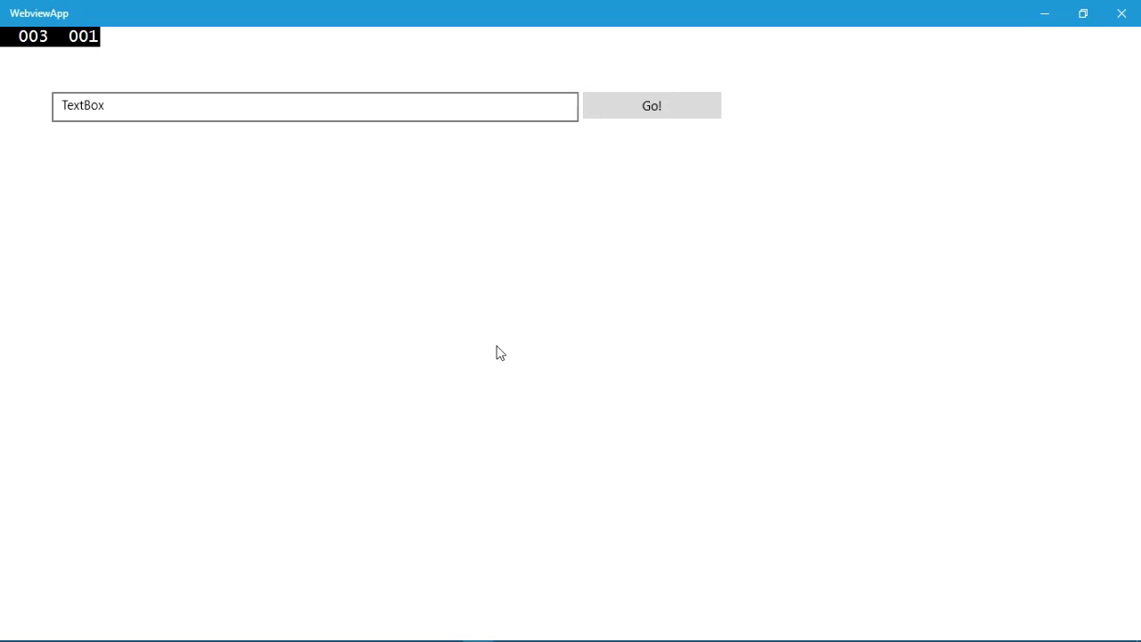
{"action": "left_click", "coordinate": [651, 106]}
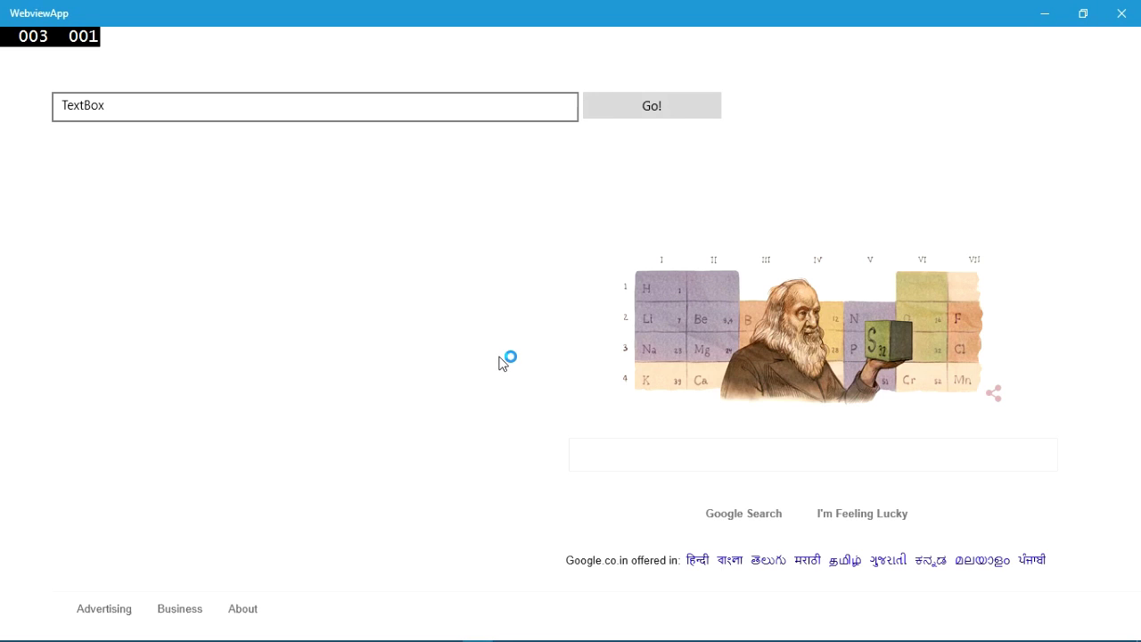
{"action": "left_click", "coordinate": [811, 455]}
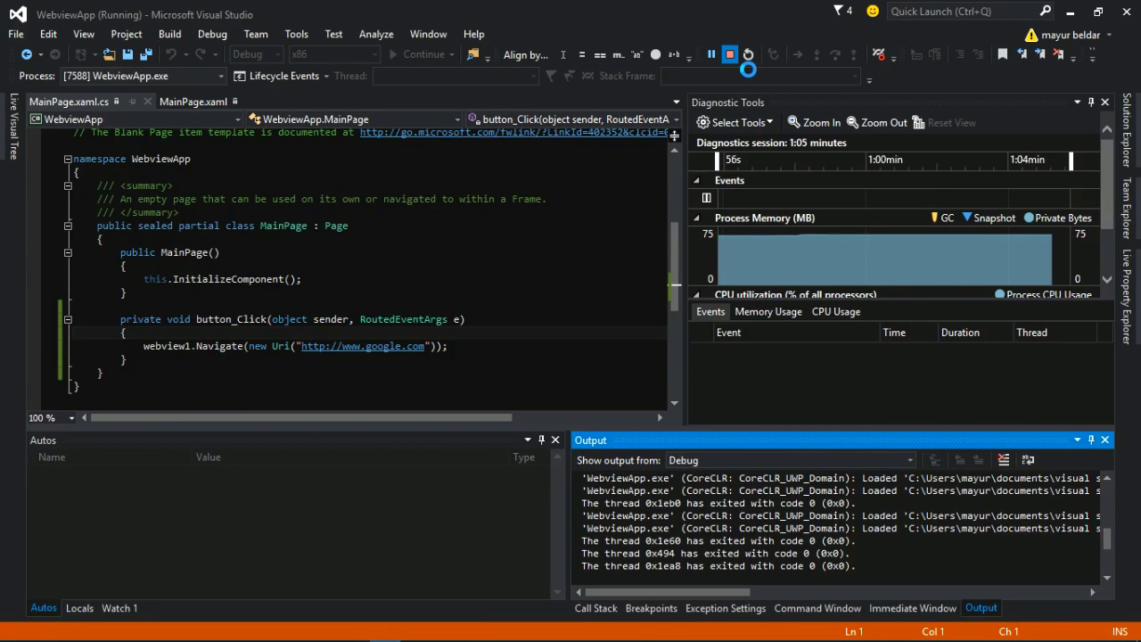
Stop debugging and return to button_Click with a blank line above the Navigate call
{"action": "left_click", "coordinate": [729, 54]}
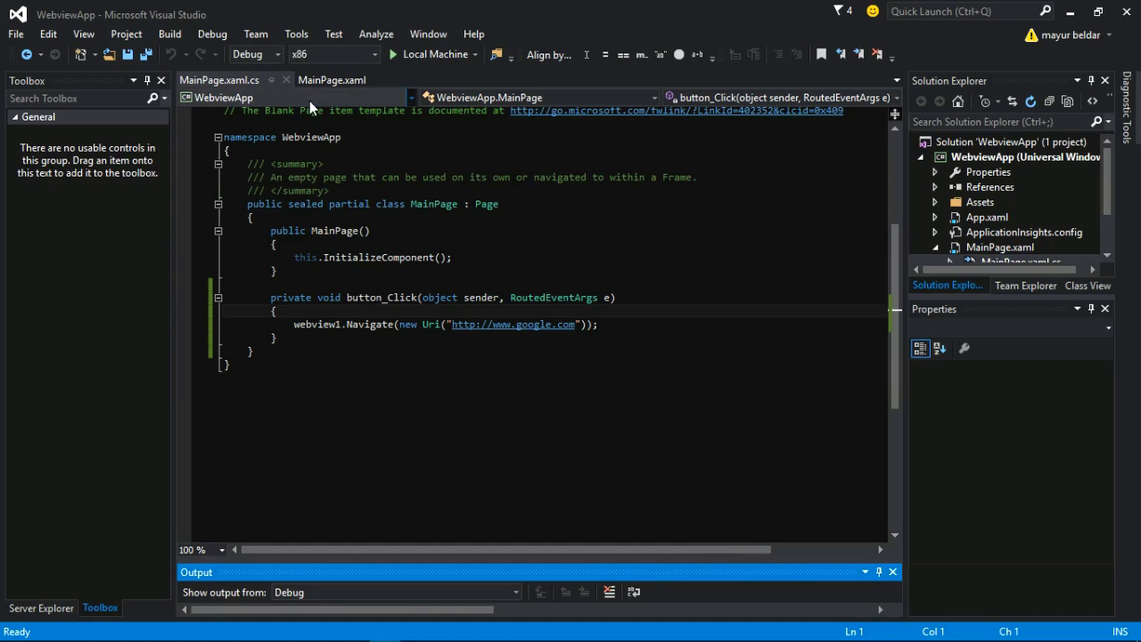
{"action": "left_click", "coordinate": [332, 79]}
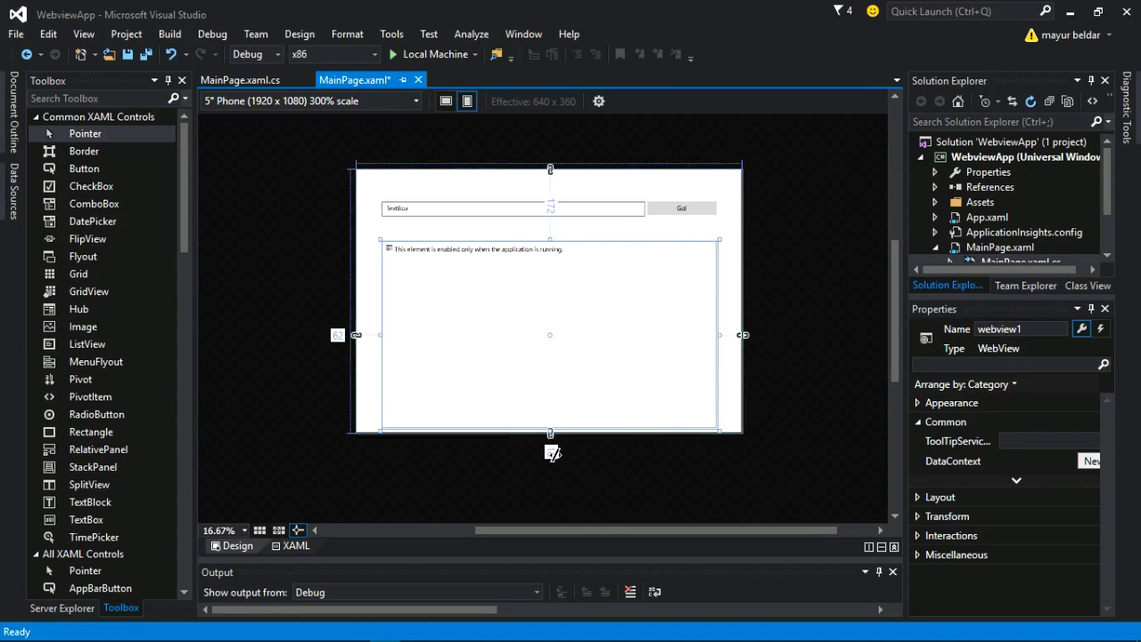
{"action": "mouse_move", "coordinate": [472, 282]}
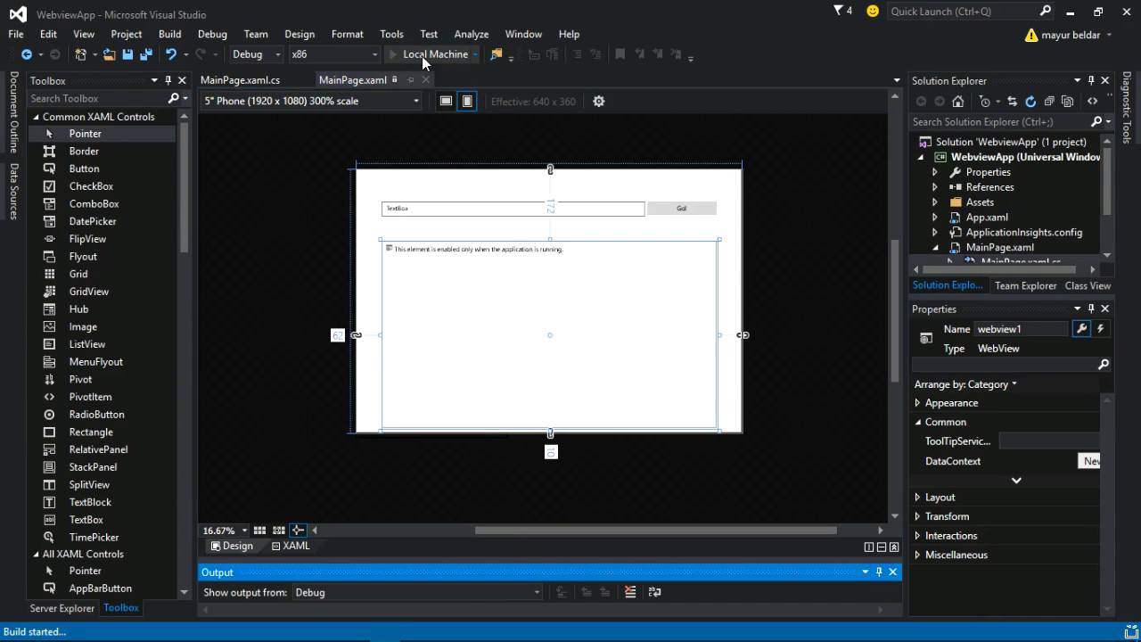
{"action": "left_click", "coordinate": [432, 53]}
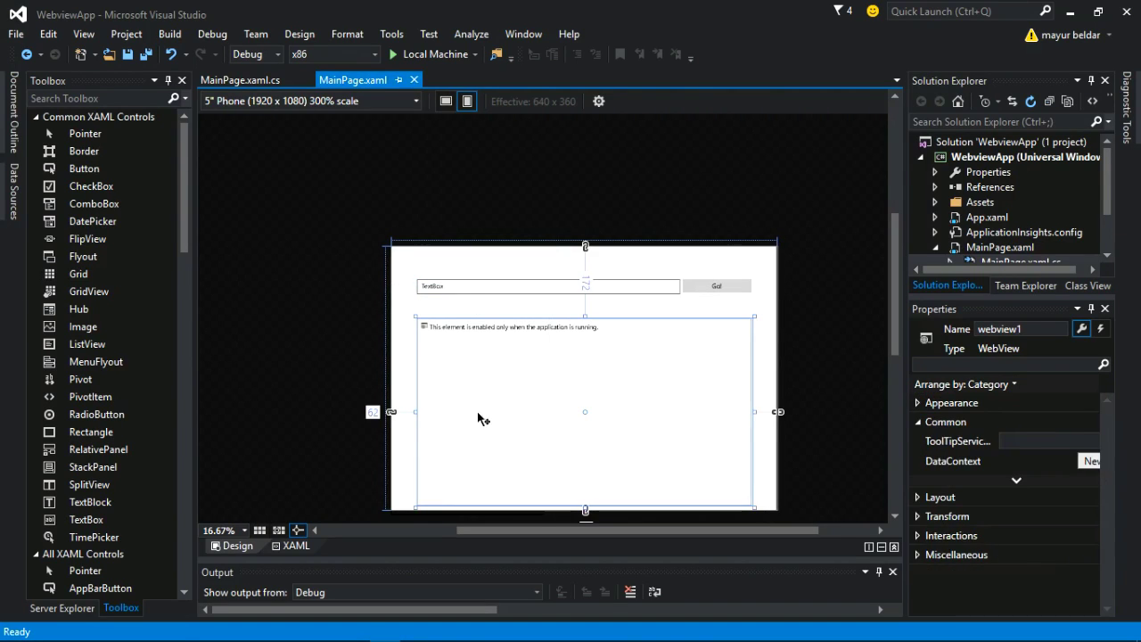
{"action": "left_click", "coordinate": [218, 78]}
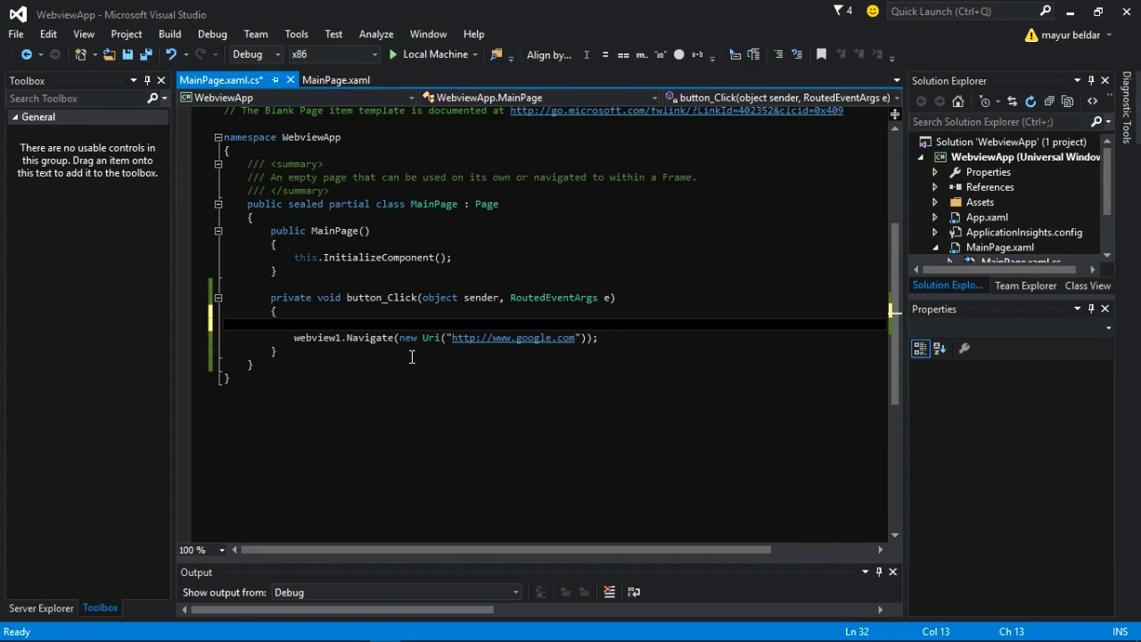
Declare the string variable mylink at the top of the button_Click handler
{"action": "type", "text": "string"}
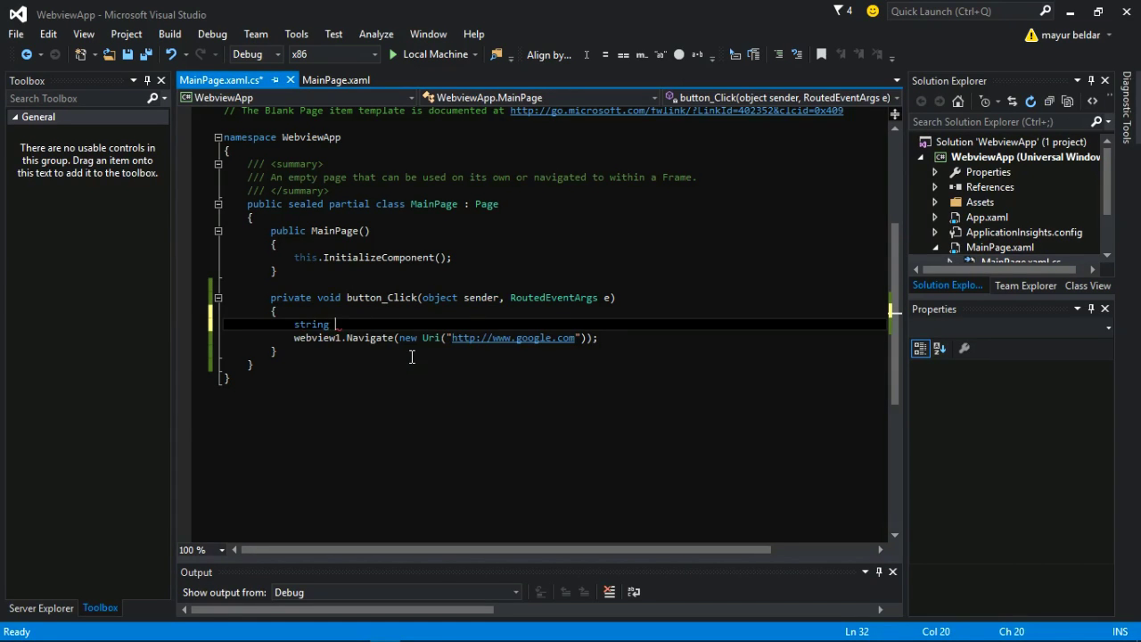
{"action": "type", "text": "lin"}
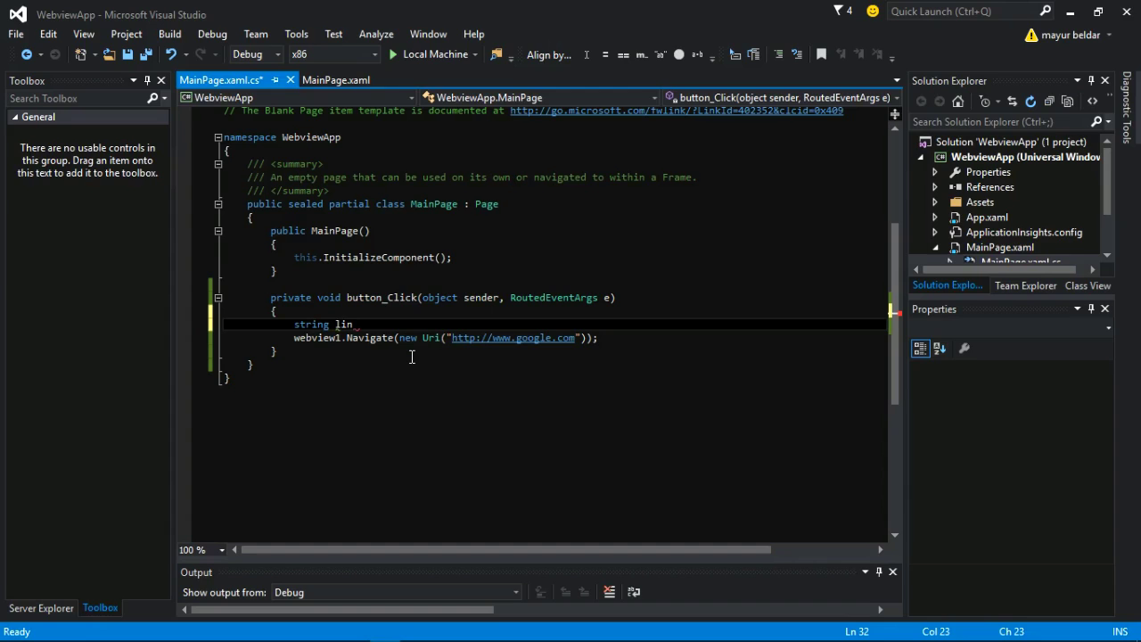
{"action": "key", "text": "BackSpace"}
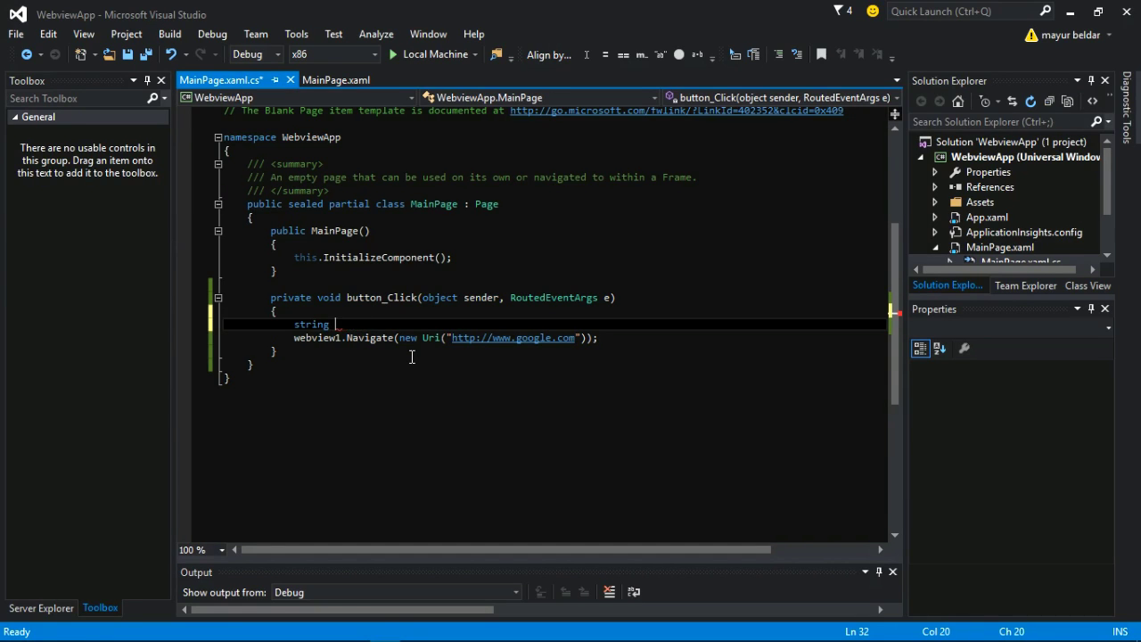
{"action": "type", "text": "mylink"}
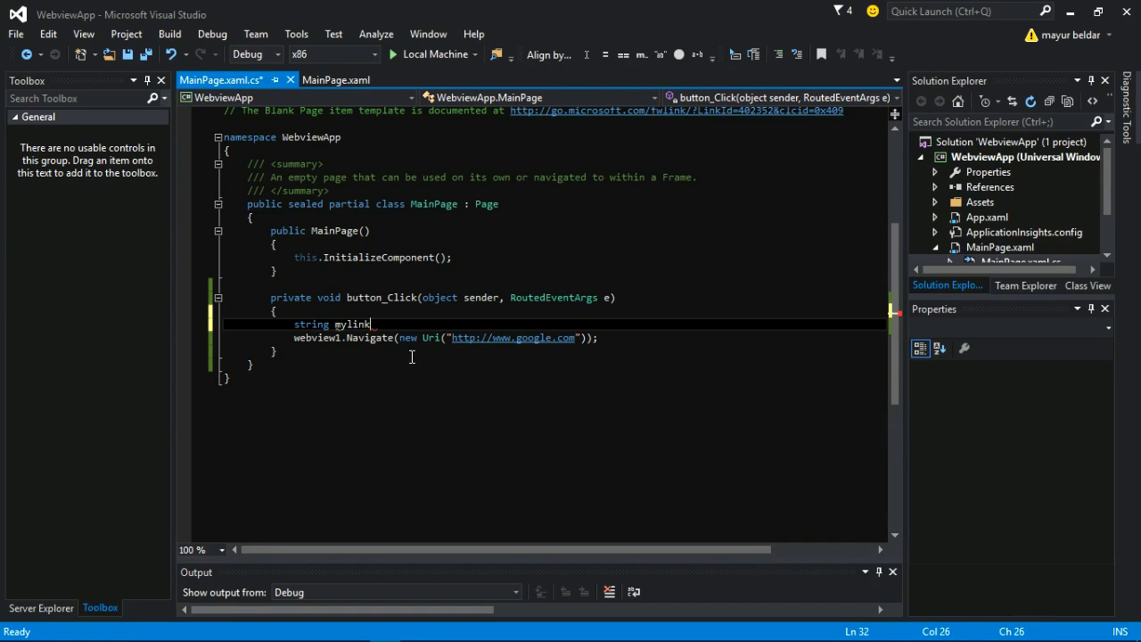
{"action": "double_click", "coordinate": [353, 324]}
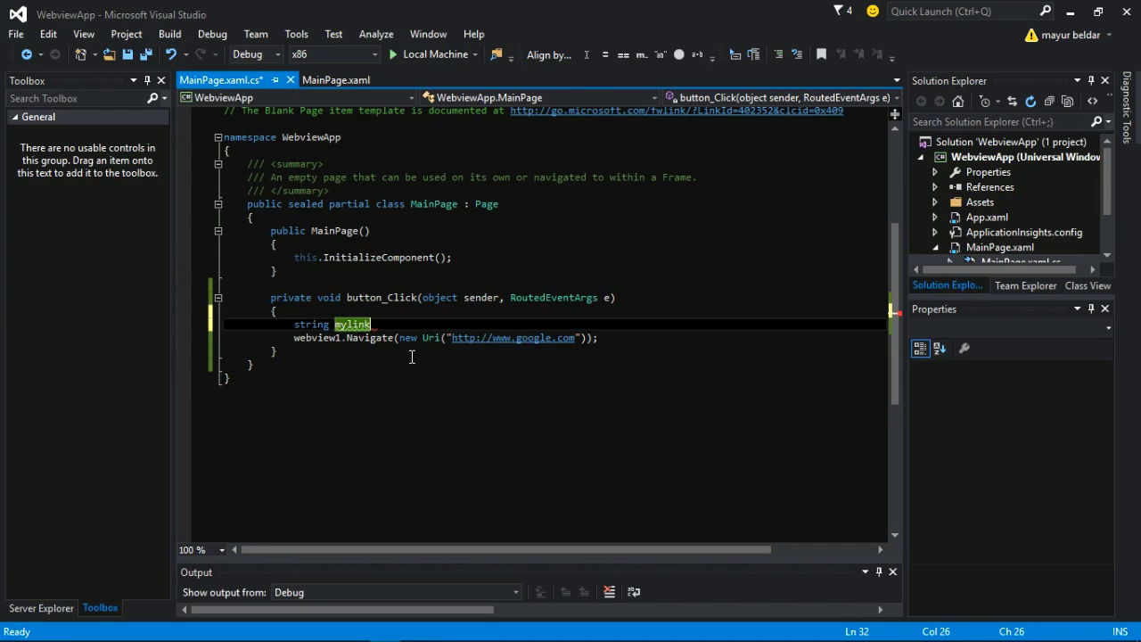
{"action": "type", "text": "= ;"}
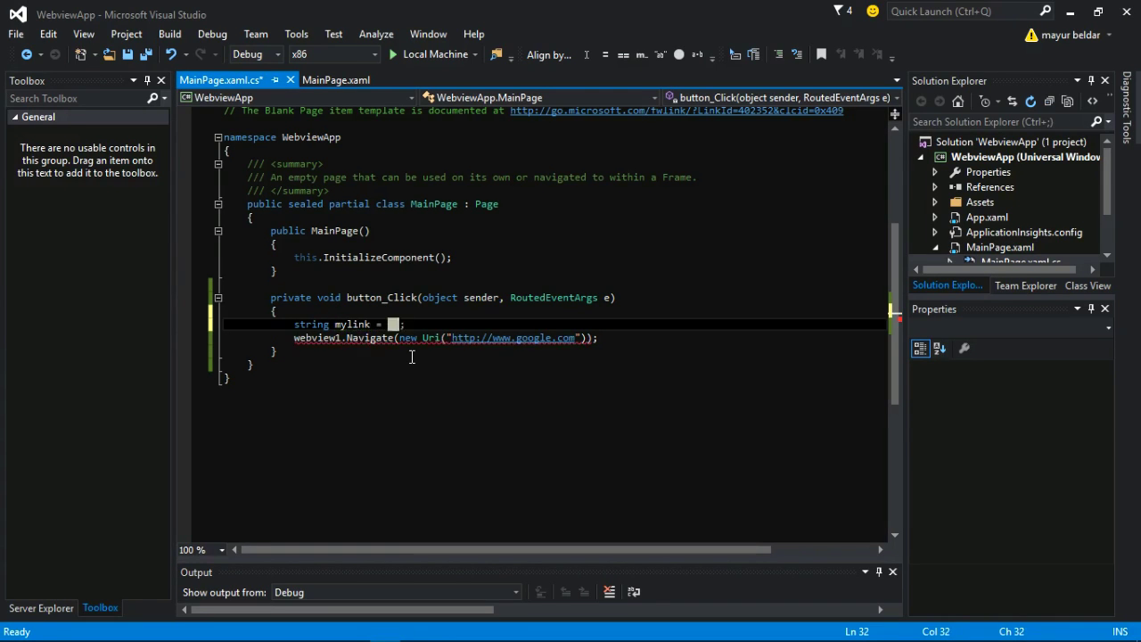
{"action": "key", "text": "enter"}
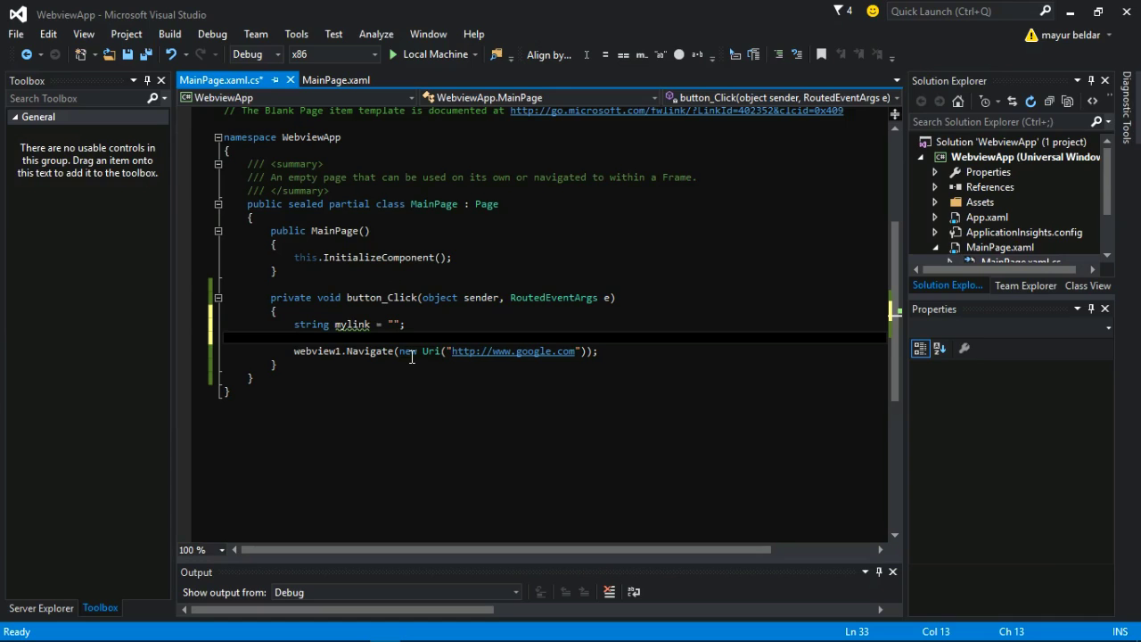
{"action": "type", "text": "m"}
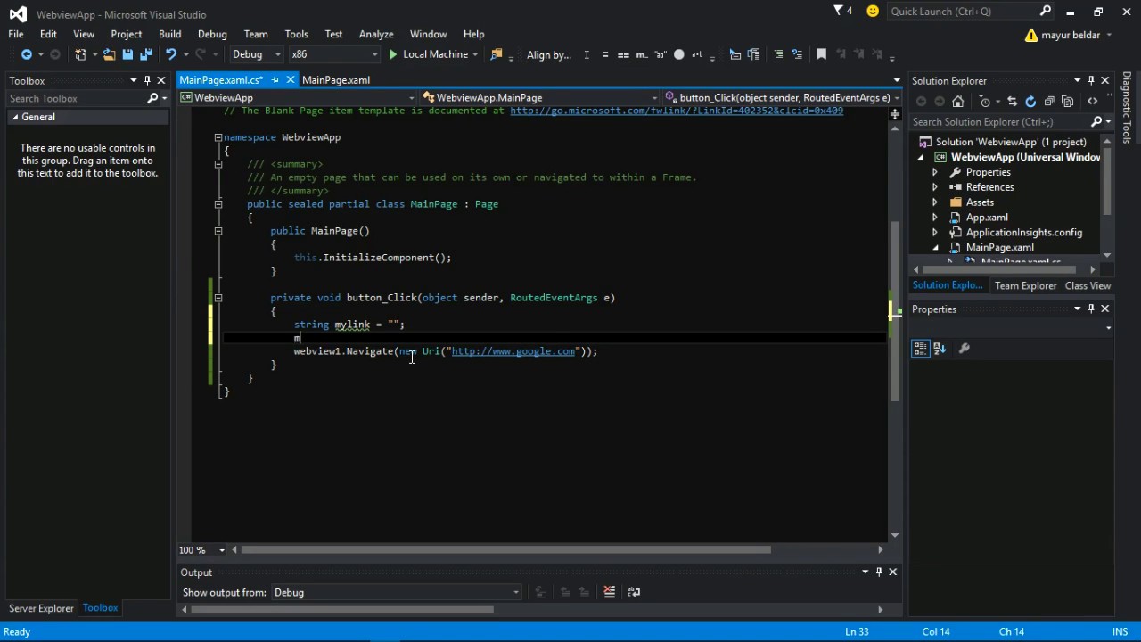
{"action": "type", "text": "ylink="}
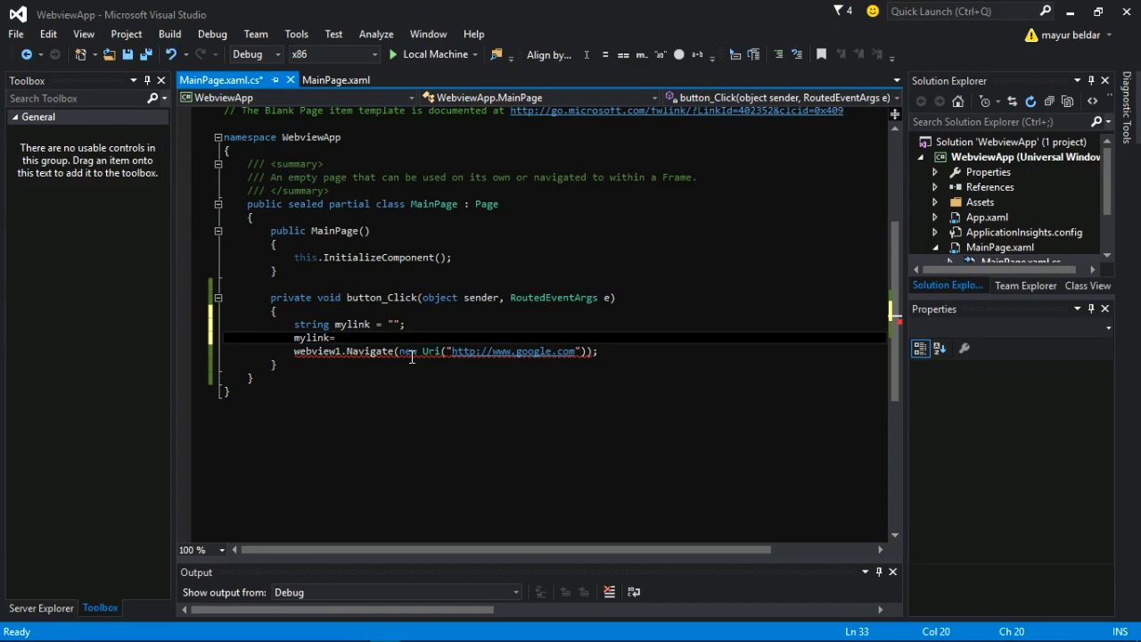
{"action": "type", "text": "link."}
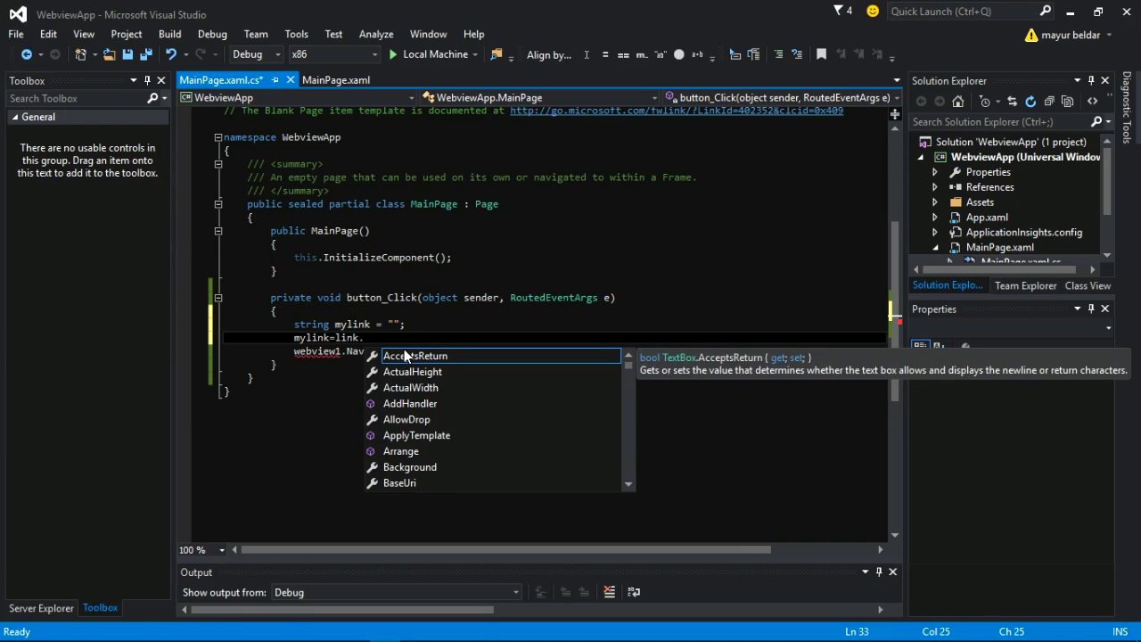
{"action": "type", "text": "t"}
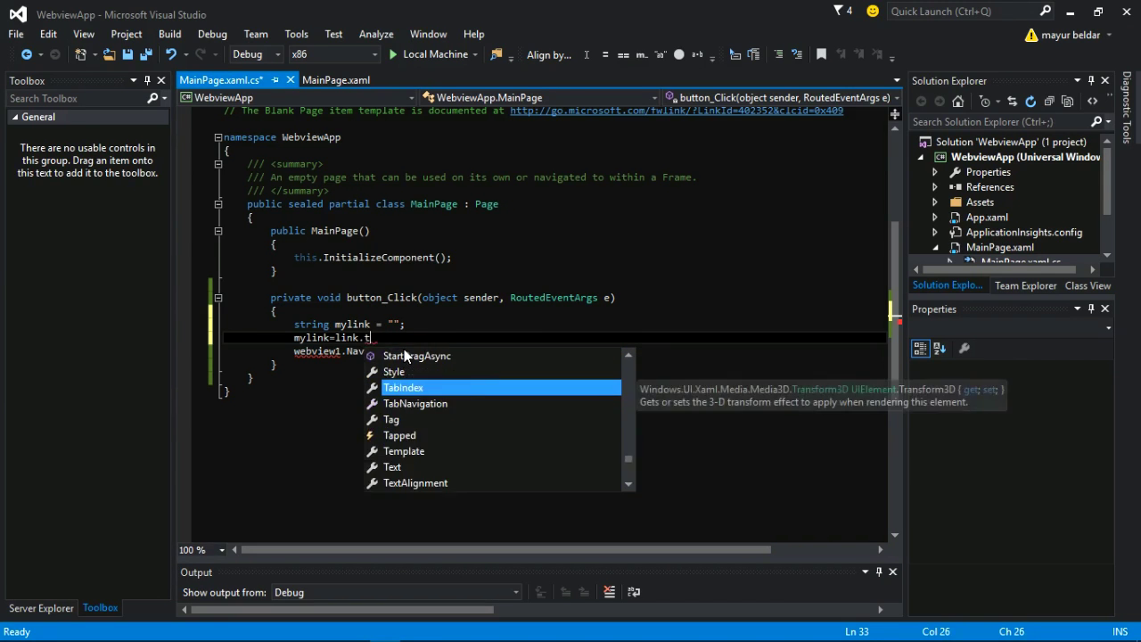
{"action": "type", "text": "get"}
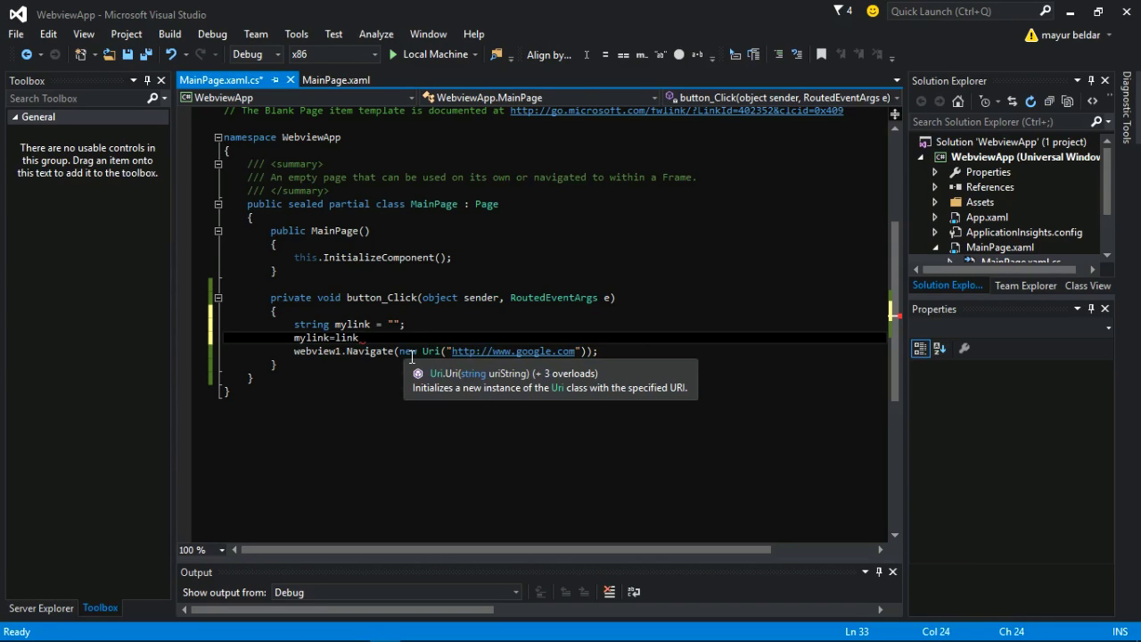
{"action": "type", "text": ".tex"}
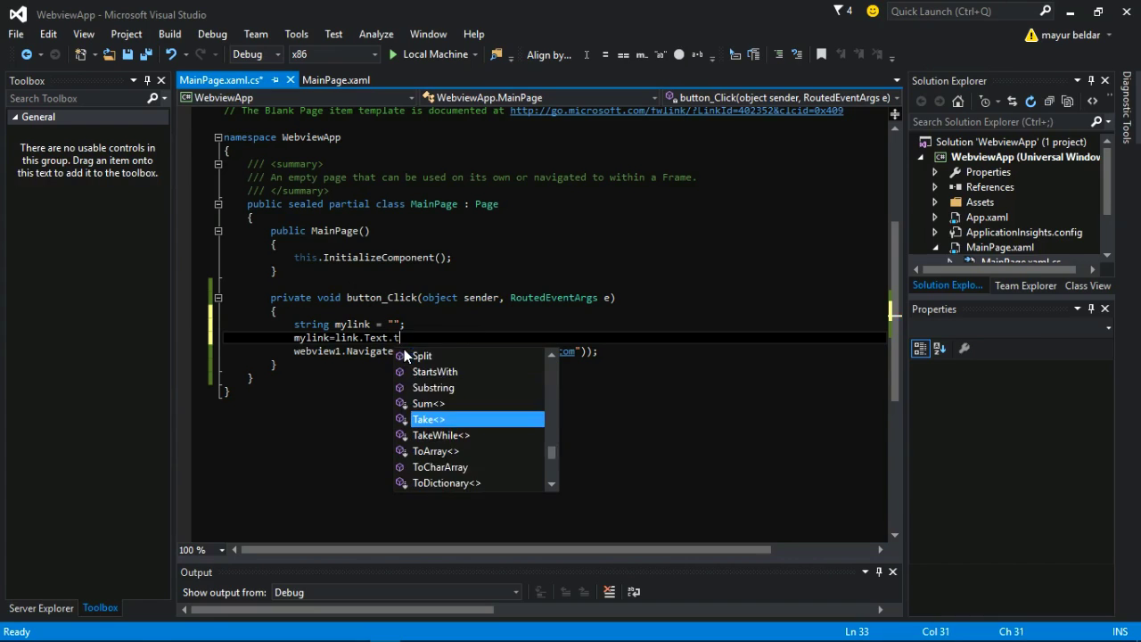
{"action": "type", "text": "oString();"}
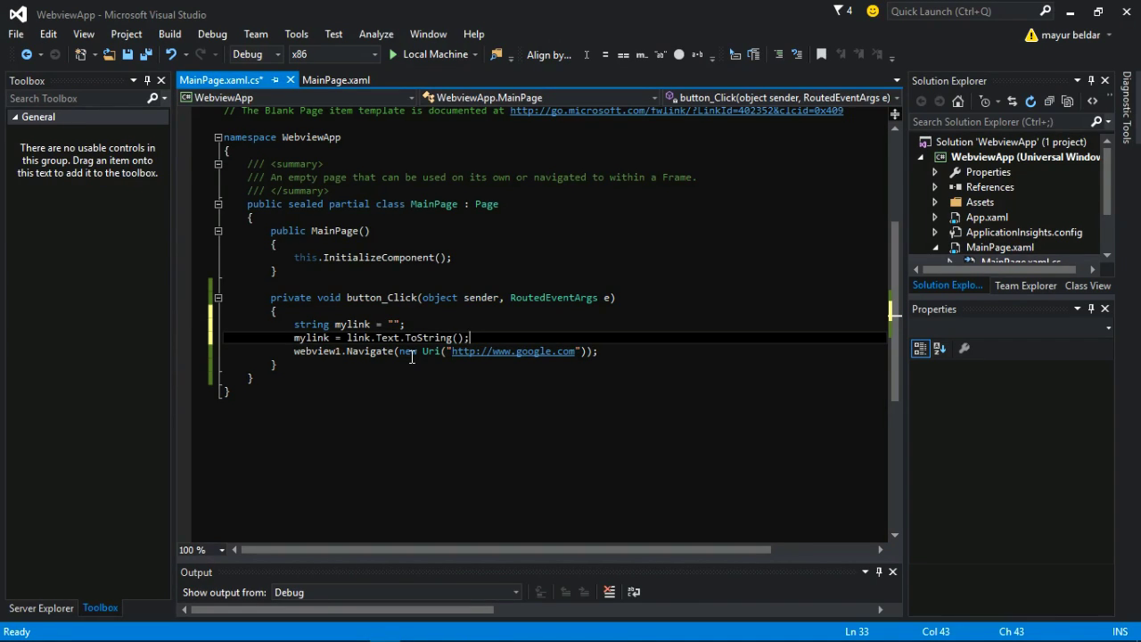
{"action": "double_click", "coordinate": [357, 337]}
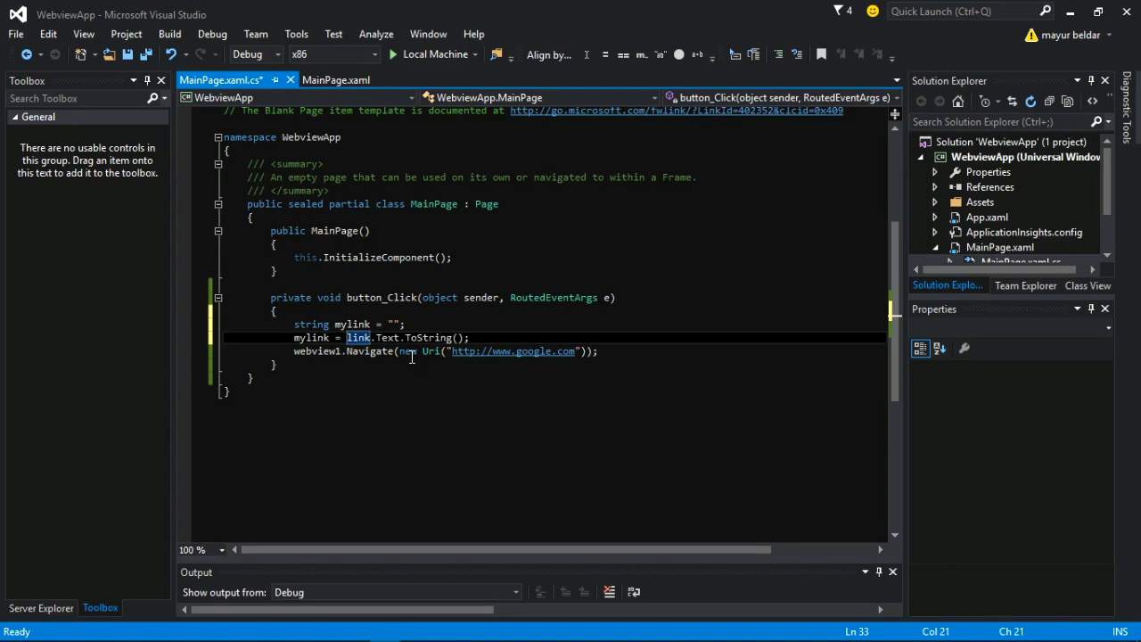
{"action": "type", "text": "http://\"+"}
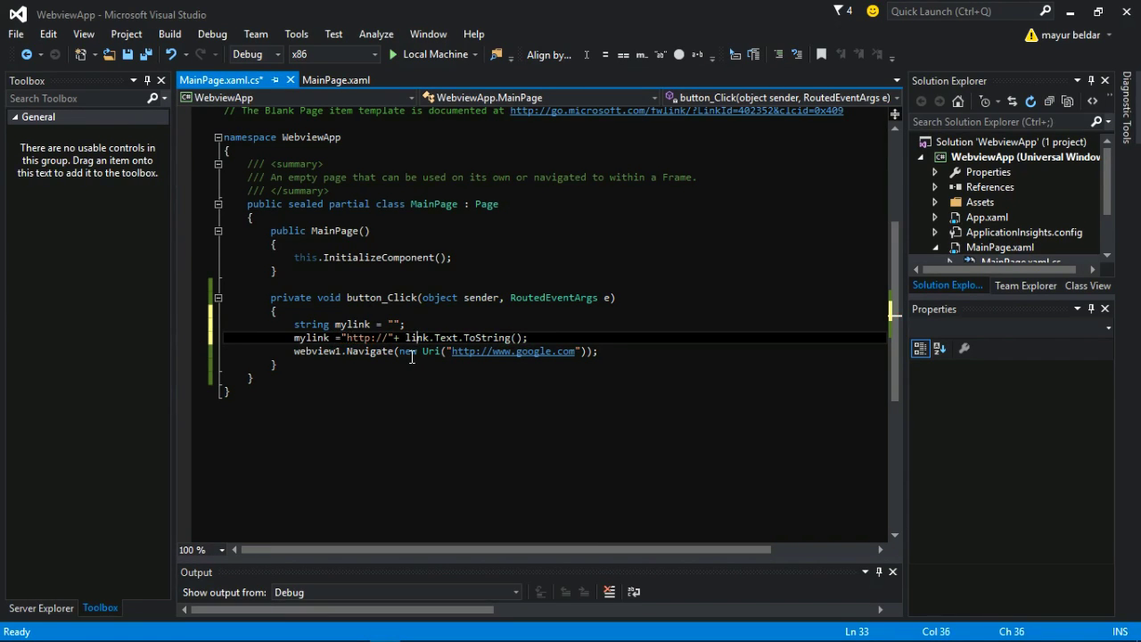
{"action": "left_click", "coordinate": [410, 350]}
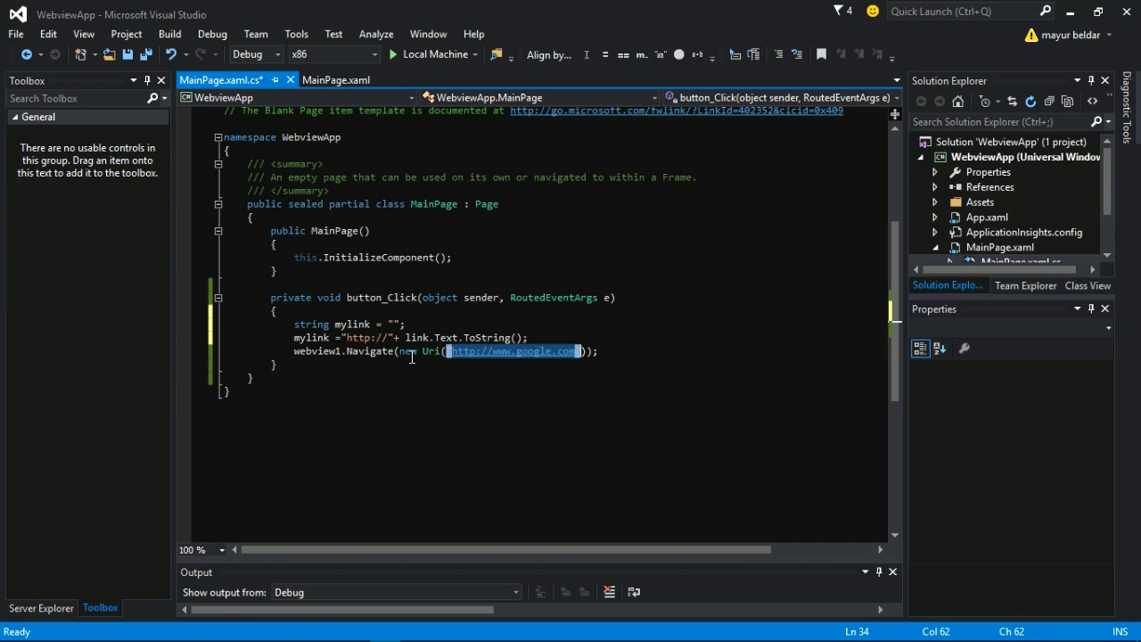
{"action": "type", "text": "mu"}
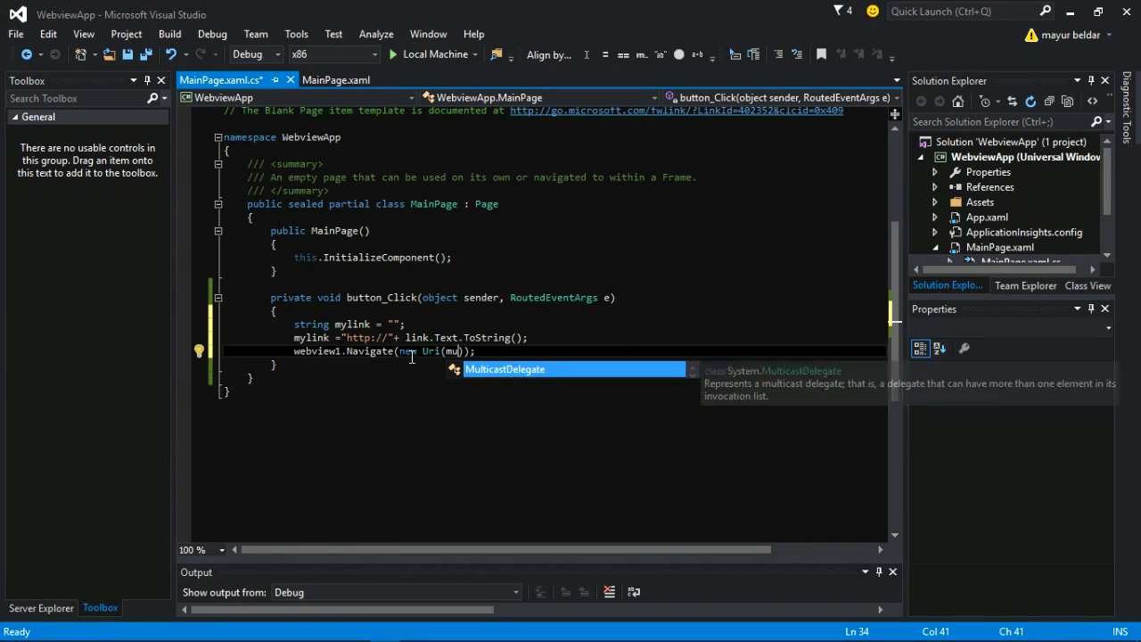
{"action": "type", "text": "ylink"}
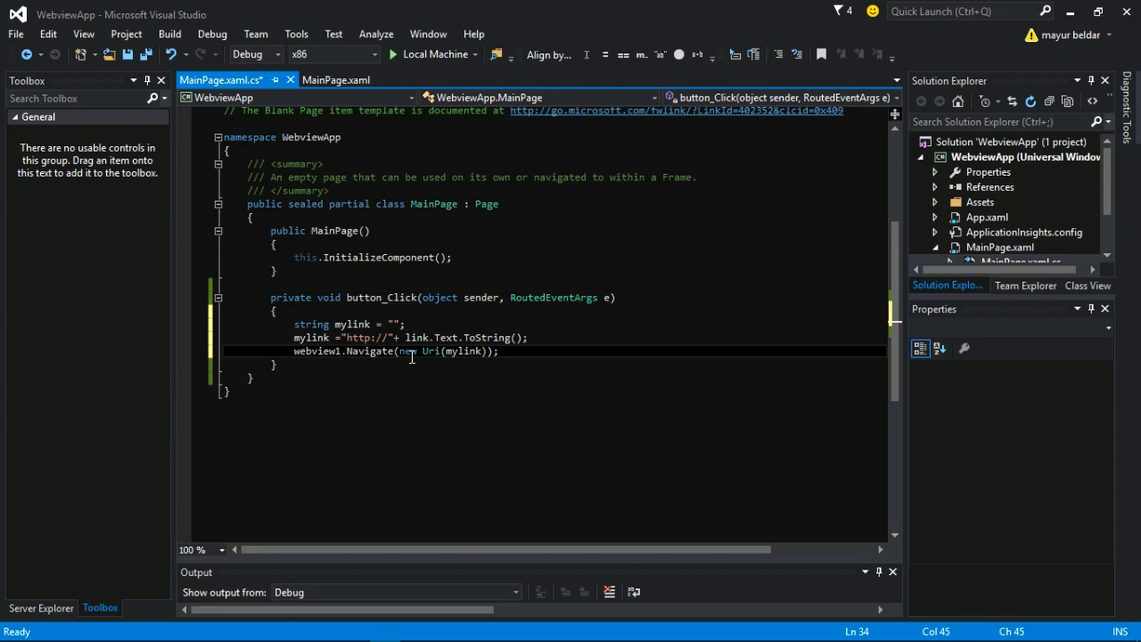
{"action": "double_click", "coordinate": [353, 324]}
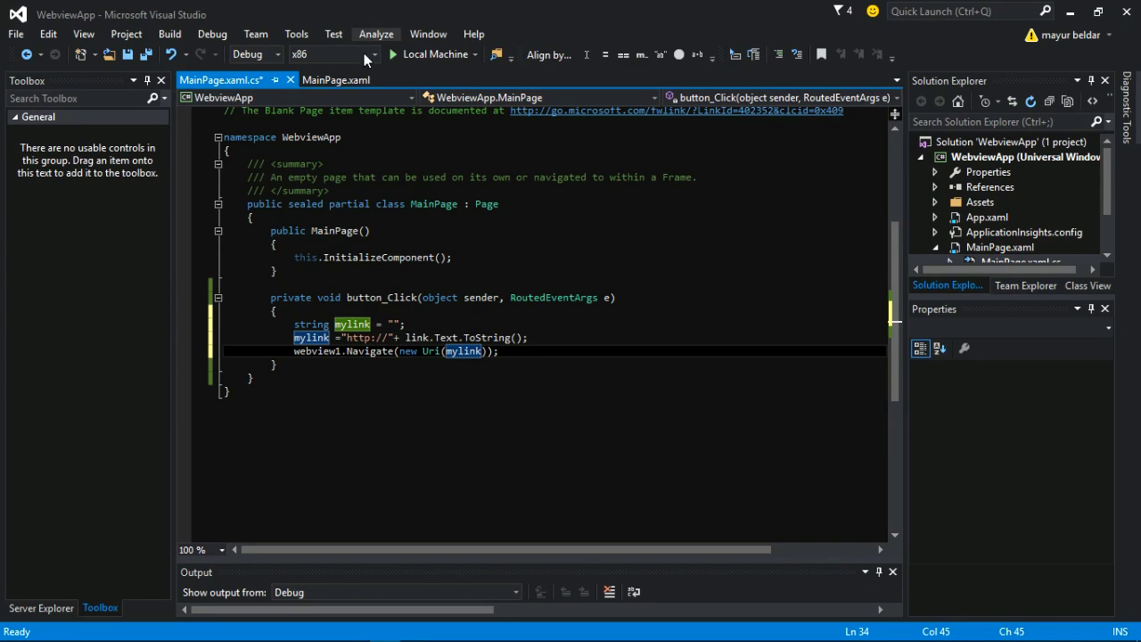
{"action": "mouse_move", "coordinate": [432, 53]}
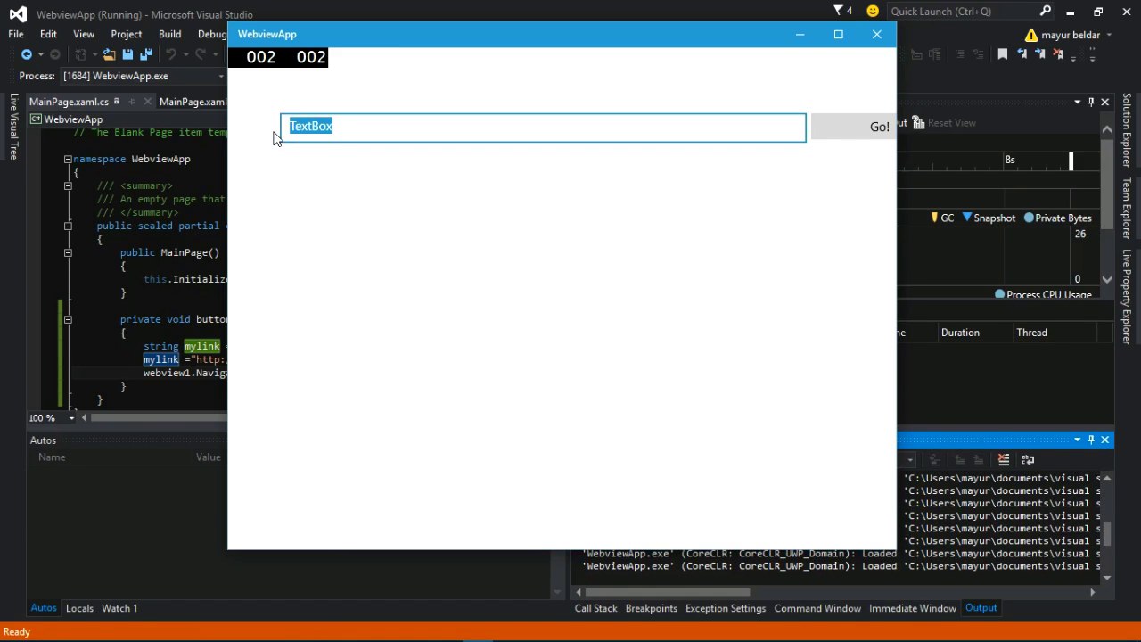
Enter google.com in the running app's address box and maximize the app window
{"action": "type", "text": "google.com"}
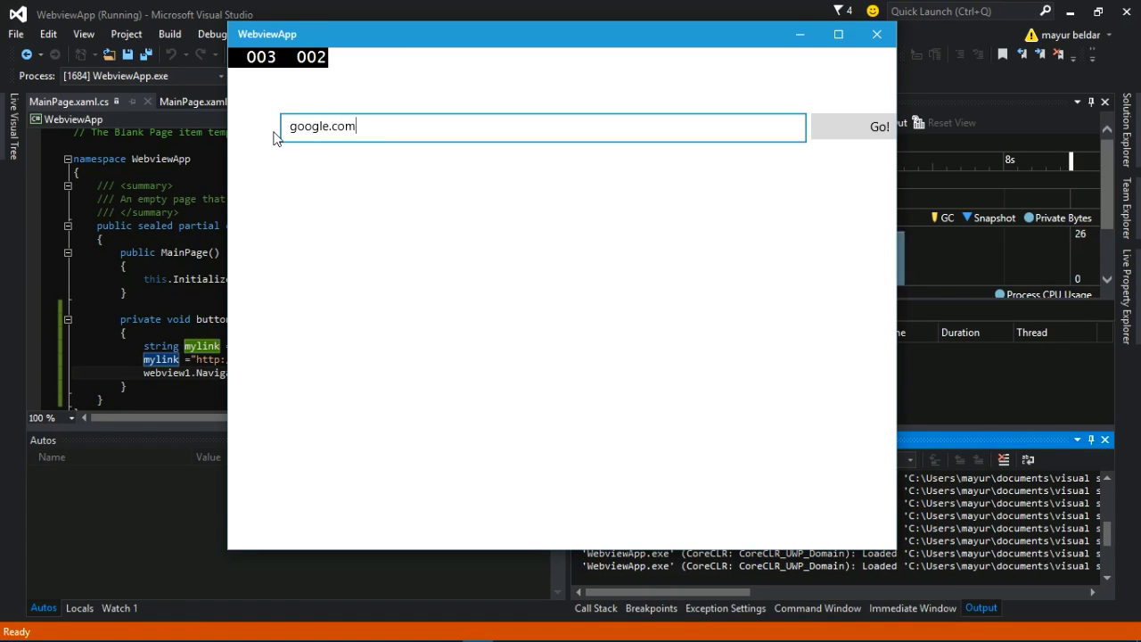
{"action": "left_click", "coordinate": [877, 125]}
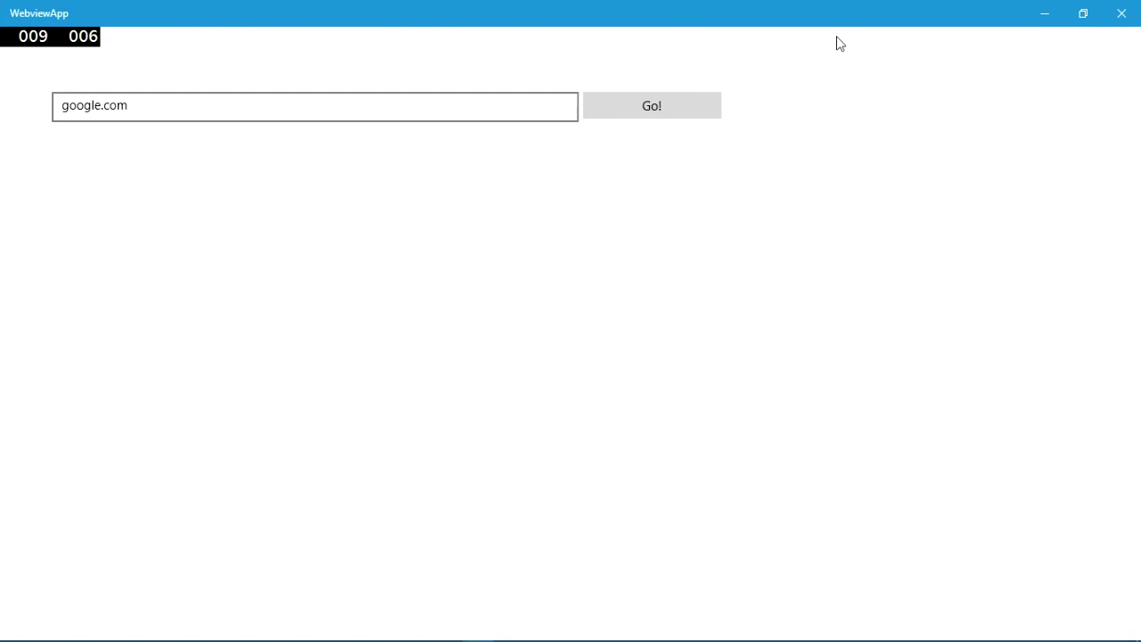
Hit Go! to load the Google home page in the web view, then select the address text to replace it
{"action": "left_click", "coordinate": [651, 105]}
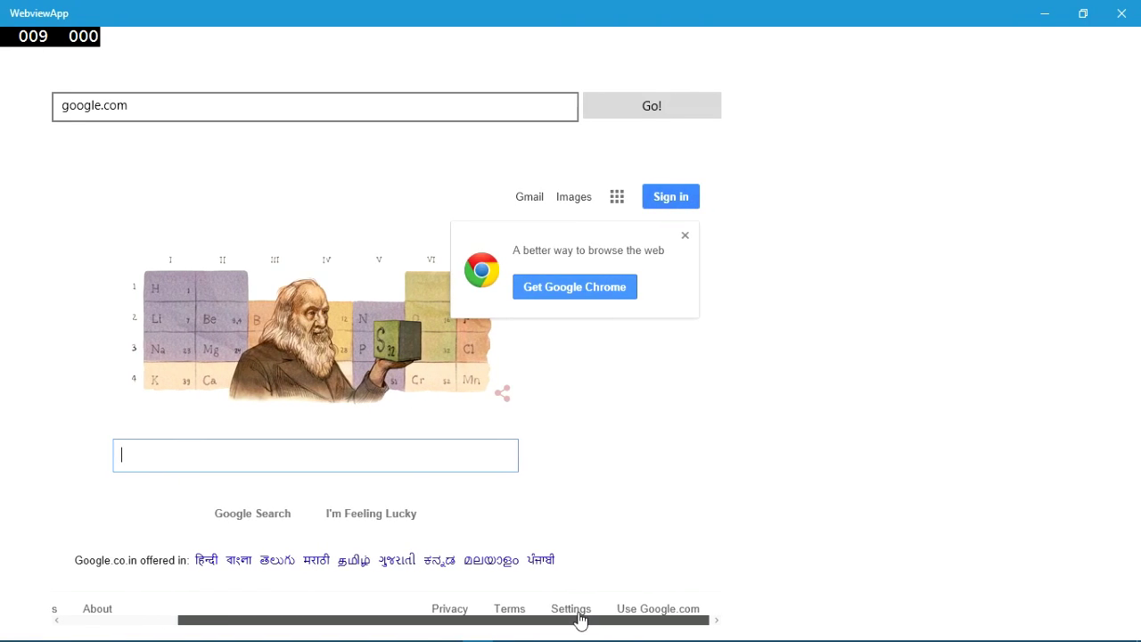
{"action": "scroll", "scroll_direction": "left", "scroll_amount": 3}
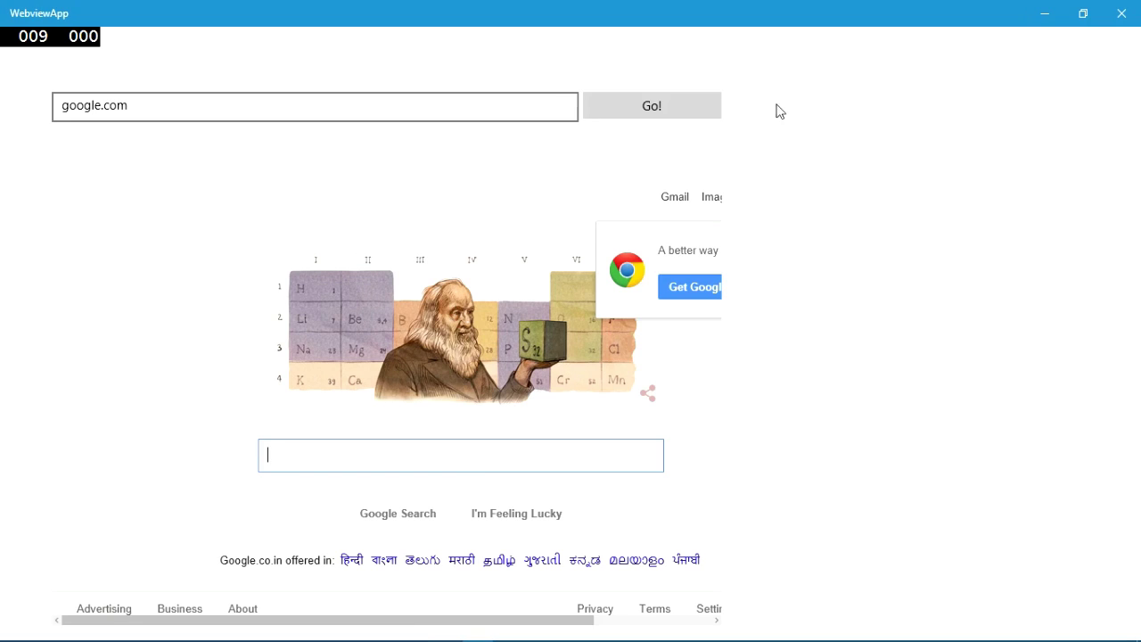
{"action": "double_click", "coordinate": [80, 105]}
{"action": "type", "text": "youtub"}
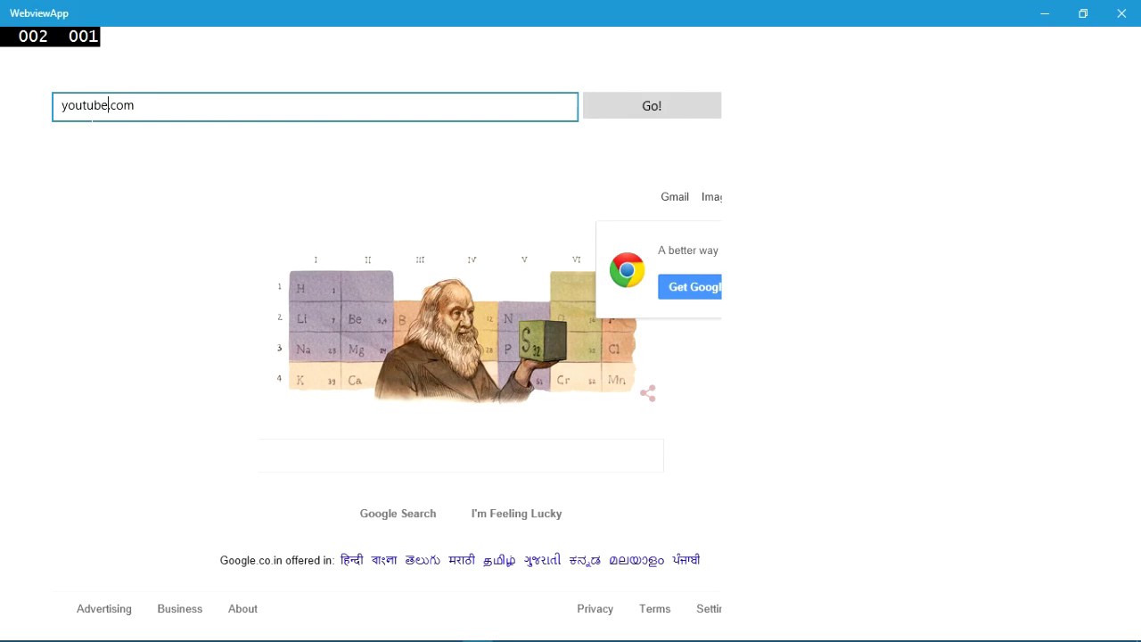
Navigate the web view to youtube.com with Go! and scroll through the YouTube home page
{"action": "left_click", "coordinate": [653, 107]}
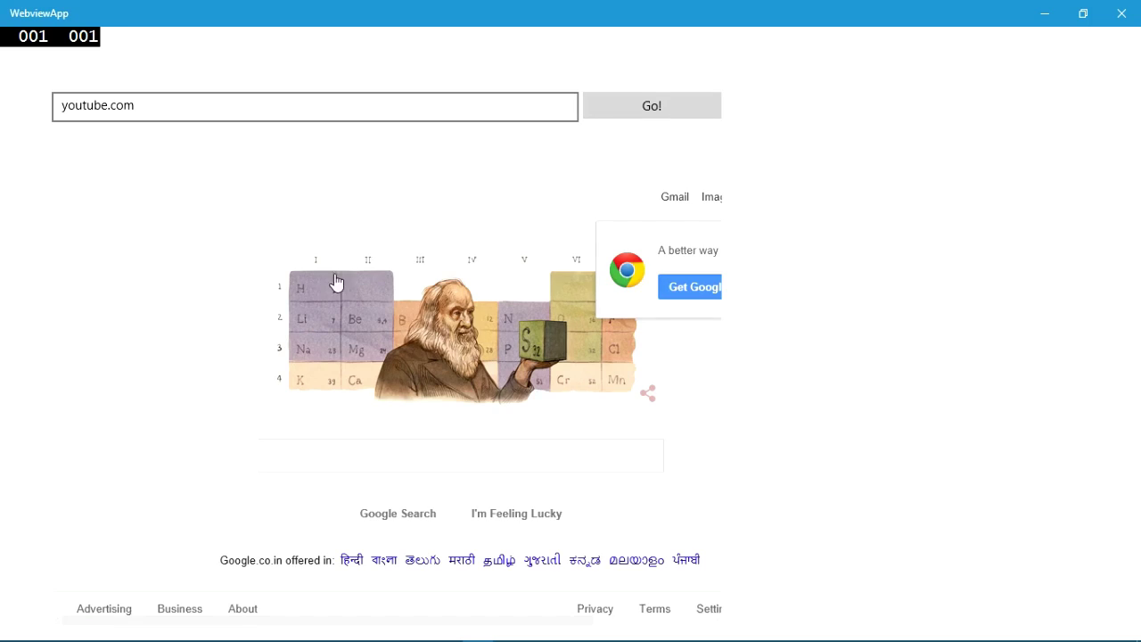
{"action": "left_click", "coordinate": [651, 105]}
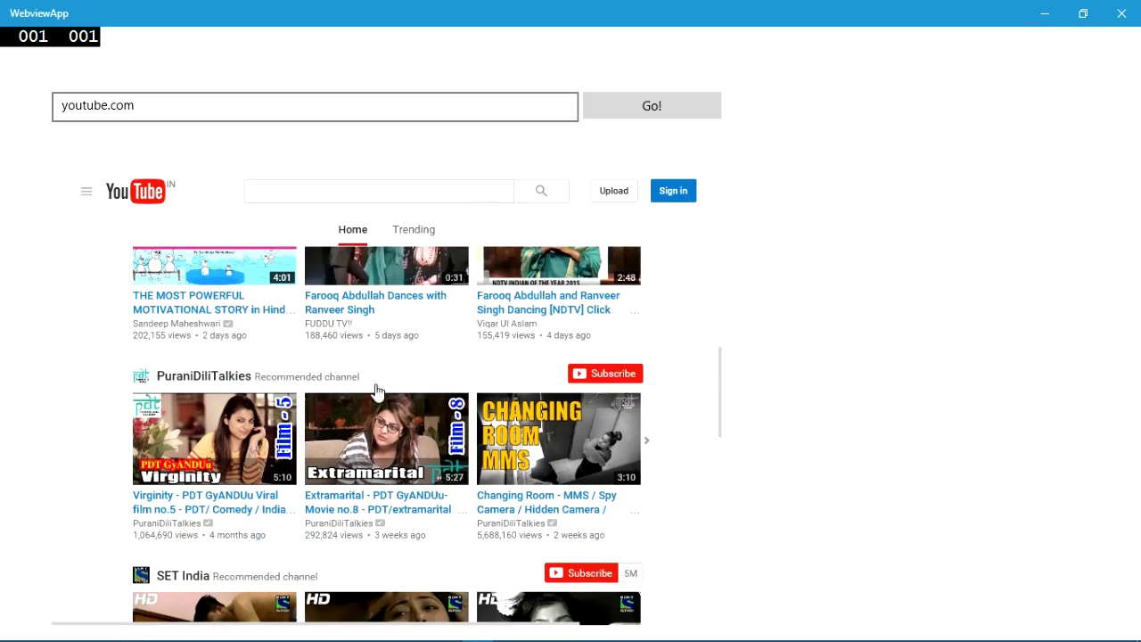
{"action": "scroll", "scroll_direction": "up", "scroll_amount": 3}
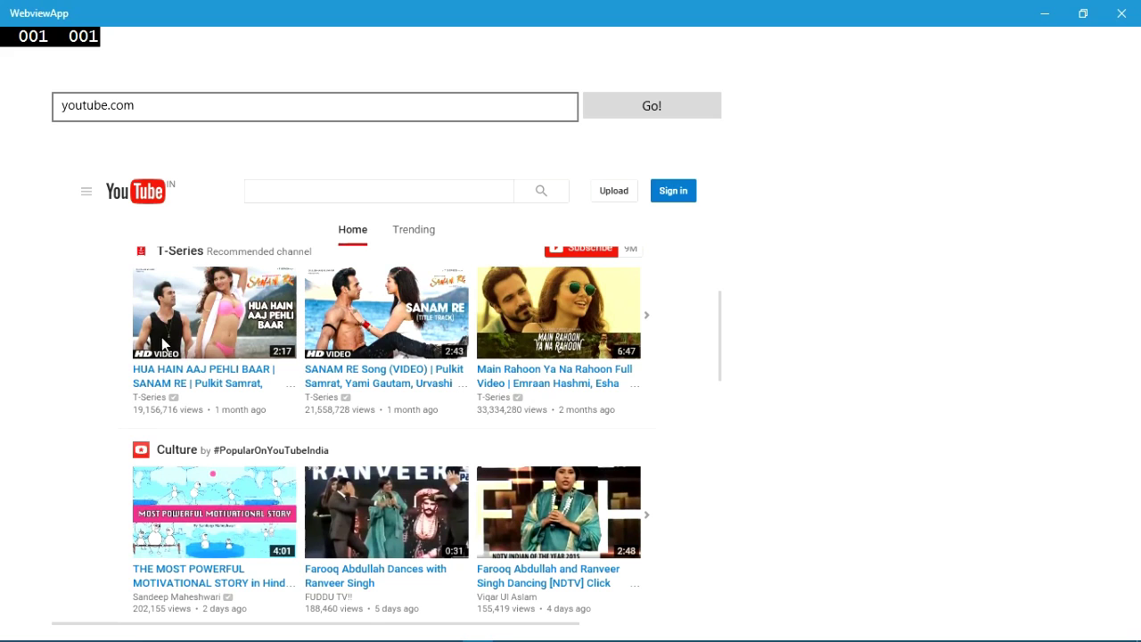